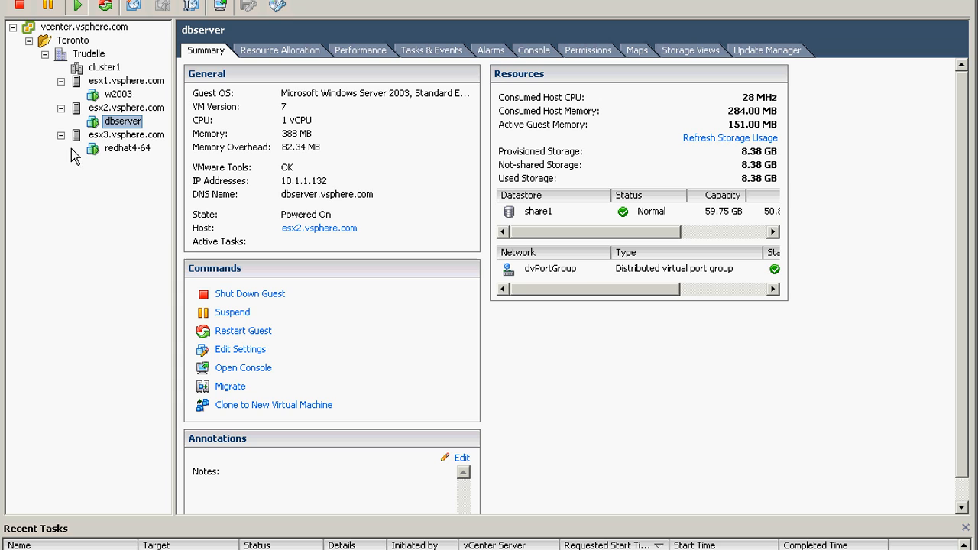
mouse_move(563, 279)
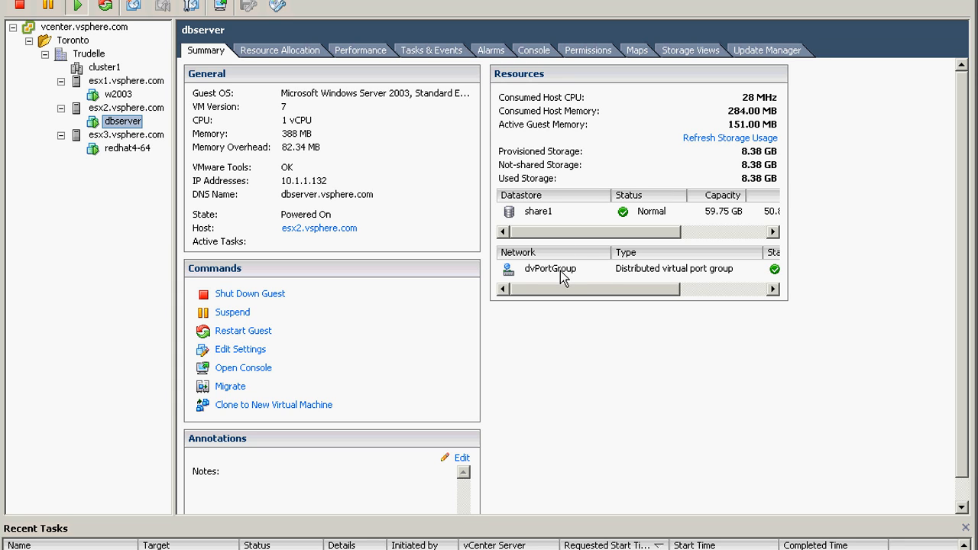
mouse_move(656, 277)
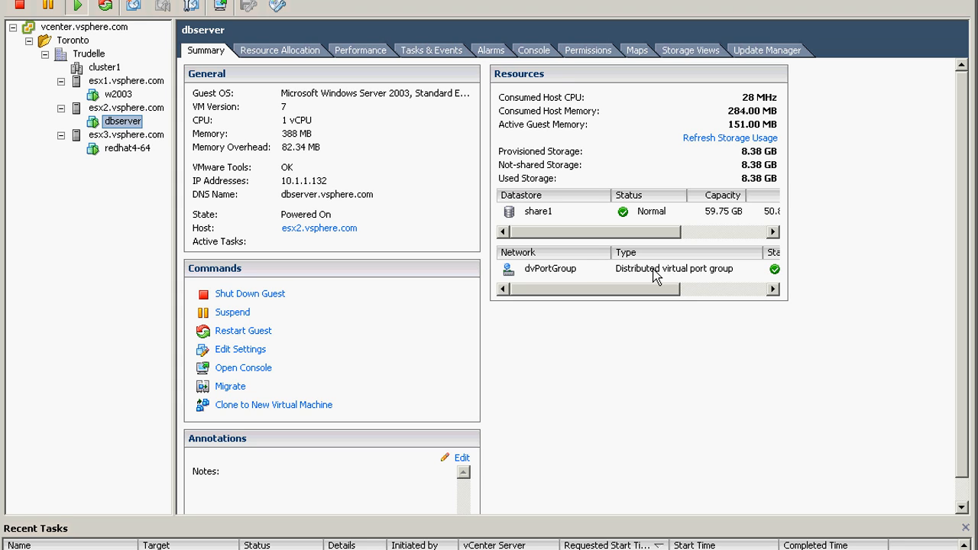
mouse_move(562, 253)
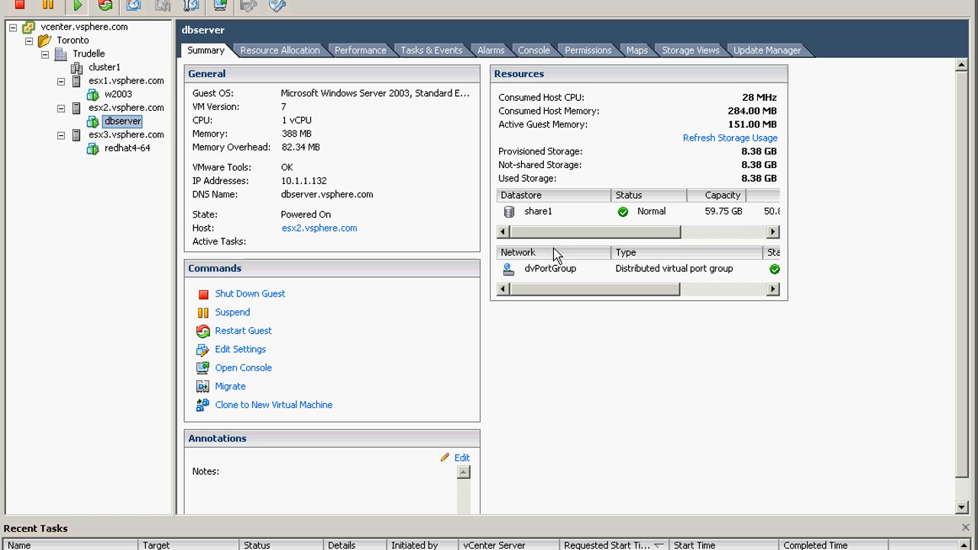
mouse_move(116, 122)
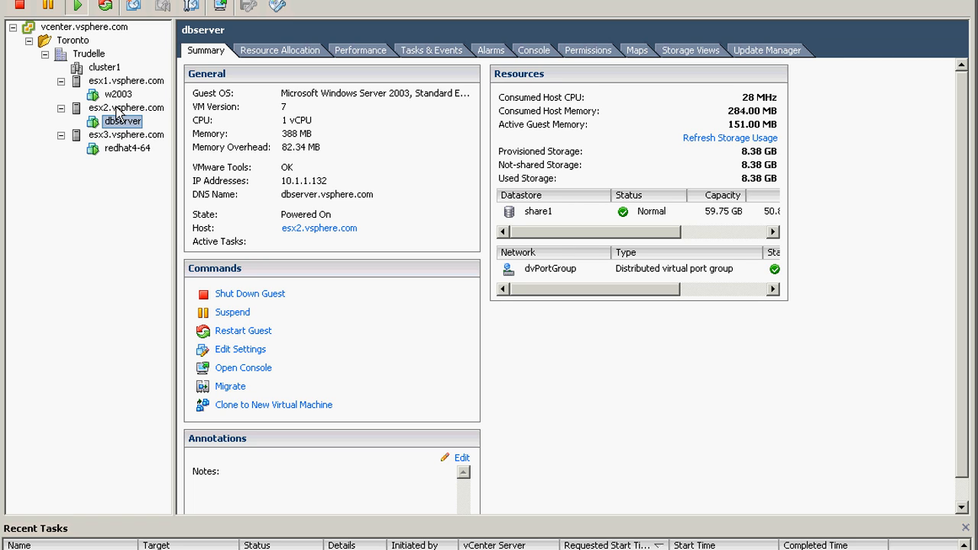
Review w2003's summary showing it still on VM Network, then return to the Home overview.
left_click(118, 94)
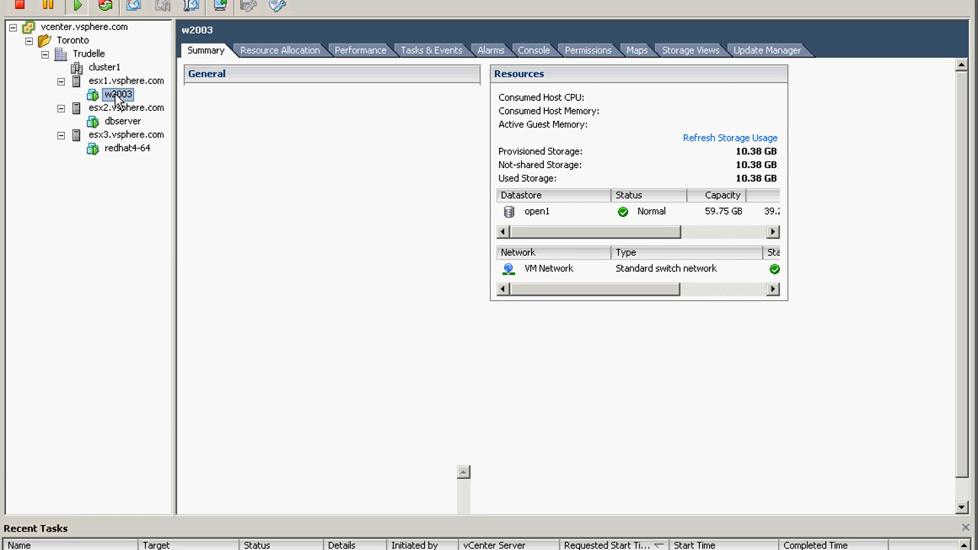
left_click(119, 94)
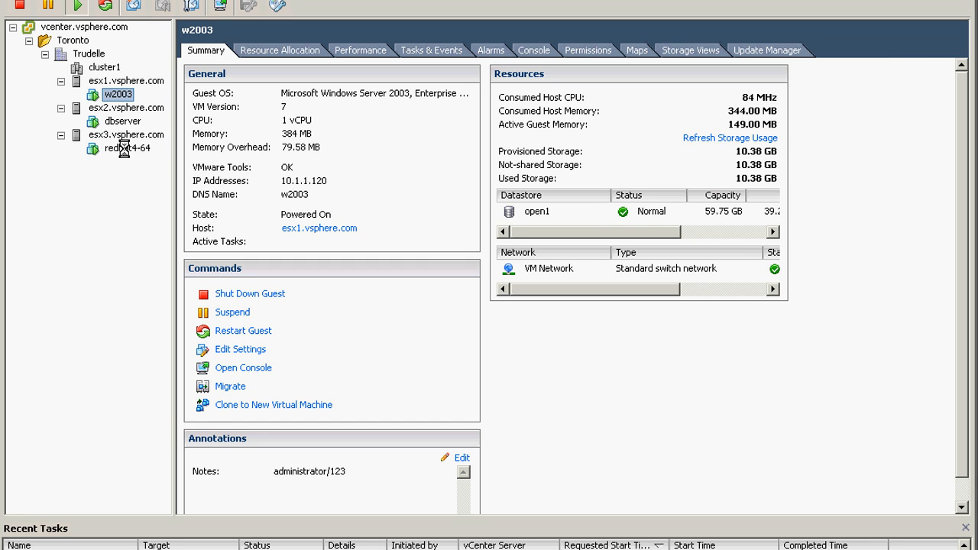
left_click(127, 148)
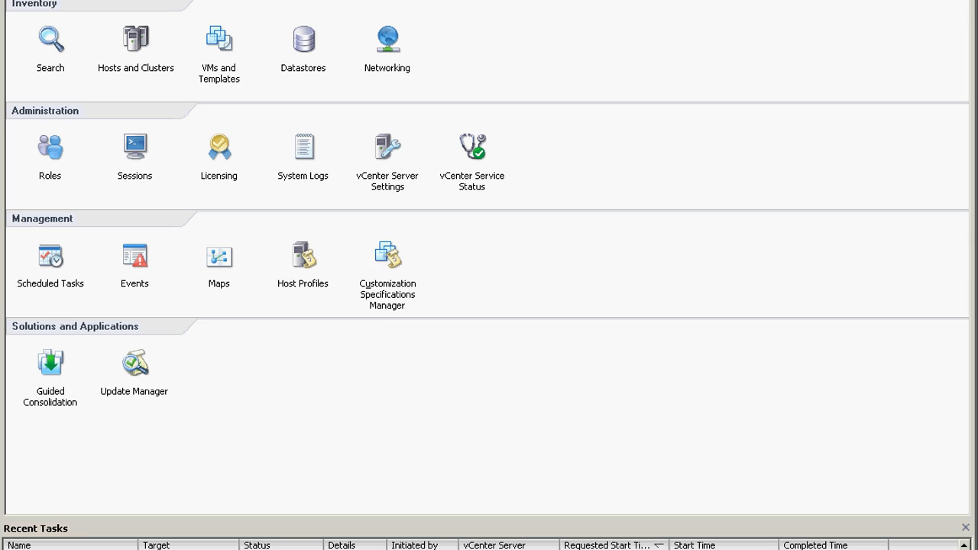
In the Networking inventory, list dvSwitch1's virtual machines (only dbserver) and bring up the switch's actions.
left_click(387, 39)
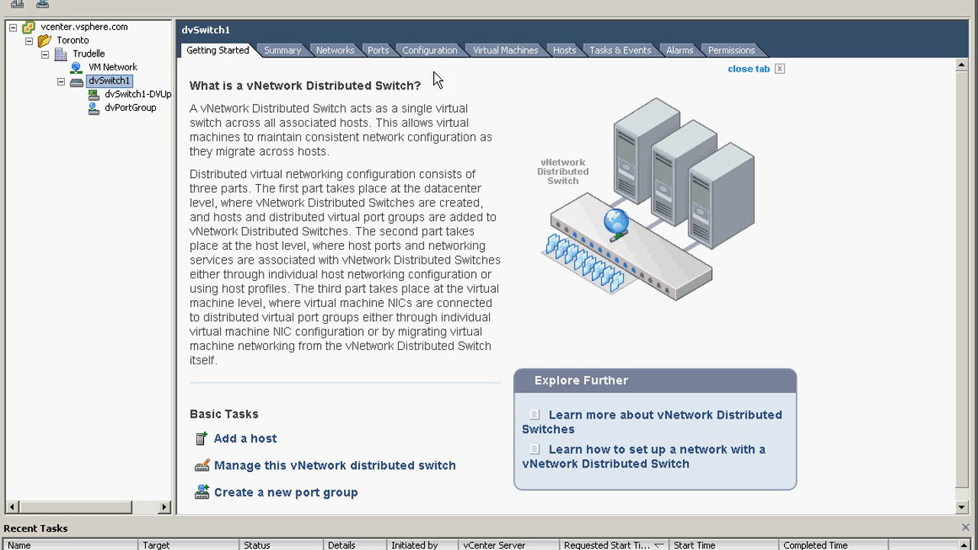
mouse_move(495, 65)
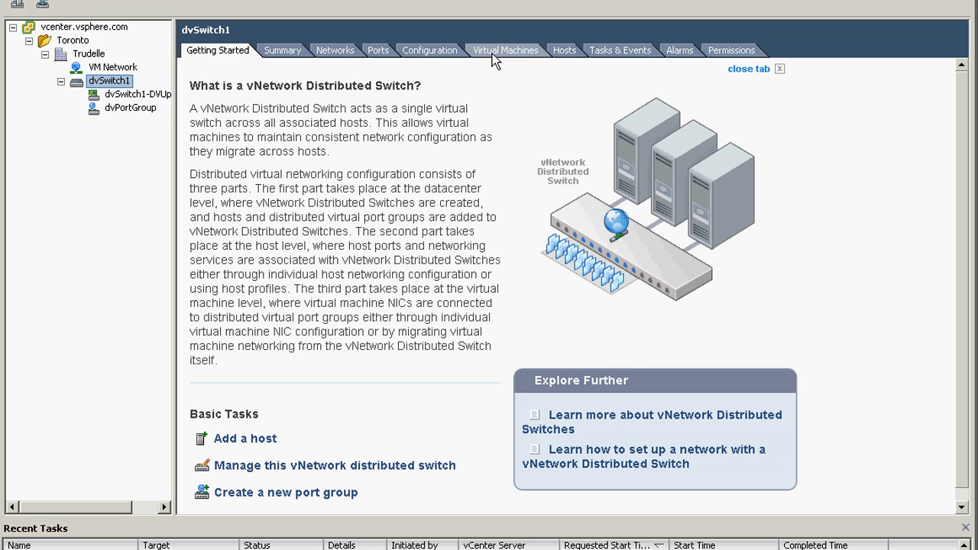
left_click(508, 50)
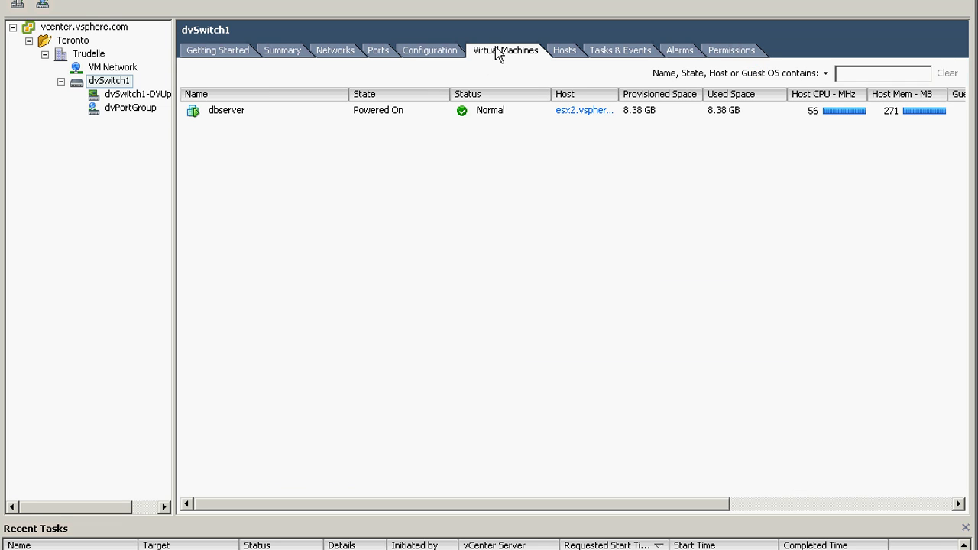
right_click(263, 190)
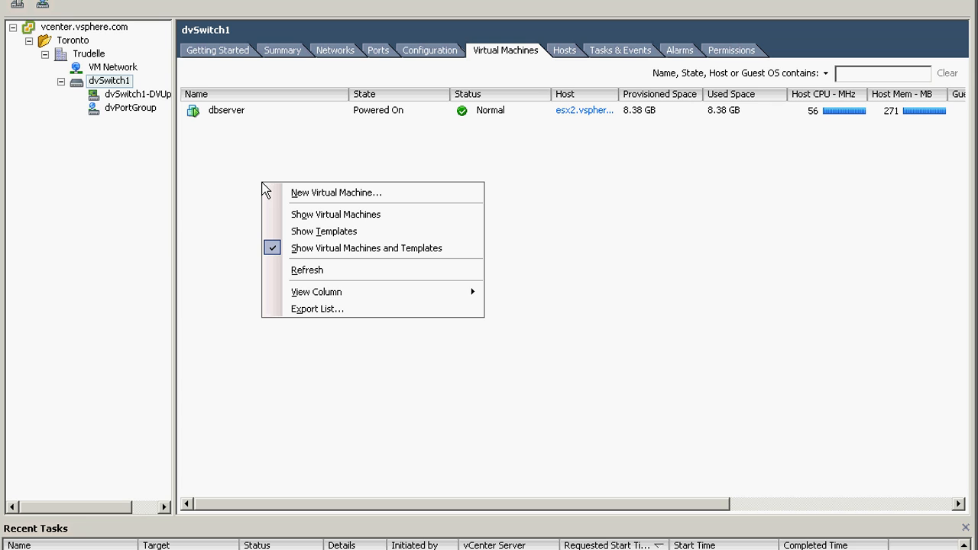
mouse_move(326, 212)
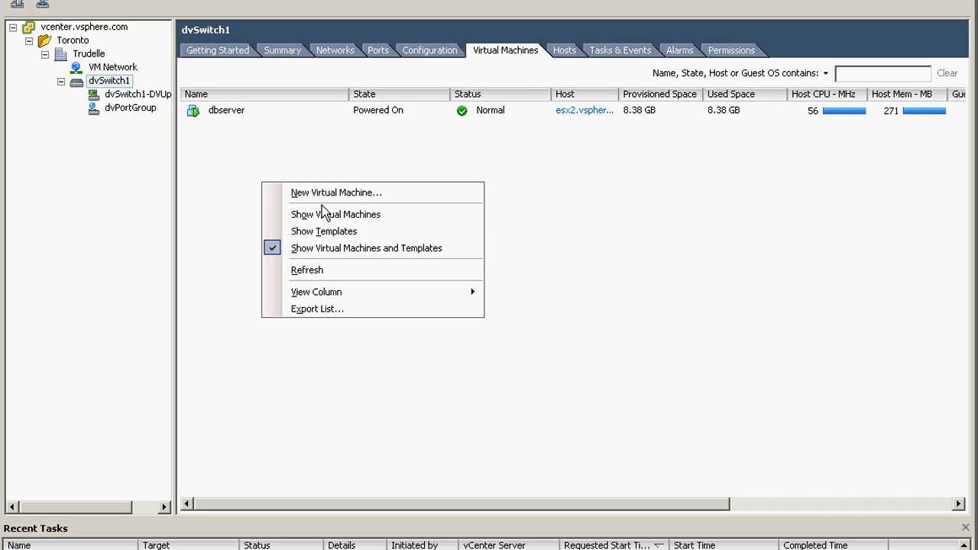
mouse_move(374, 310)
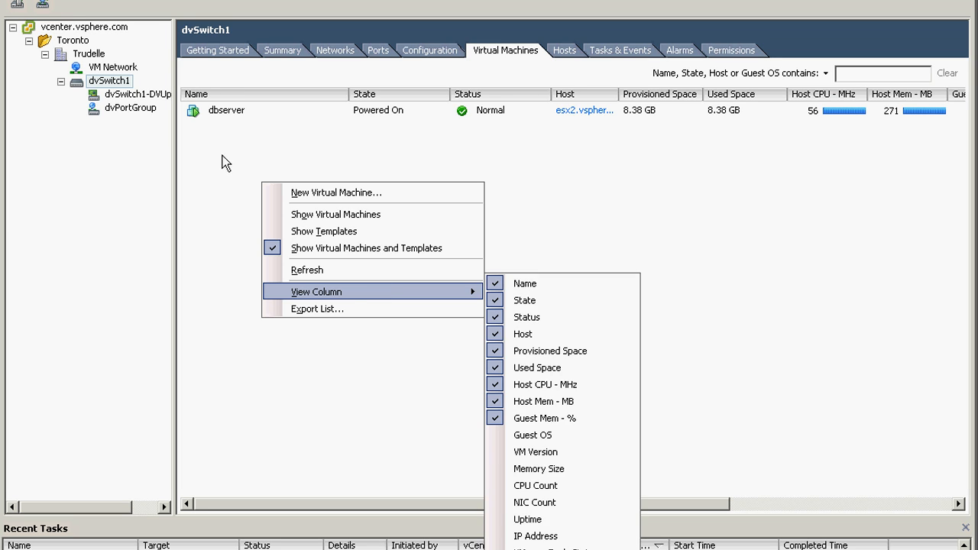
right_click(110, 80)
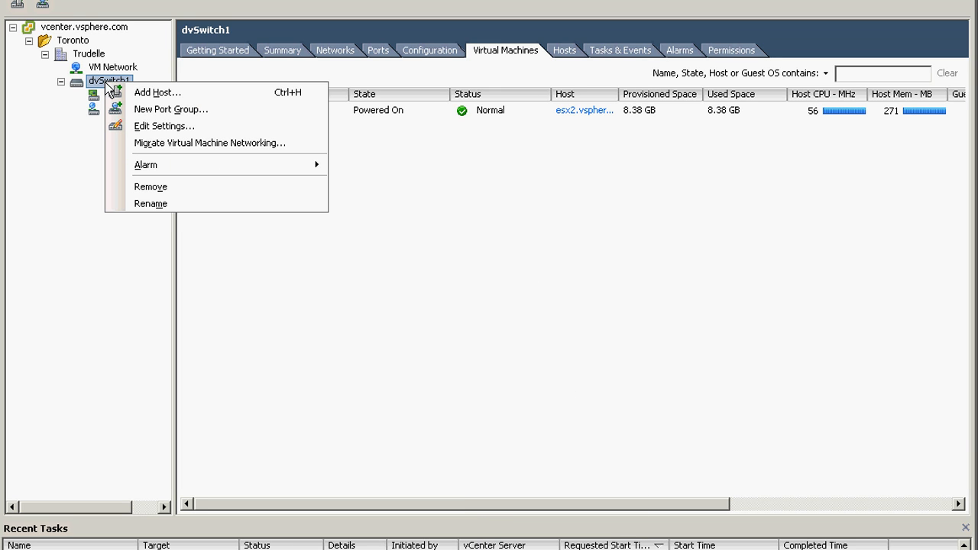
mouse_move(200, 153)
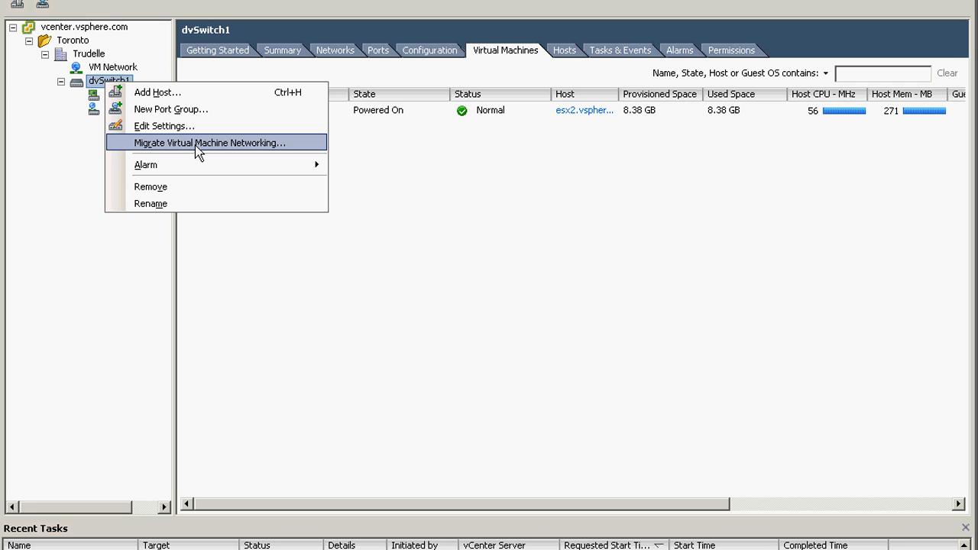
Start Migrate Virtual Machine Networking from source VM Network to destination dvPortGroup (dvSwitch1) and list its VMs.
left_click(216, 143)
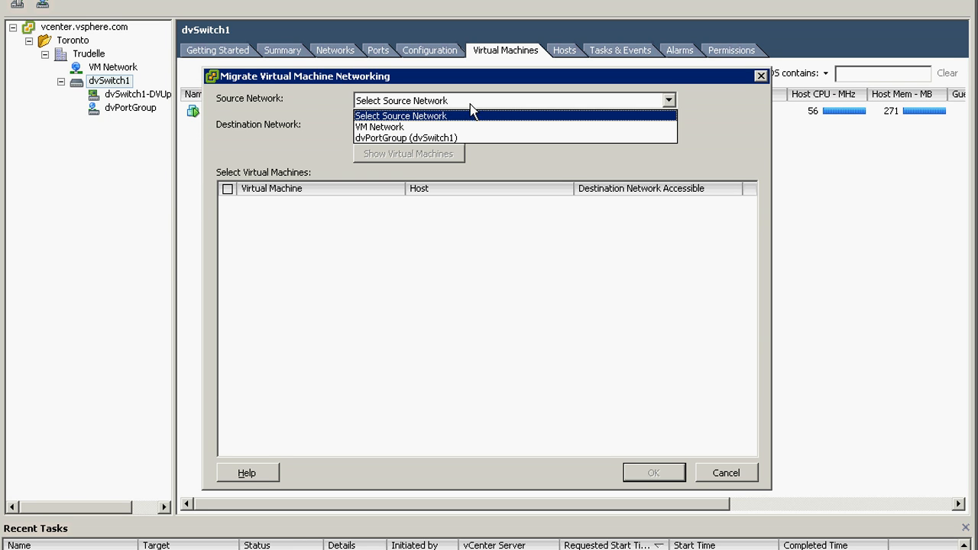
left_click(372, 126)
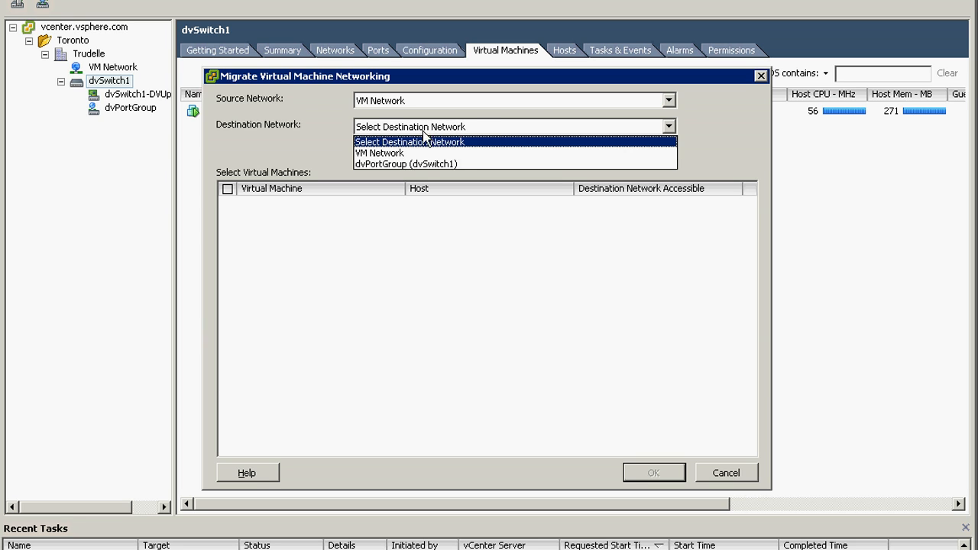
left_click(417, 163)
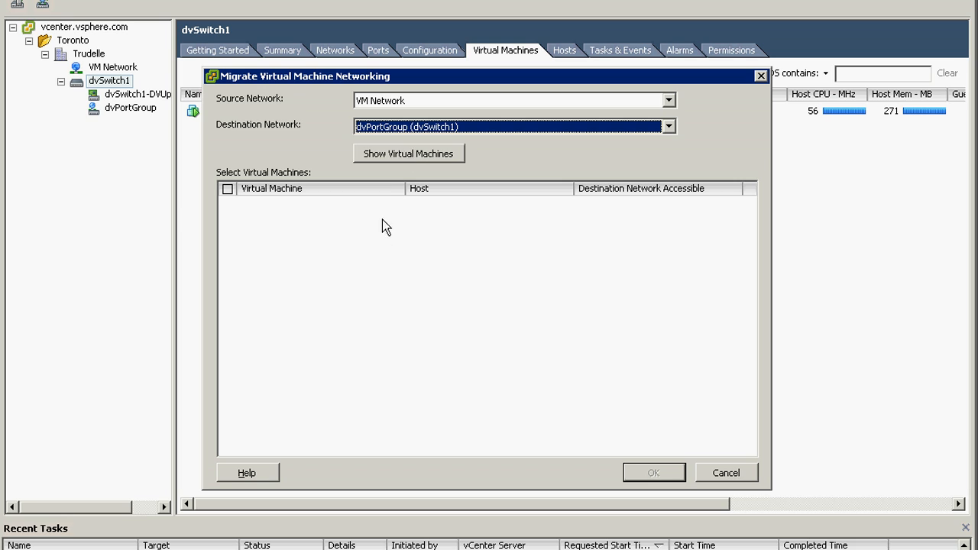
left_click(409, 153)
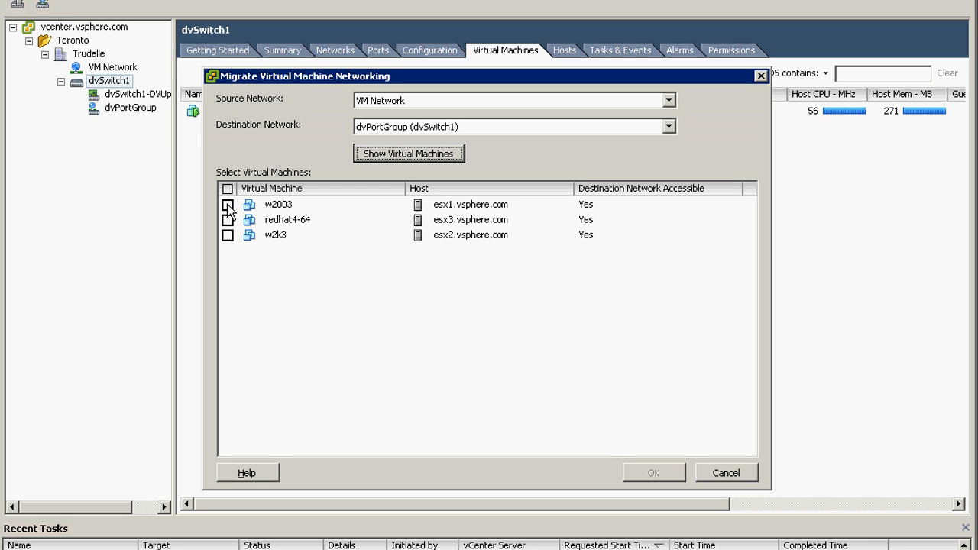
mouse_move(233, 220)
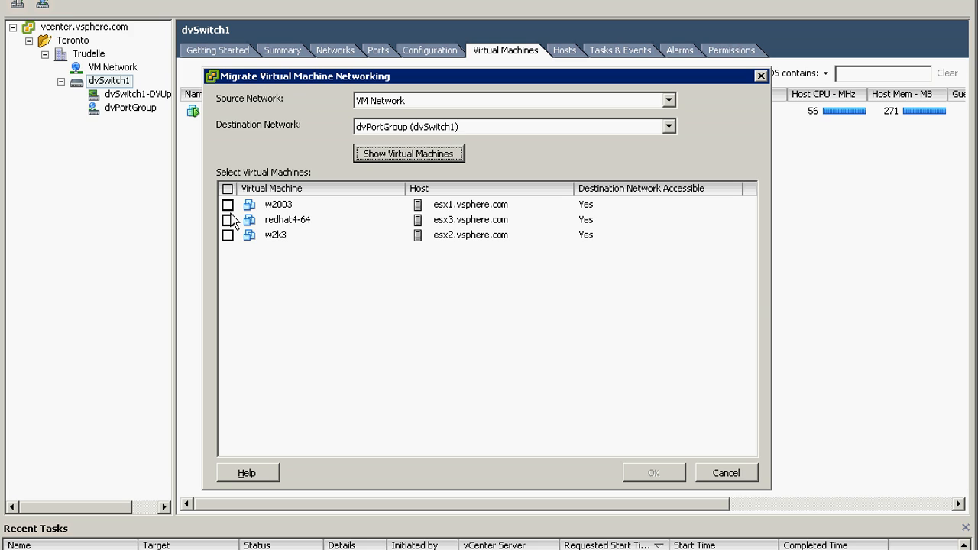
Tick w2003, redhat4-64 and w2k3 for migration and confirm with OK.
left_click(275, 234)
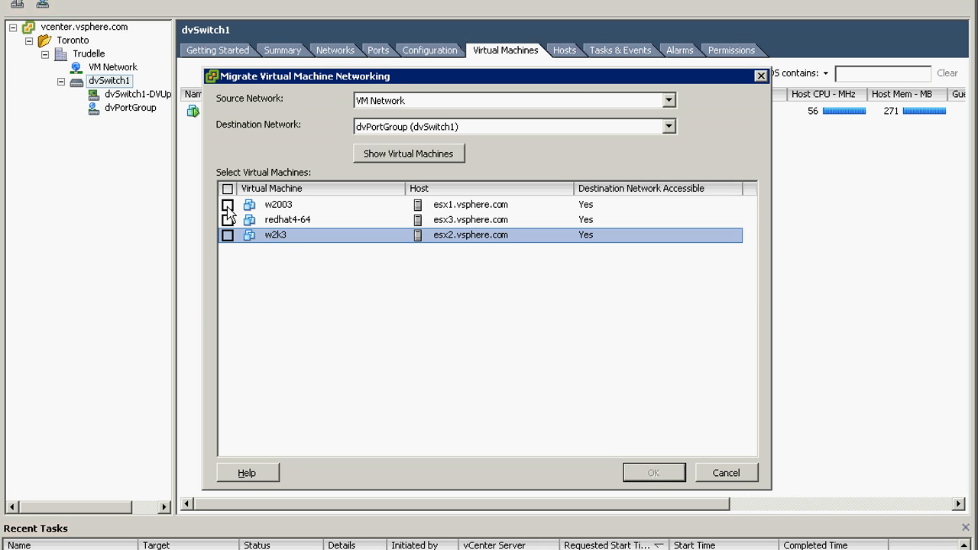
left_click(228, 188)
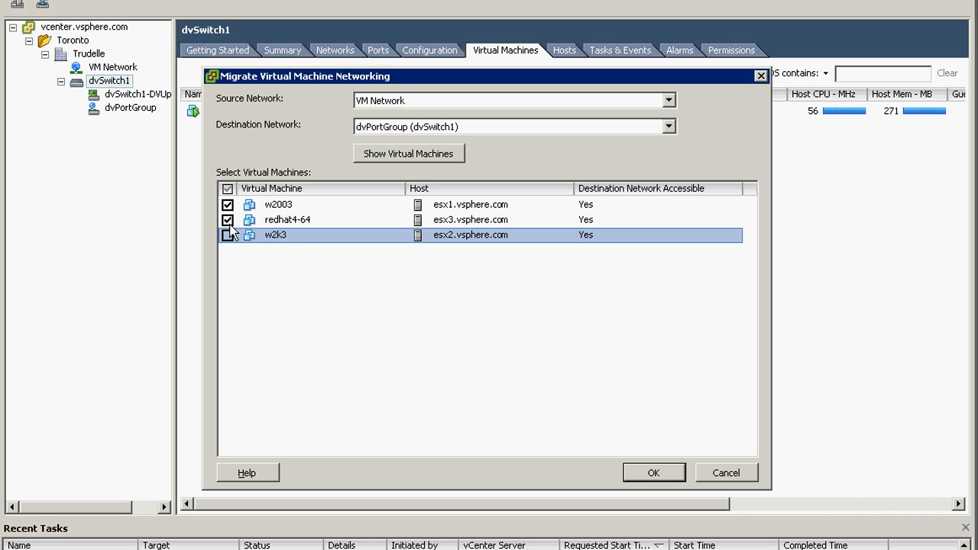
left_click(227, 234)
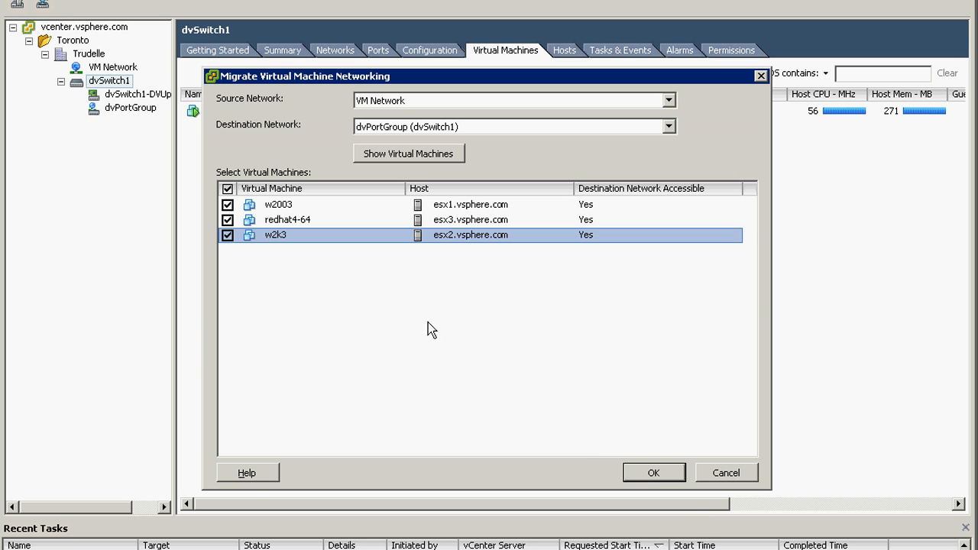
mouse_move(190, 10)
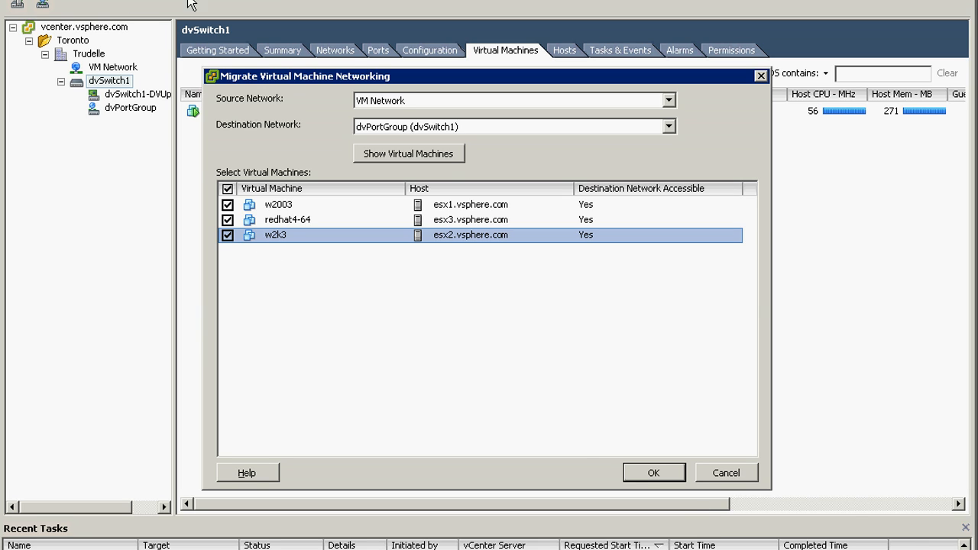
mouse_move(328, 301)
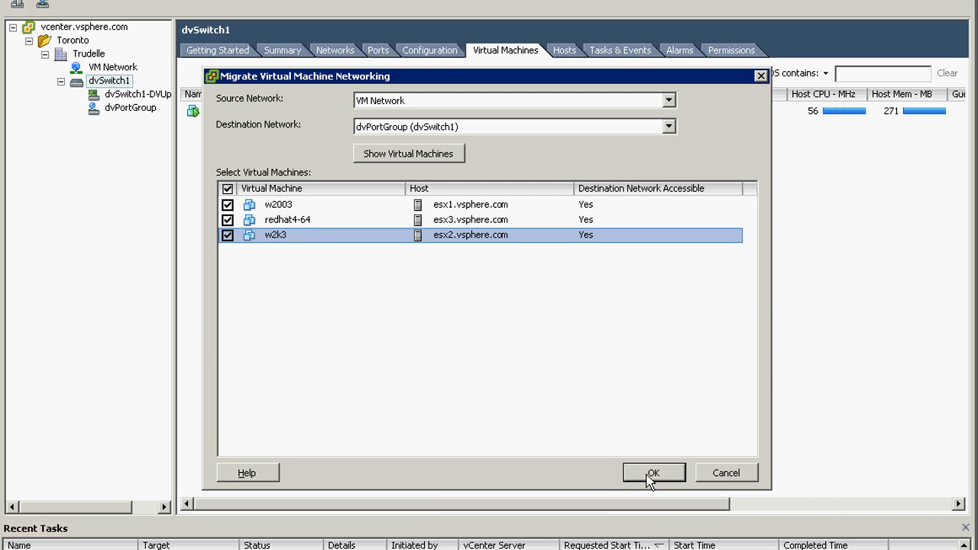
left_click(654, 473)
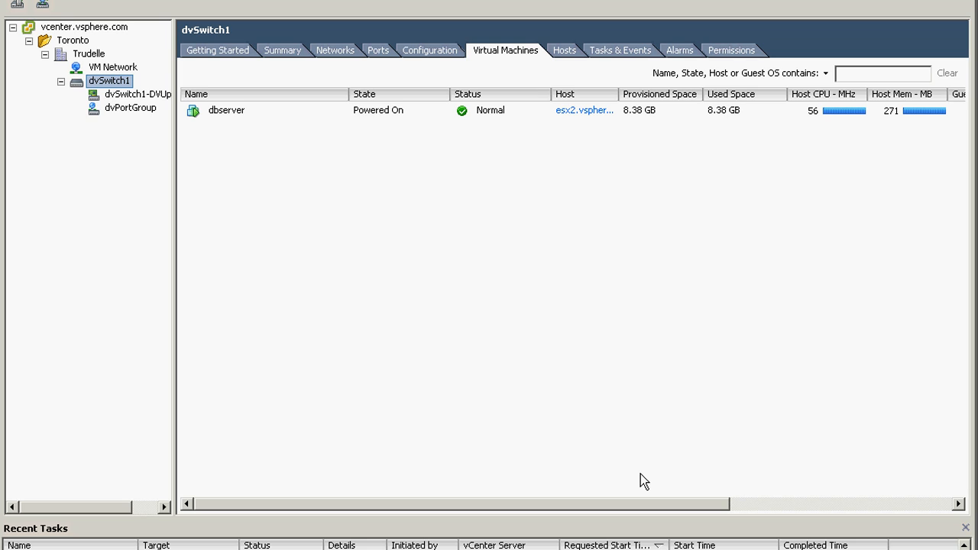
Check dvSwitch1's virtual machines list, now showing redhat4-64 and w2003 on dvPortGroup with dbserver.
double_click(226, 110)
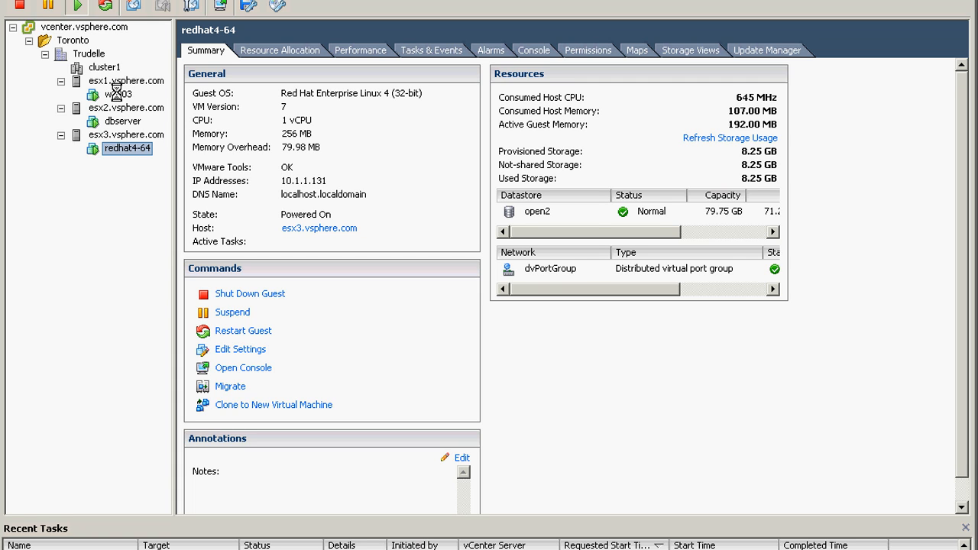
left_click(115, 95)
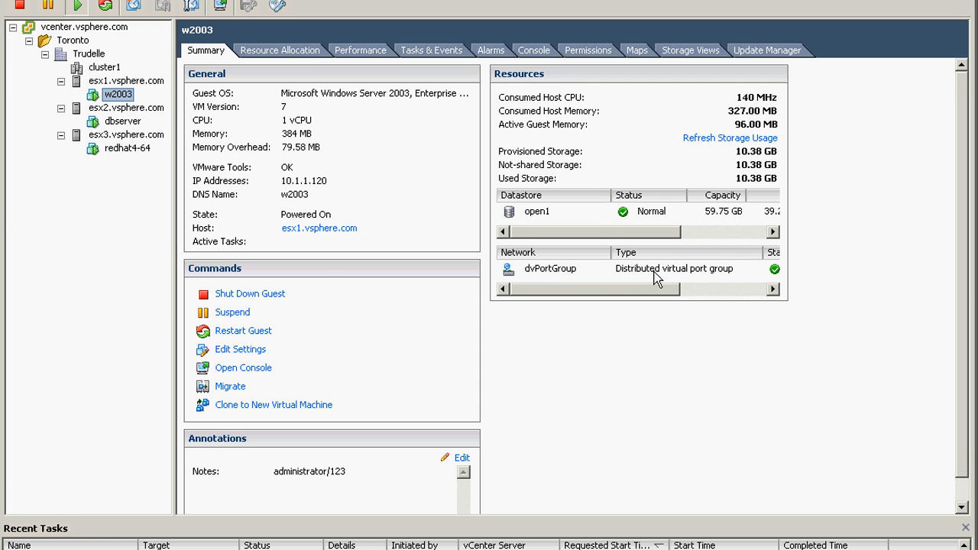
left_click(128, 148)
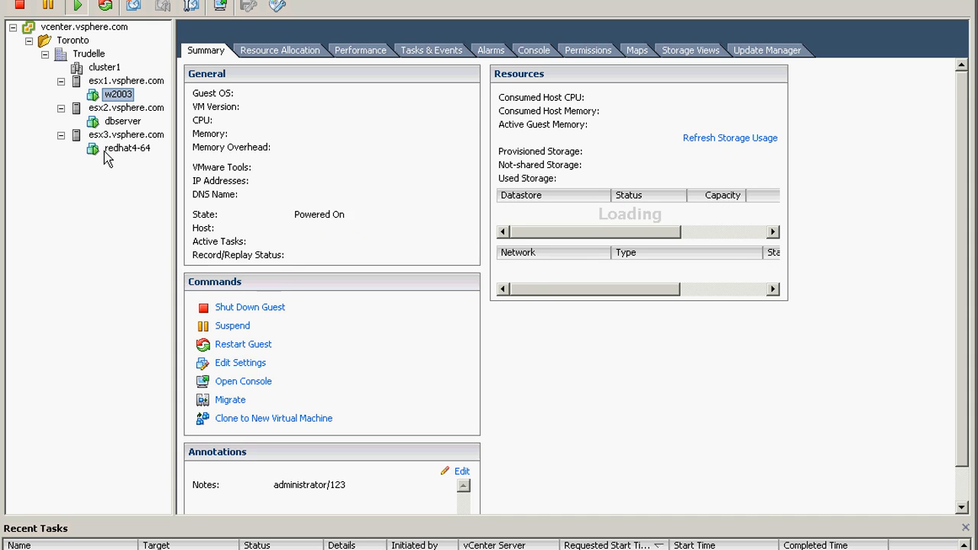
left_click(127, 147)
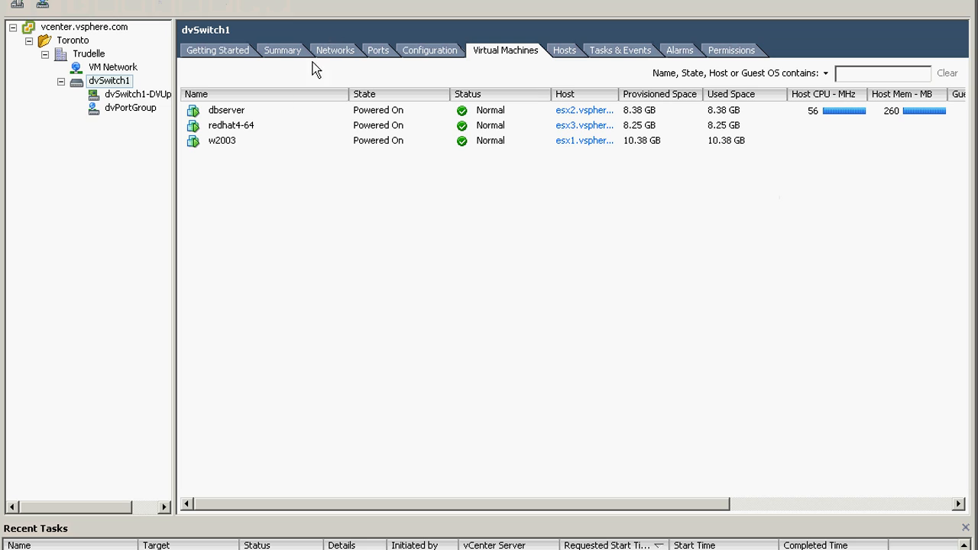
mouse_move(436, 94)
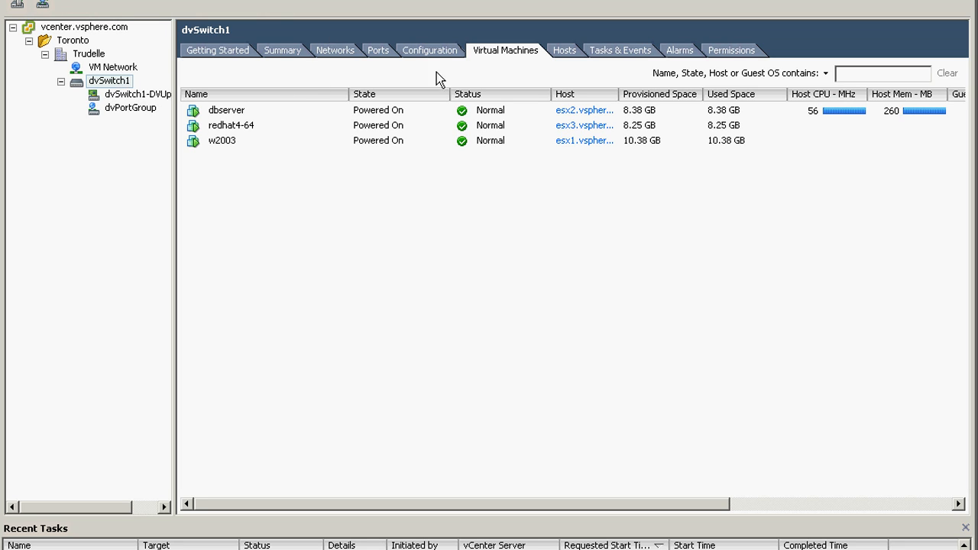
Jump to w2003's summary, confirming its network is the dvPortGroup distributed port group.
double_click(221, 140)
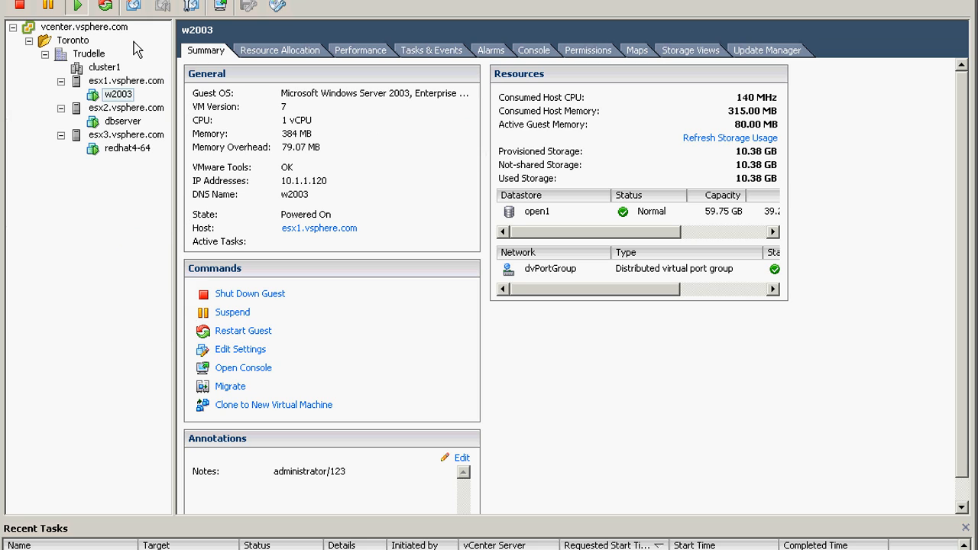
mouse_move(770, 368)
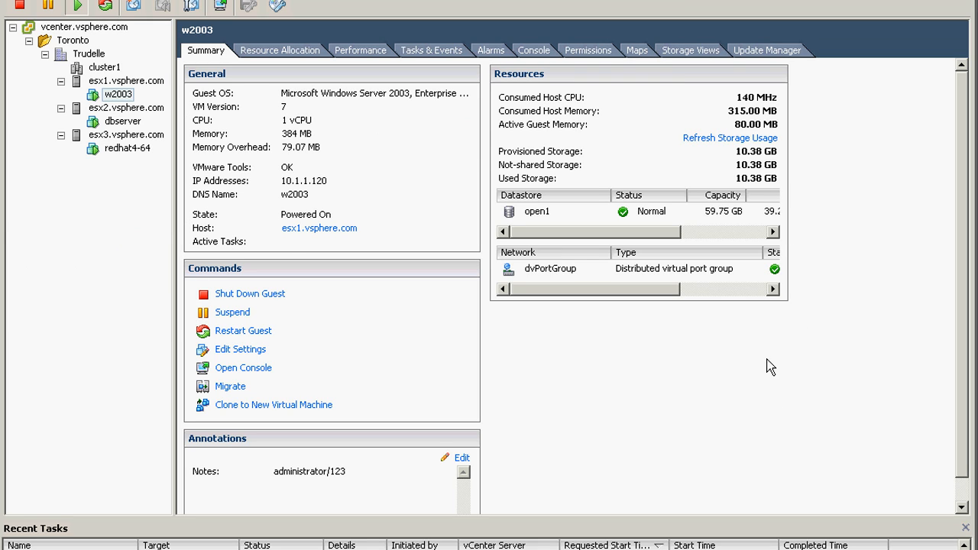
mouse_move(654, 385)
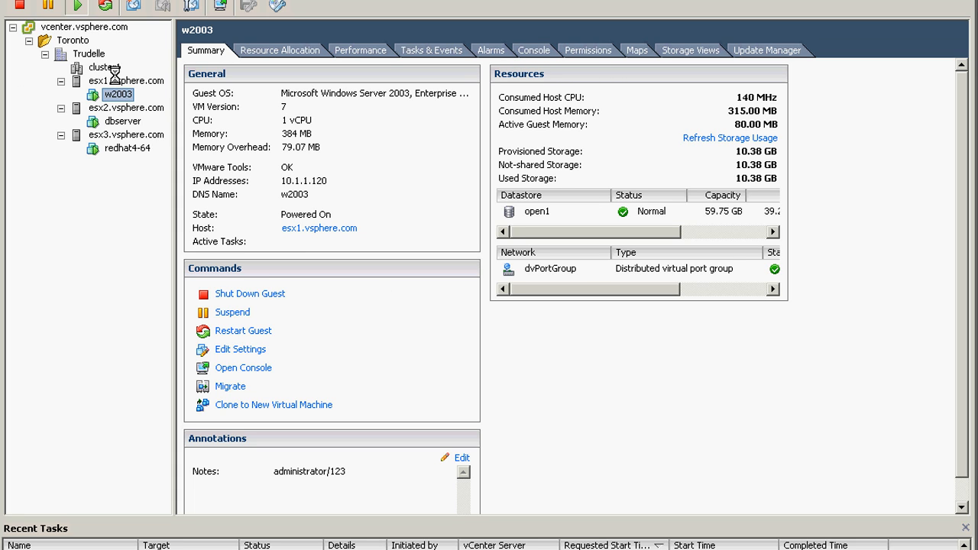
Bring up esx1's Configuration > Networking page showing its standard virtual switches.
left_click(122, 81)
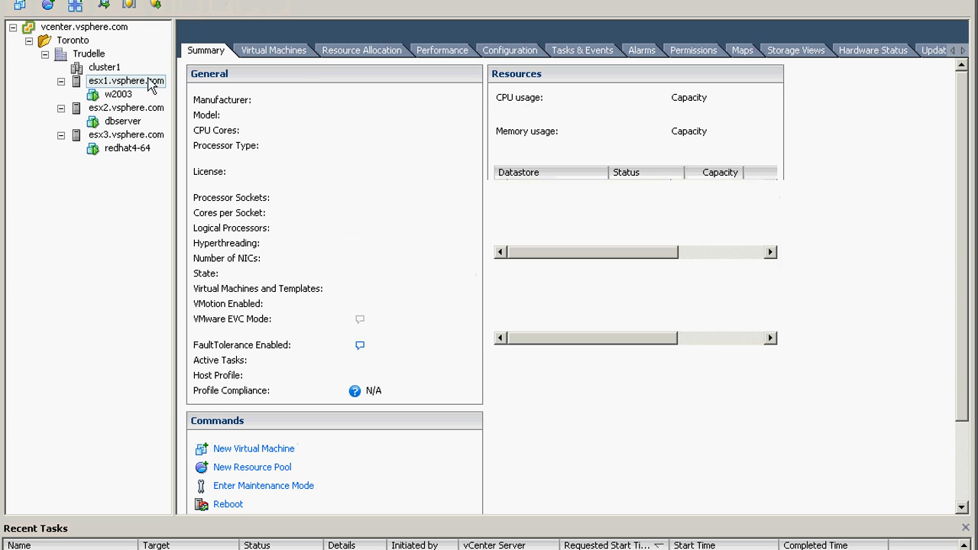
left_click(115, 80)
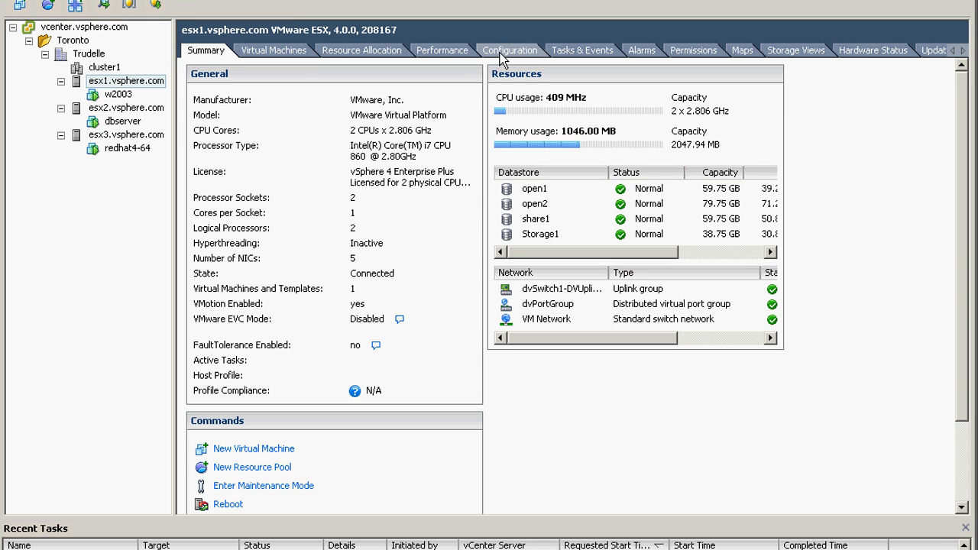
left_click(509, 49)
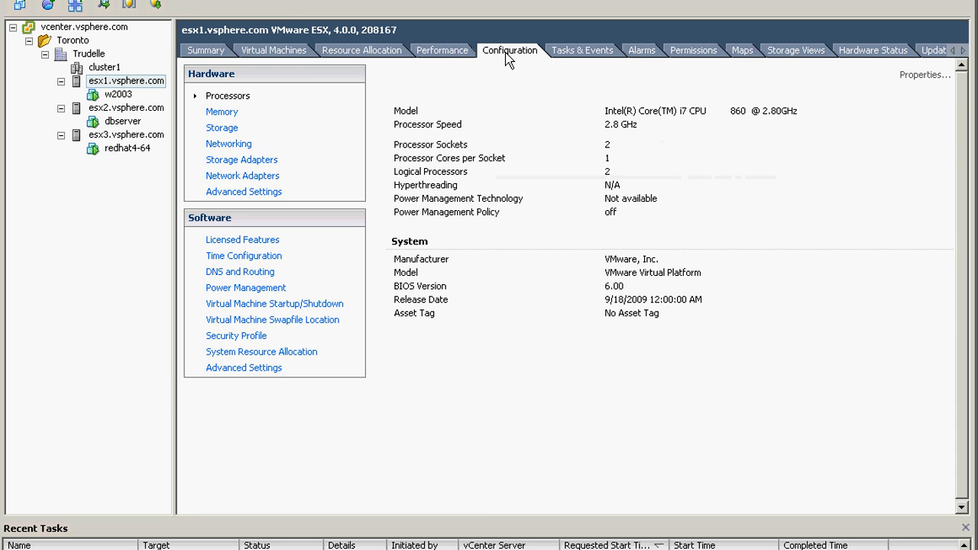
left_click(222, 127)
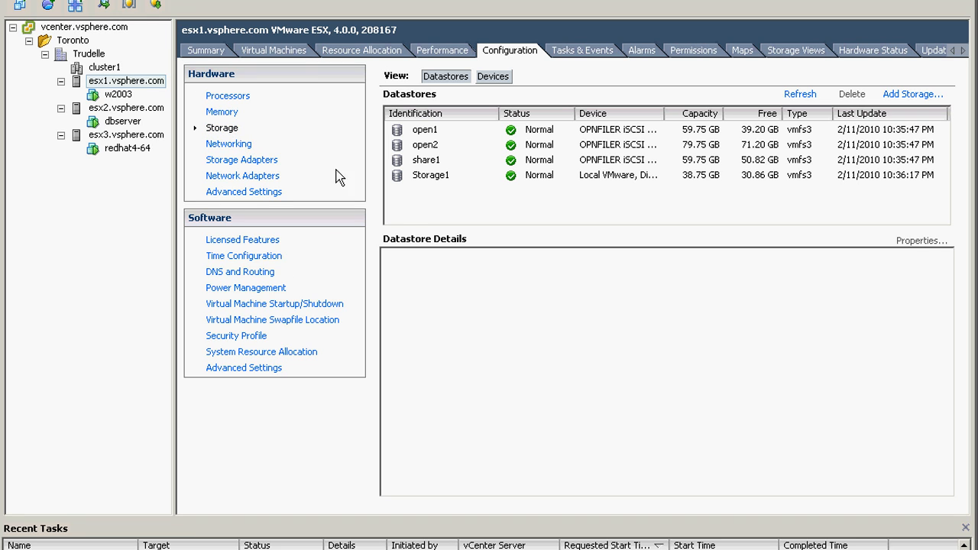
mouse_move(225, 151)
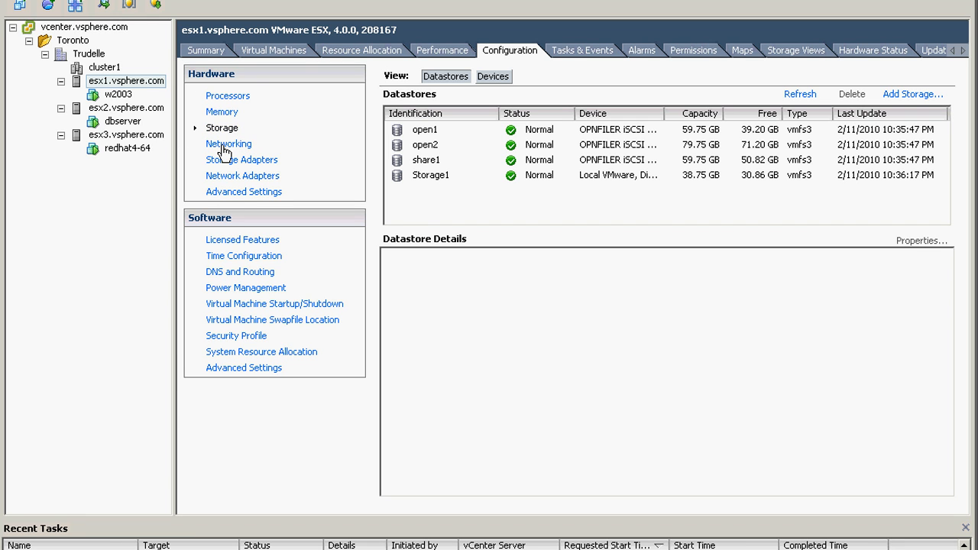
left_click(228, 143)
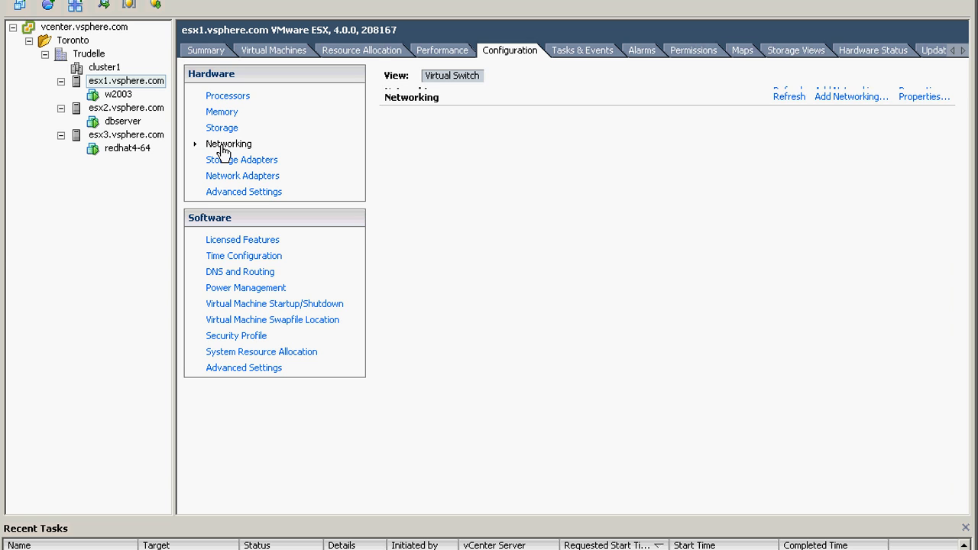
left_click(228, 144)
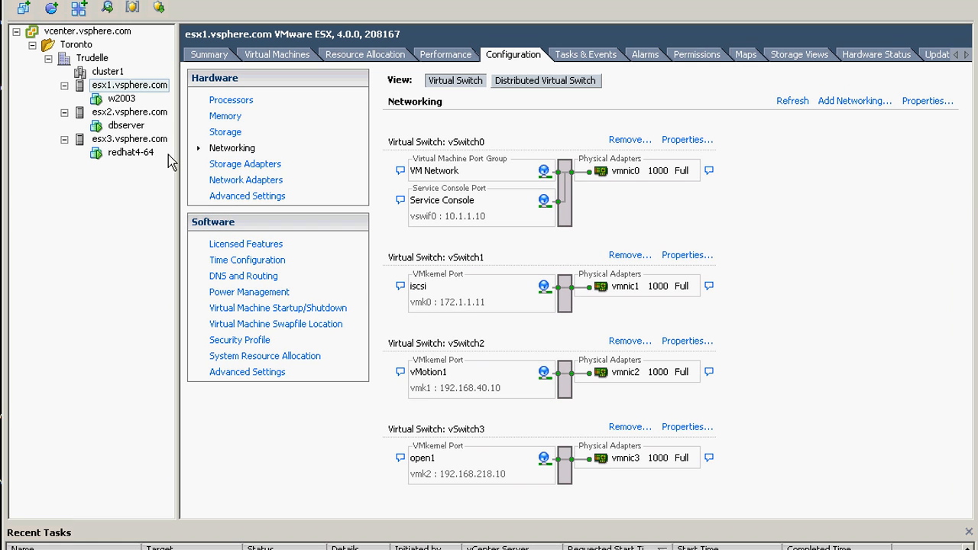
mouse_move(198, 154)
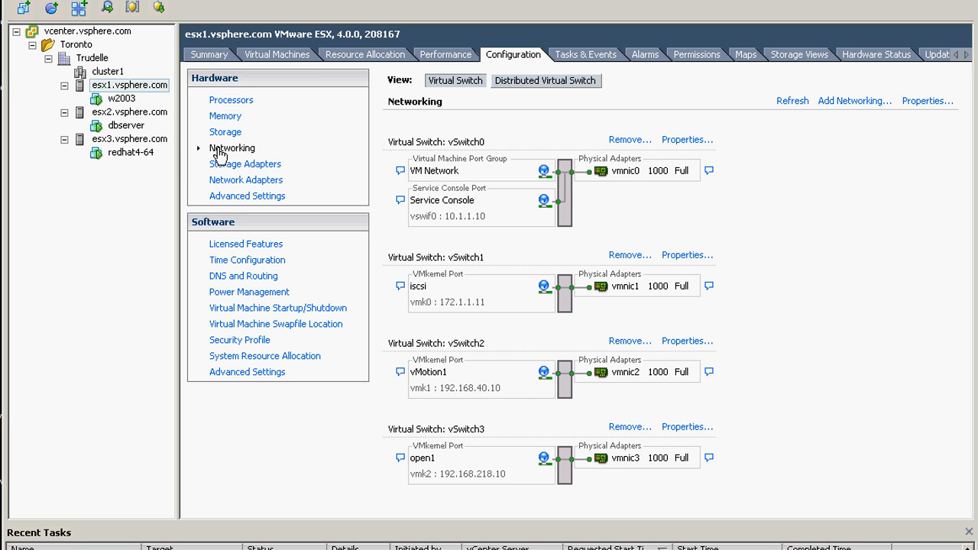
mouse_move(543, 95)
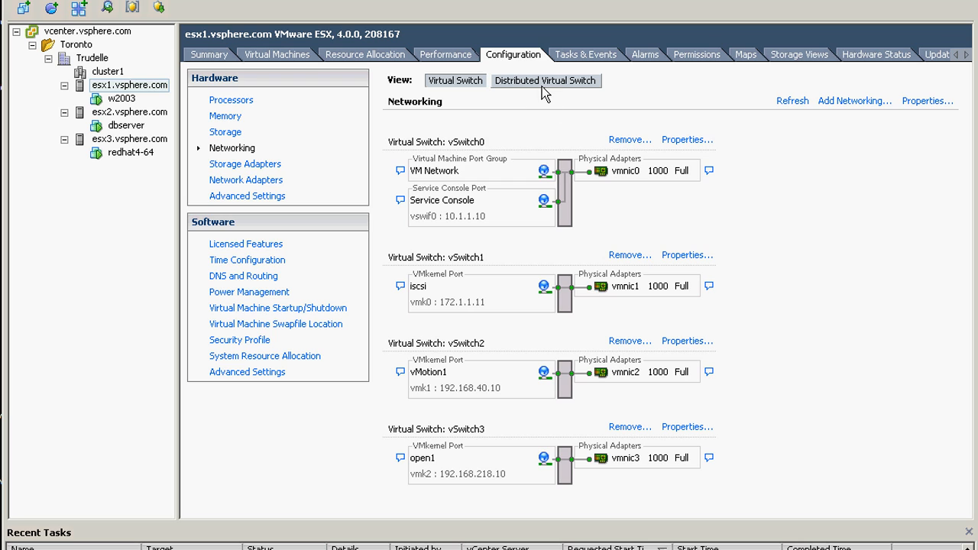
mouse_move(520, 94)
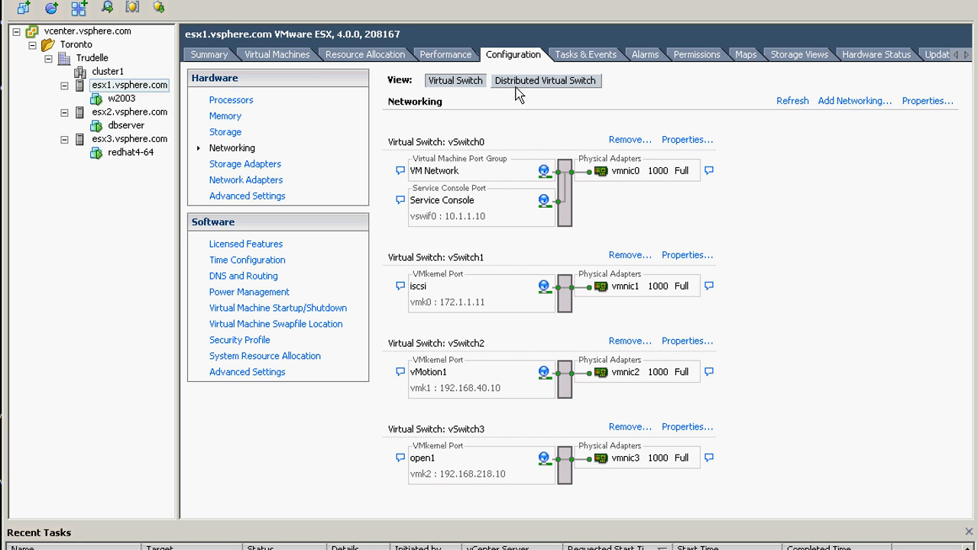
Compare with the Distributed Virtual Switch view, where dvPortGroup holds w2003 and dvUplink1 has one NIC.
left_click(543, 81)
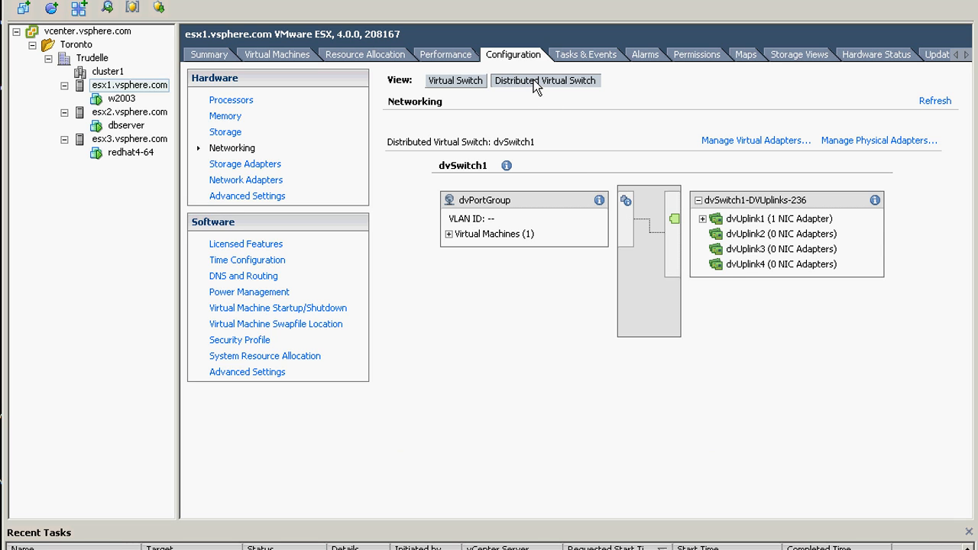
left_click(449, 234)
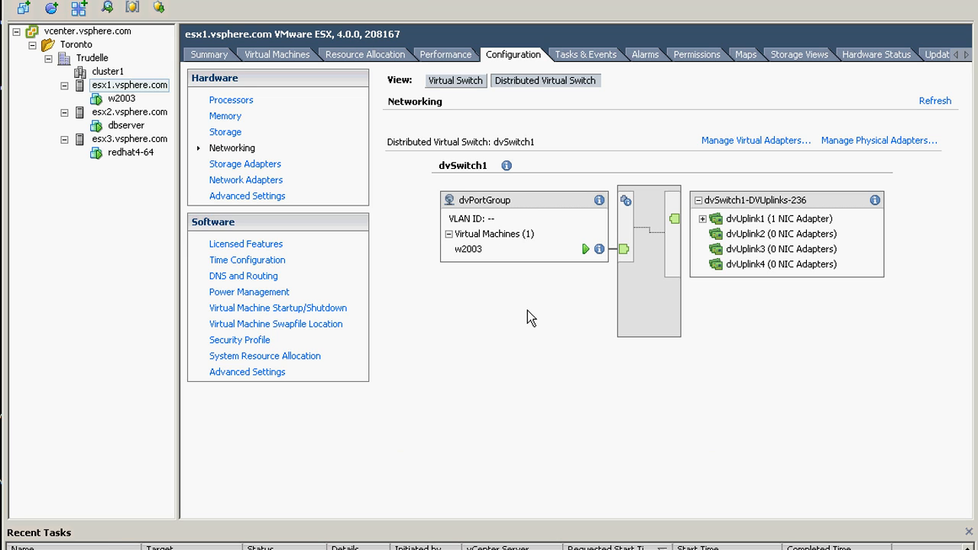
mouse_move(478, 260)
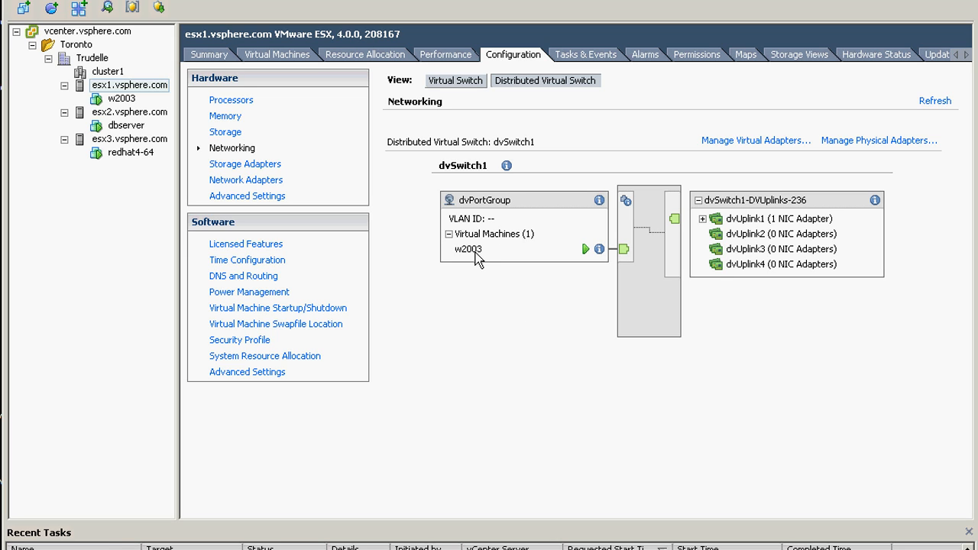
mouse_move(468, 255)
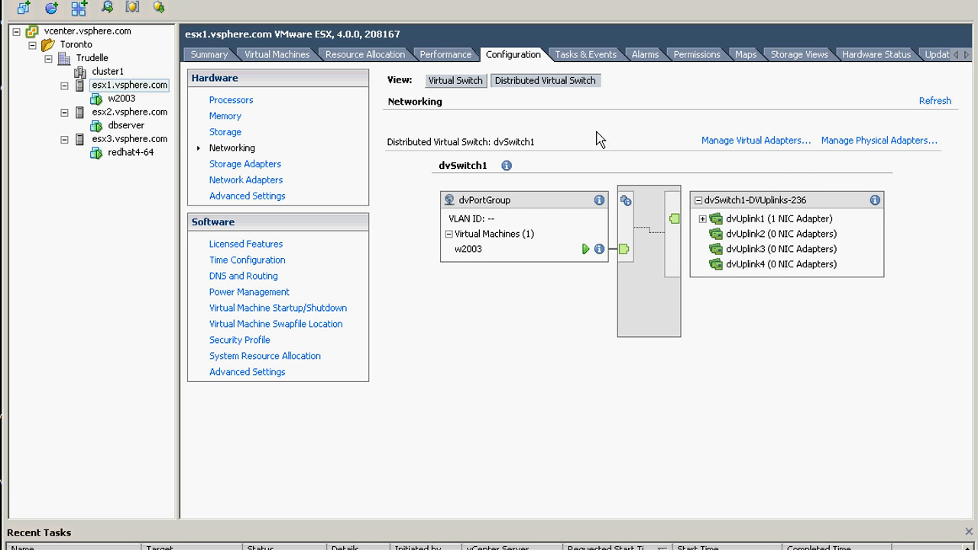
left_click(457, 80)
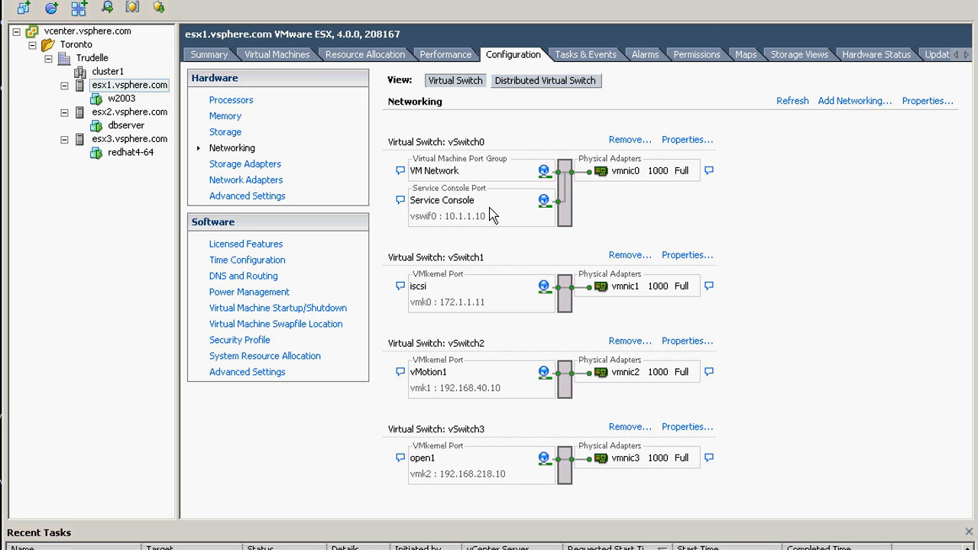
mouse_move(422, 175)
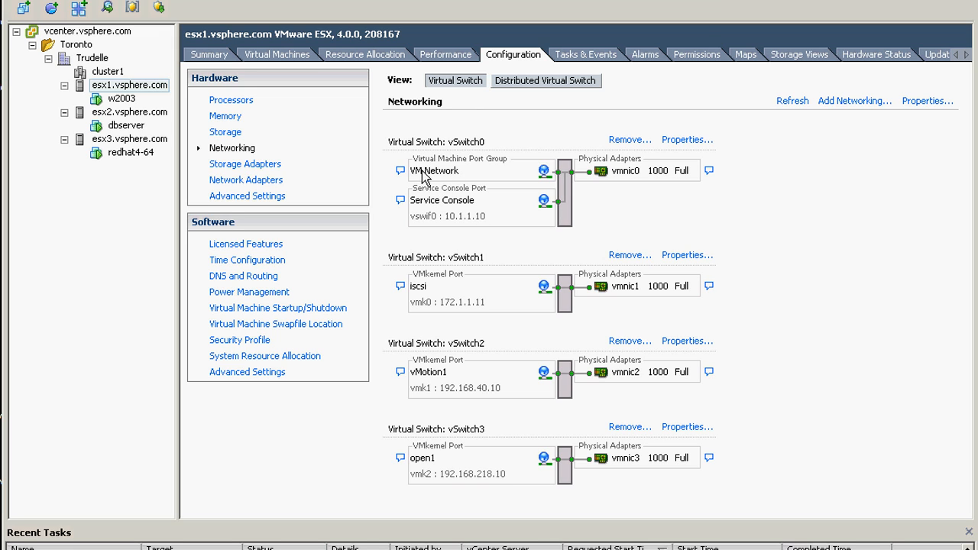
mouse_move(451, 175)
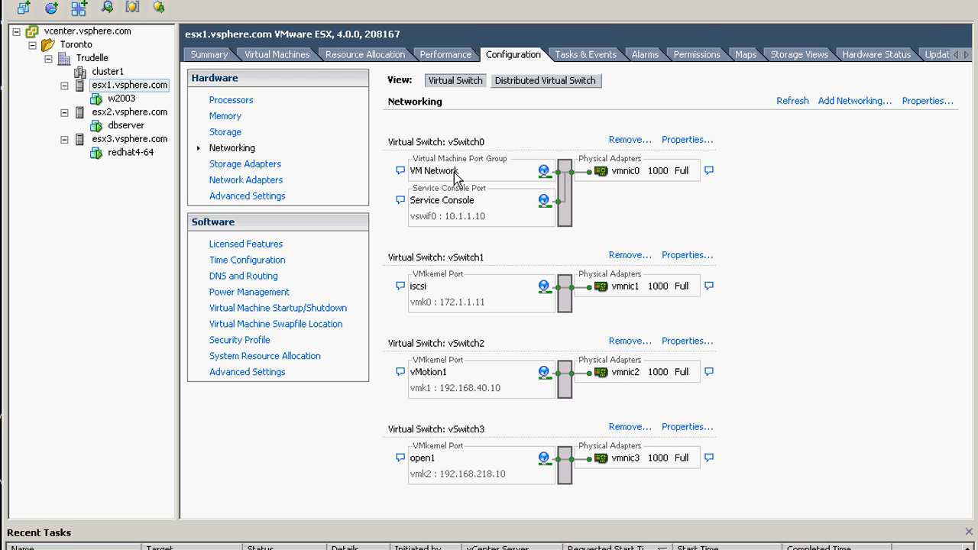
left_click(545, 80)
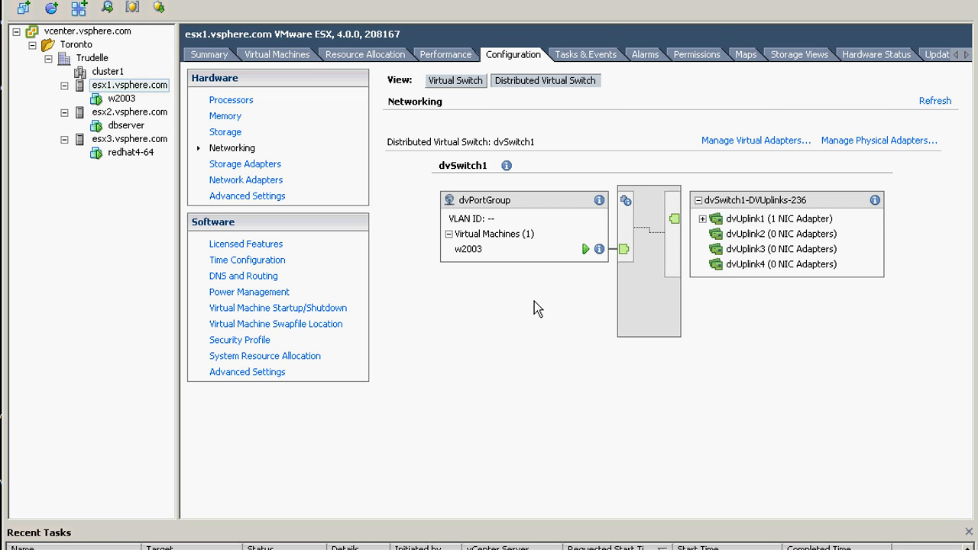
mouse_move(755, 142)
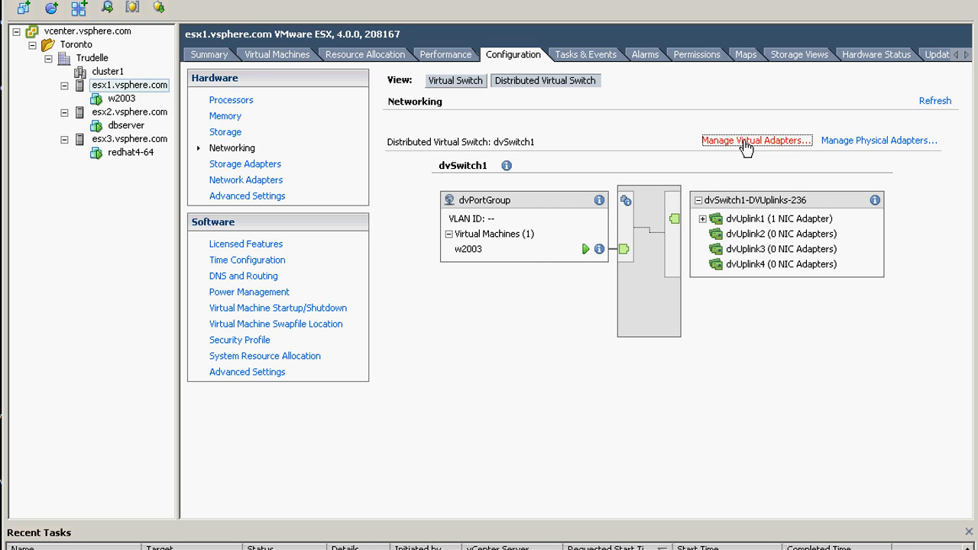
From Manage Virtual Adapters on dvSwitch1, add a virtual adapter by migrating existing ones.
left_click(754, 141)
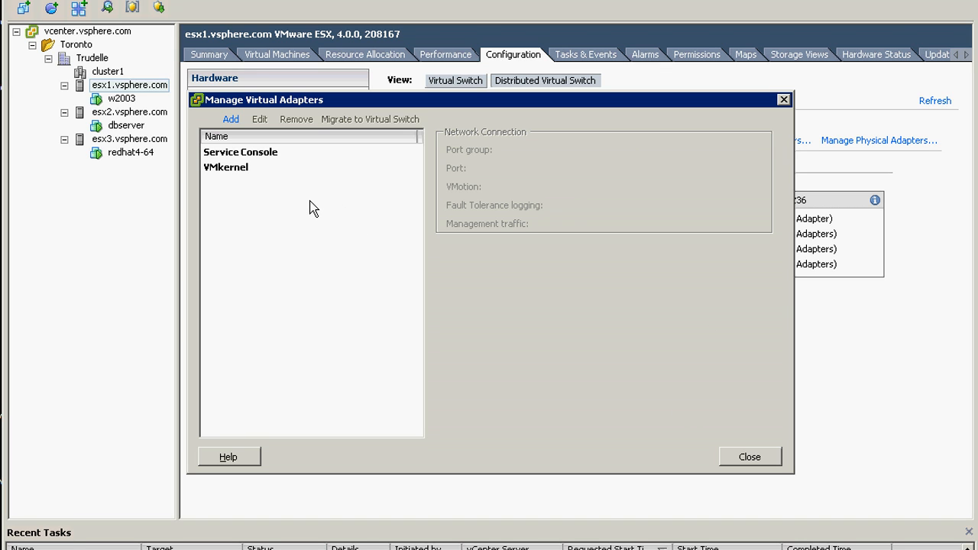
mouse_move(243, 161)
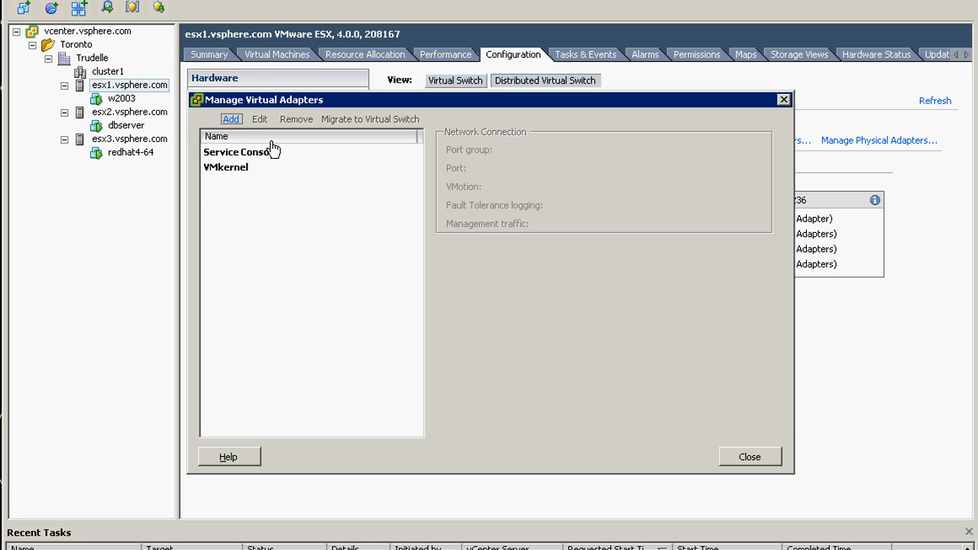
left_click(230, 119)
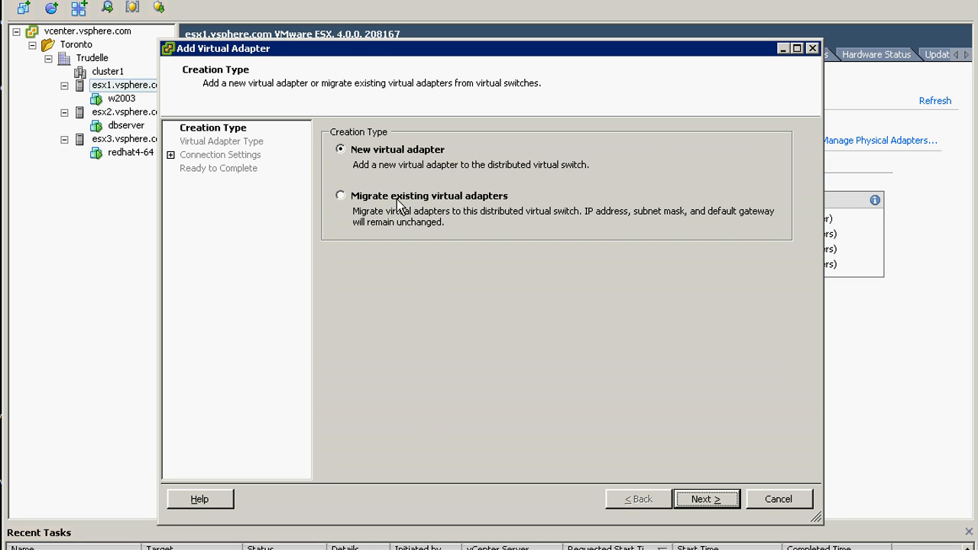
mouse_move(385, 211)
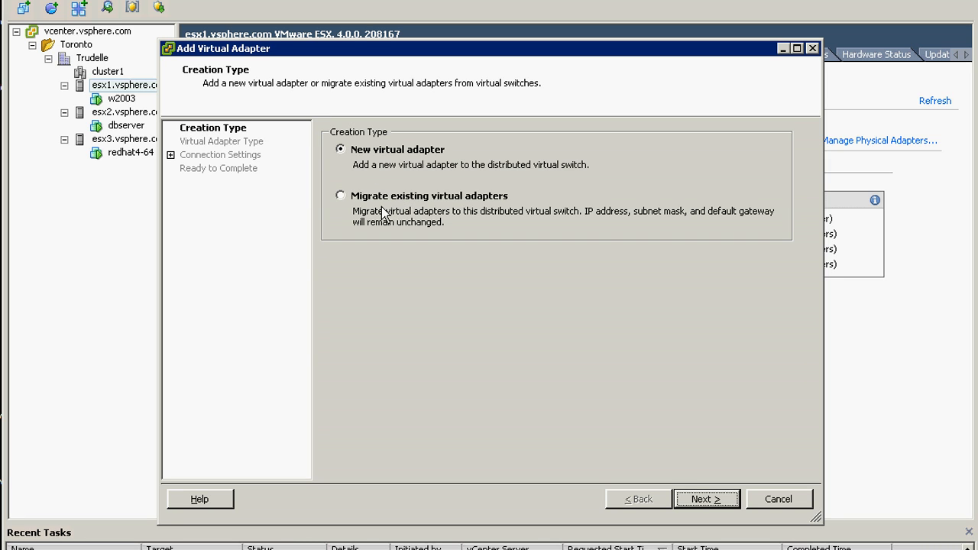
left_click(338, 196)
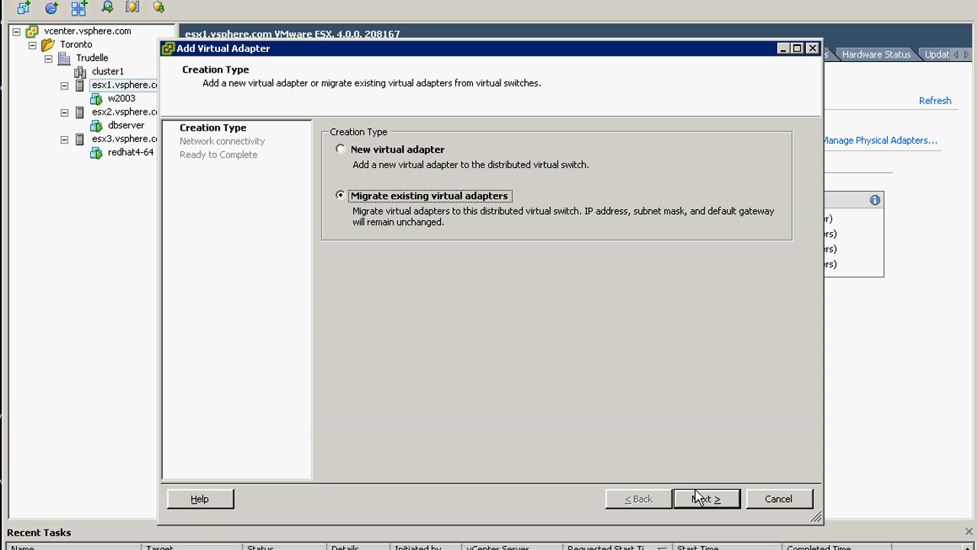
Mark only the Service Console adapter, selecting by port group, and assign it dvPortGroup.
left_click(706, 499)
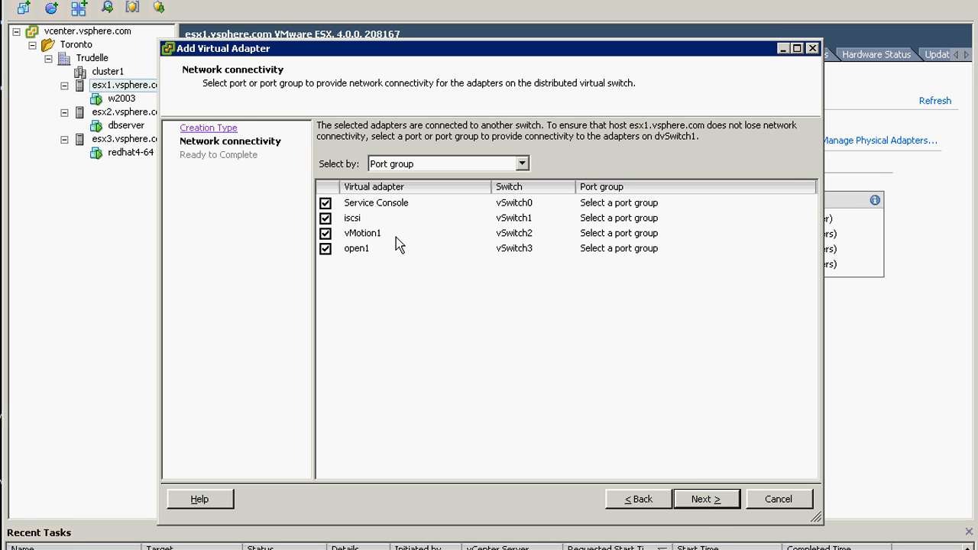
left_click(325, 234)
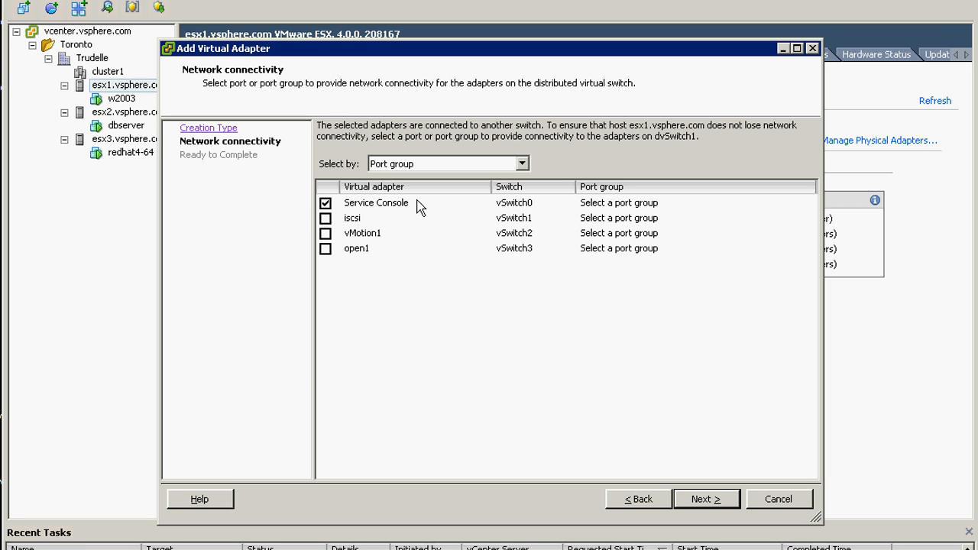
mouse_move(632, 434)
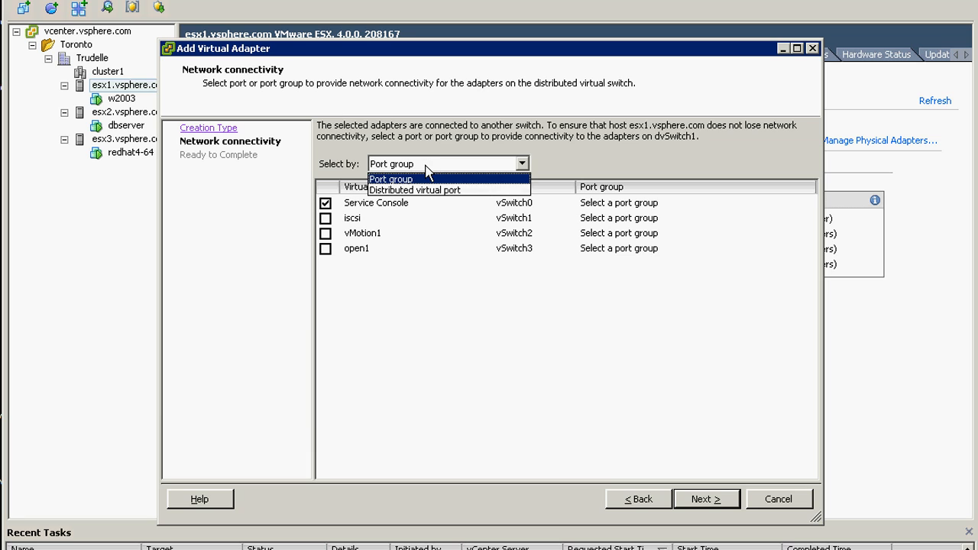
mouse_move(437, 158)
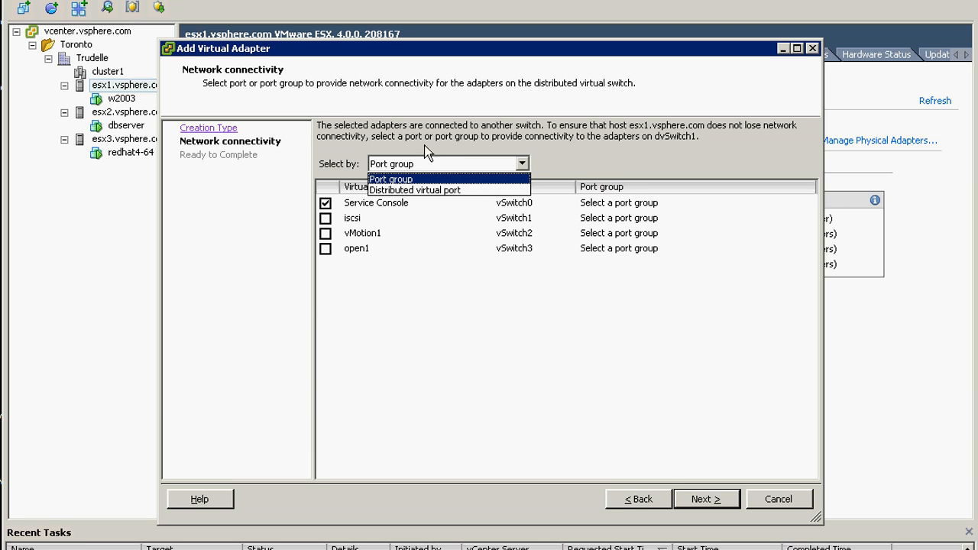
left_click(389, 179)
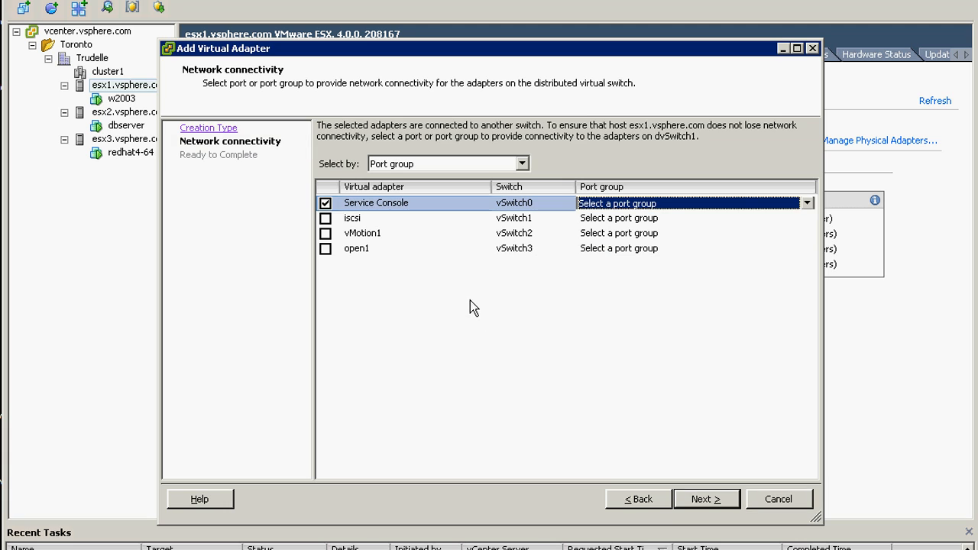
left_click(806, 202)
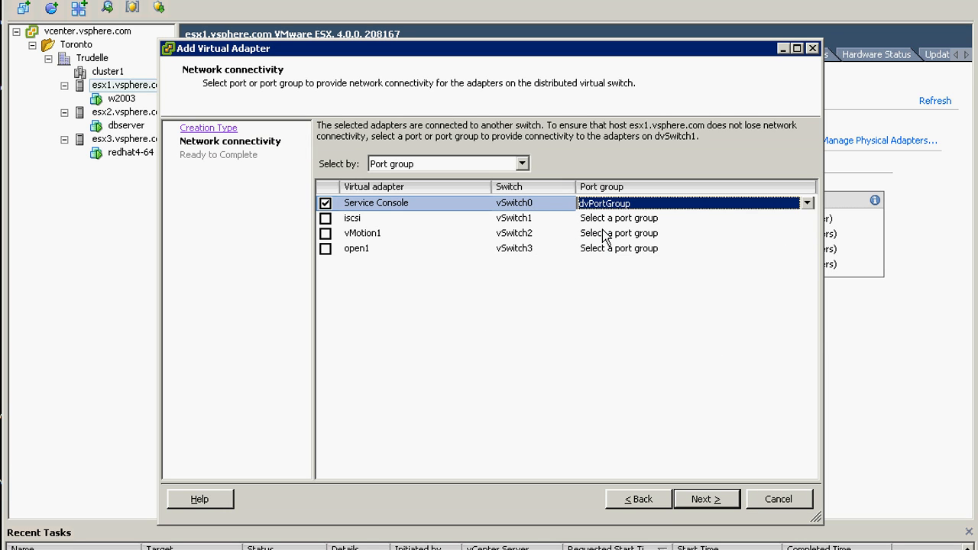
mouse_move(682, 509)
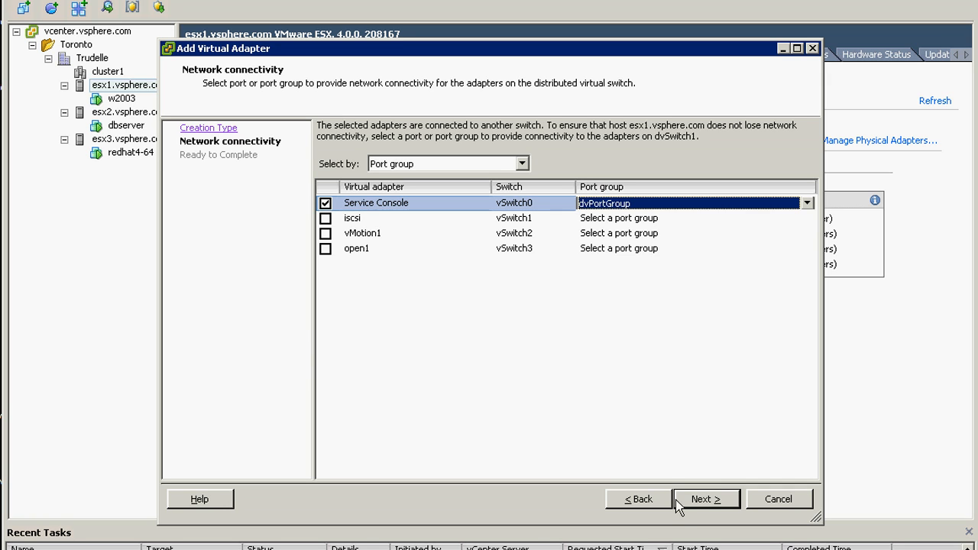
Proceed and accept the warning about migrating the host's only Service Console adapter.
left_click(706, 498)
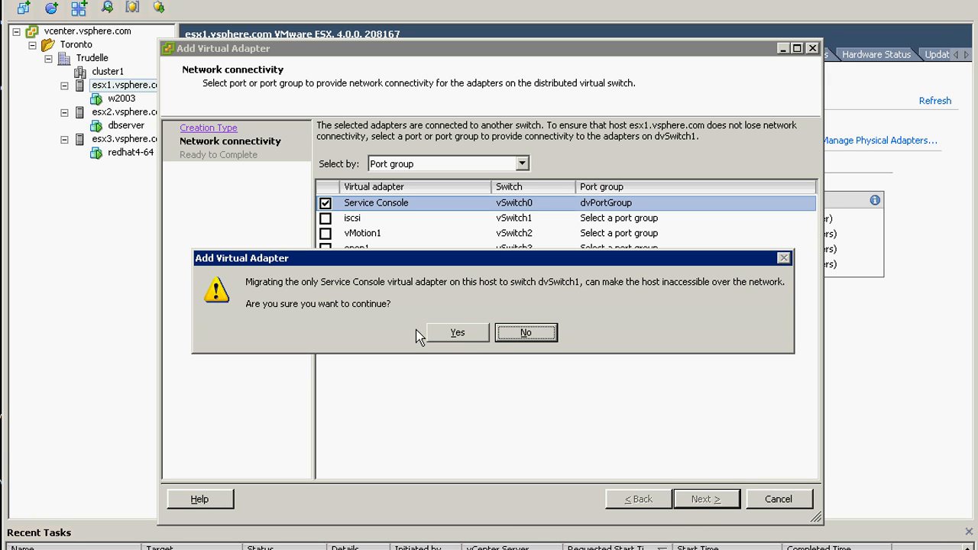
mouse_move(351, 315)
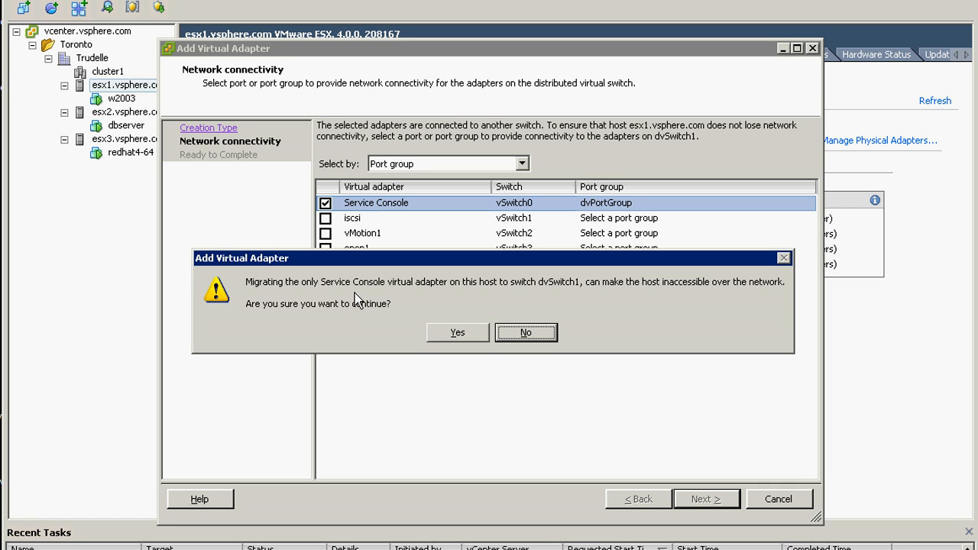
mouse_move(363, 301)
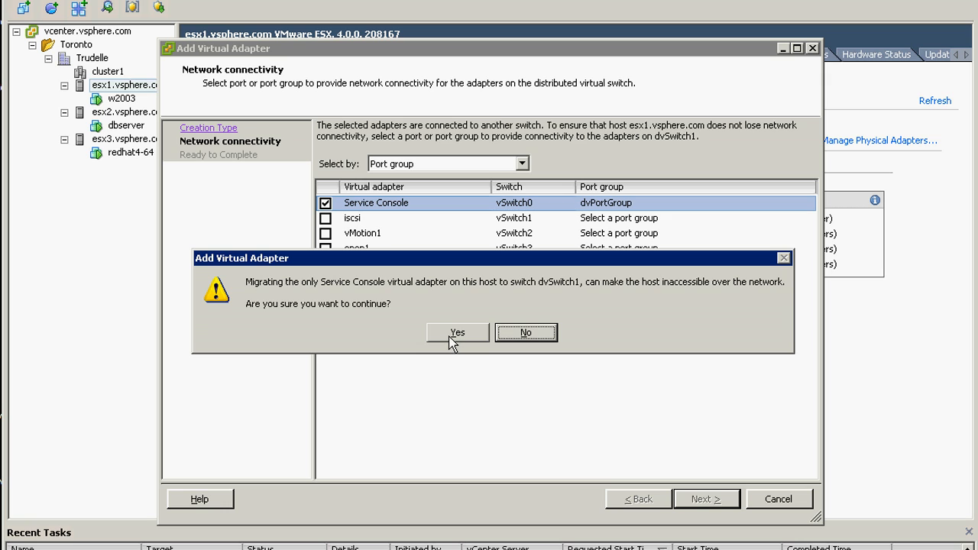
left_click(461, 331)
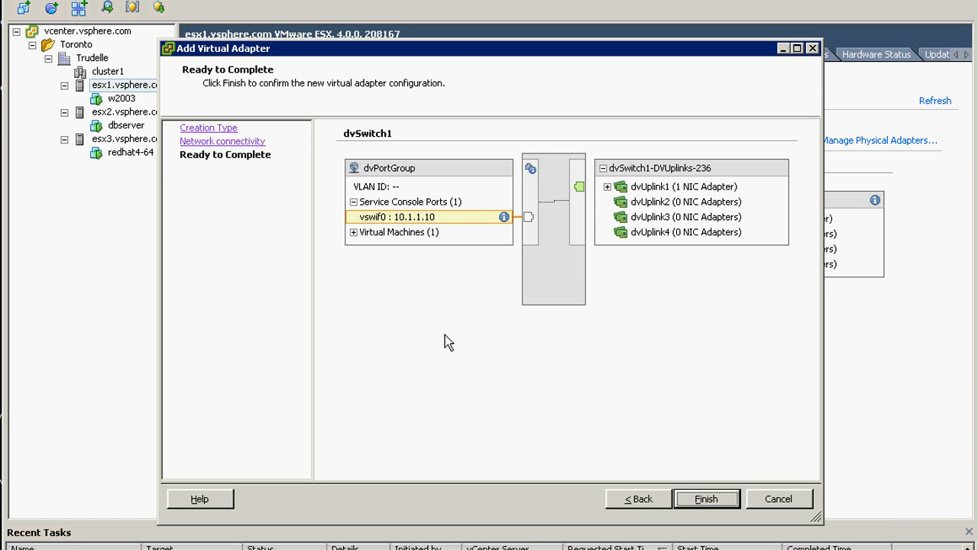
mouse_move(450, 340)
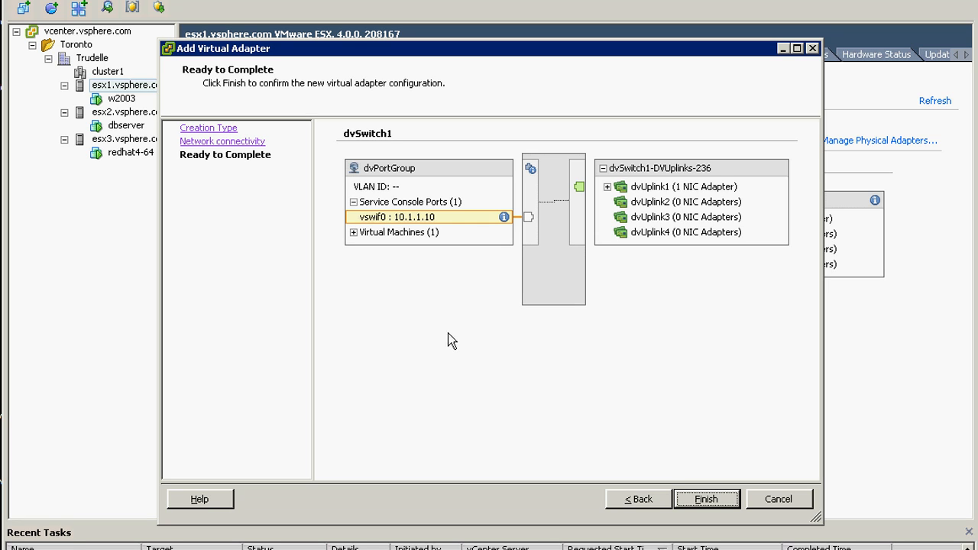
mouse_move(498, 188)
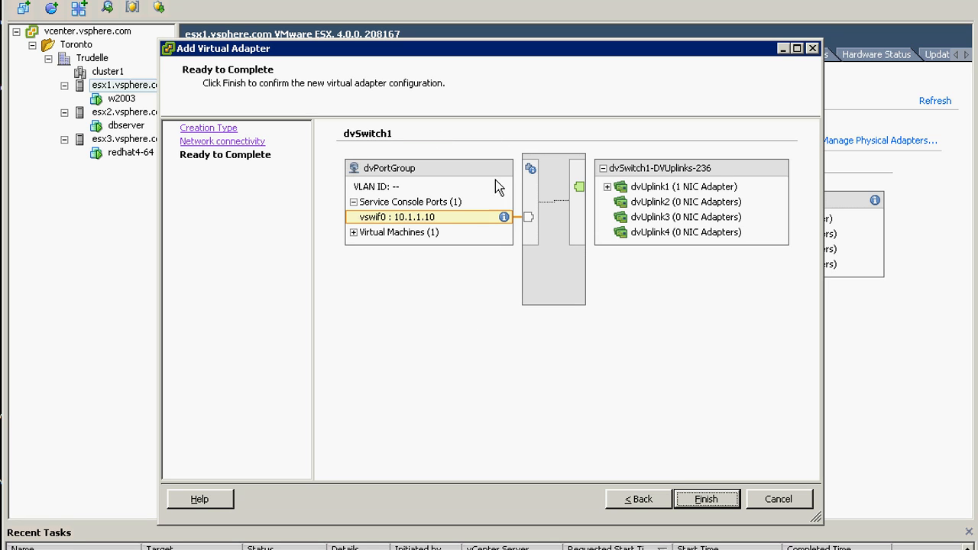
mouse_move(402, 228)
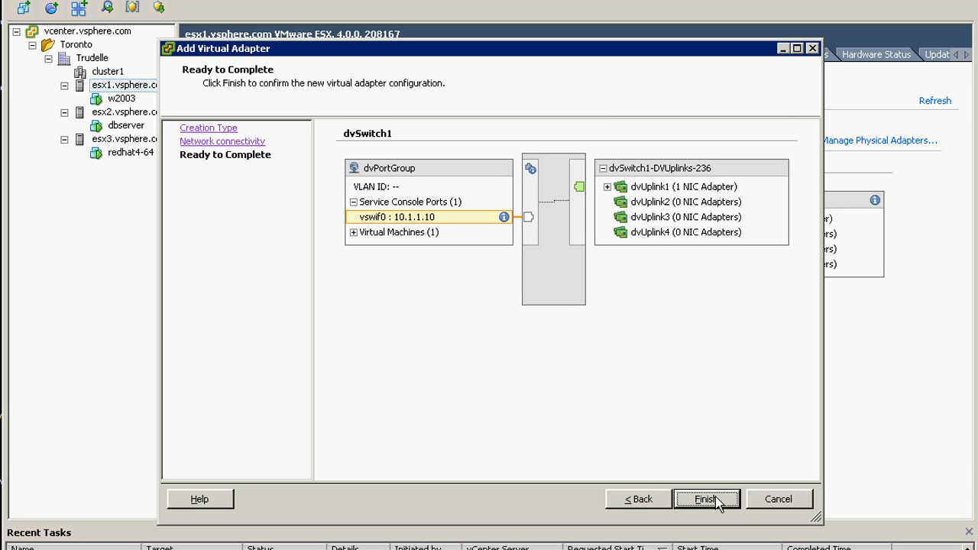
Finish moving vswif0 (10.1.1.10) onto dvPortGroup, returning to esx1's virtual adapters list.
left_click(707, 499)
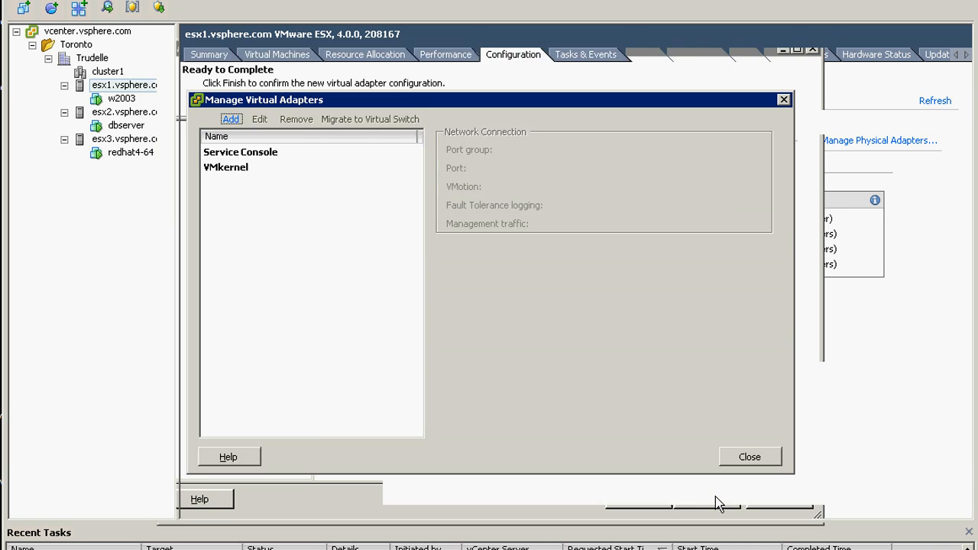
Review esx1's dvPortGroup service console port, then compare the standard and distributed switch views.
left_click(749, 456)
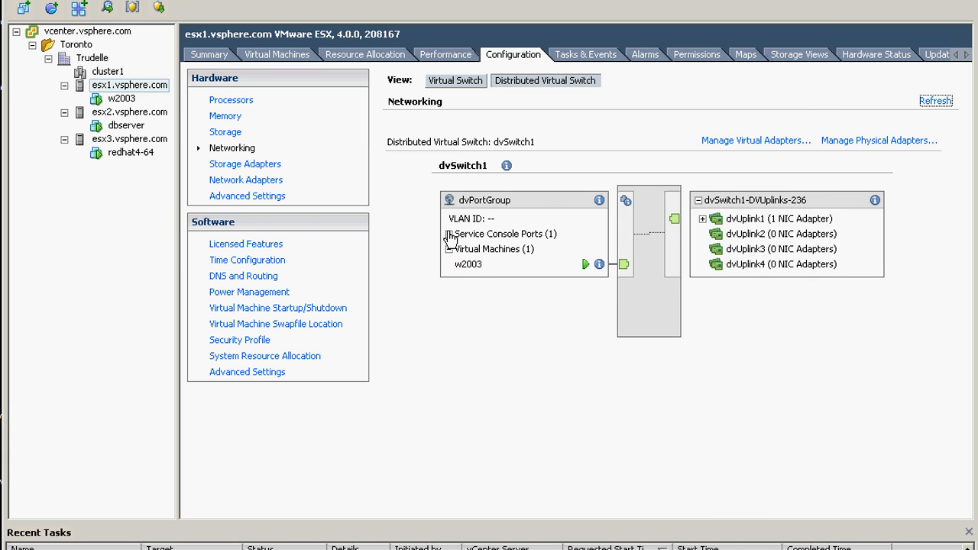
left_click(448, 234)
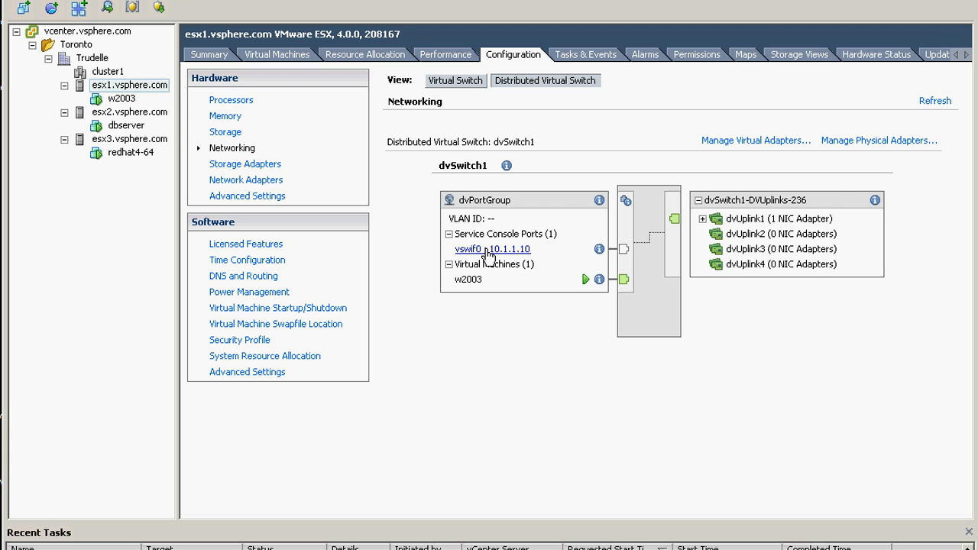
left_click(456, 81)
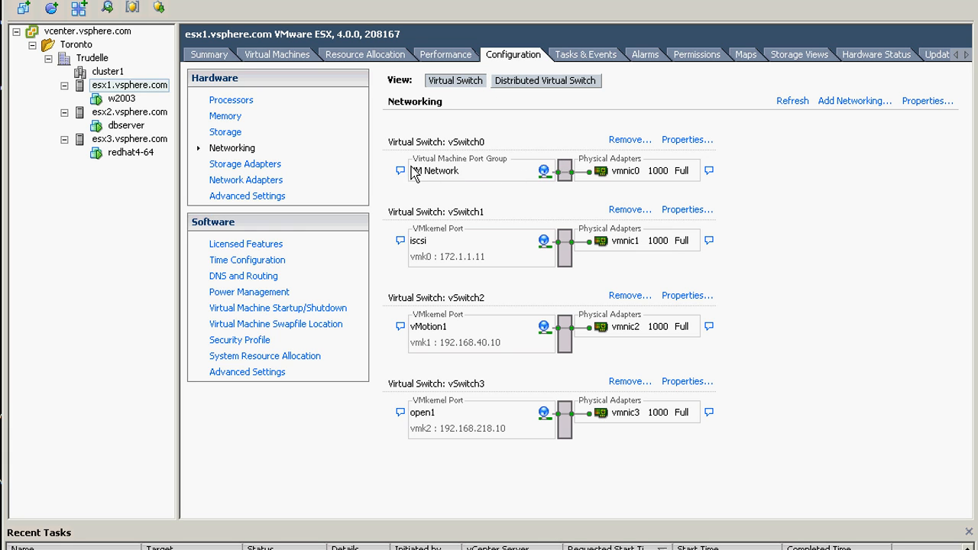
mouse_move(432, 173)
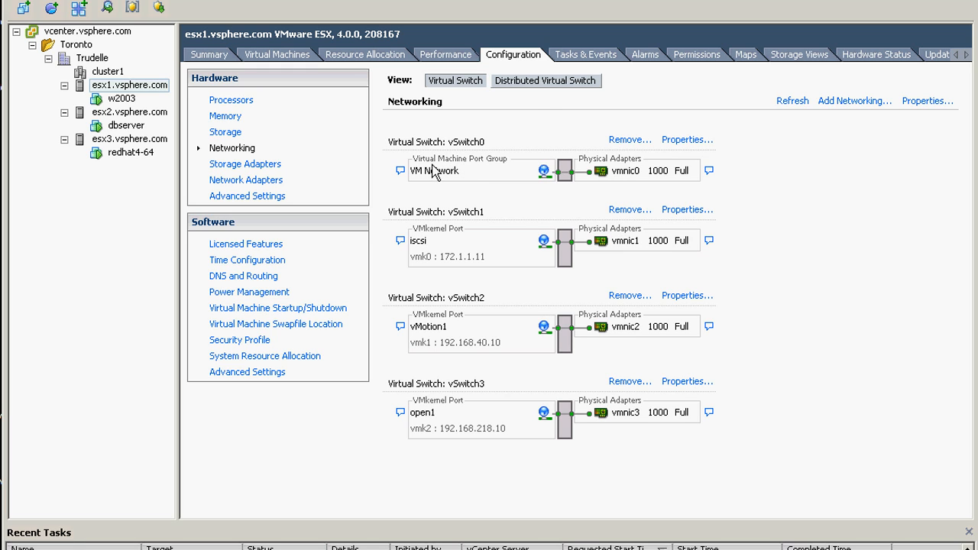
left_click(546, 80)
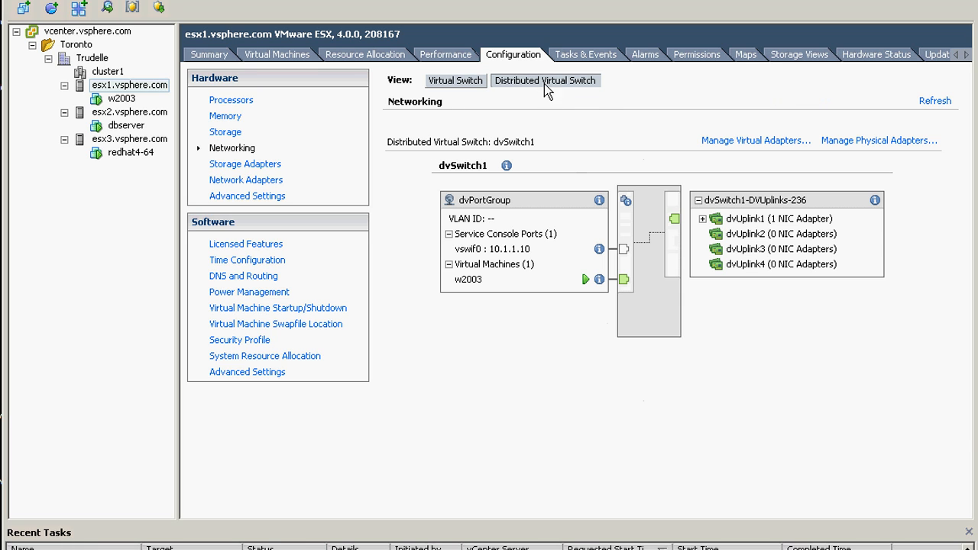
left_click(455, 81)
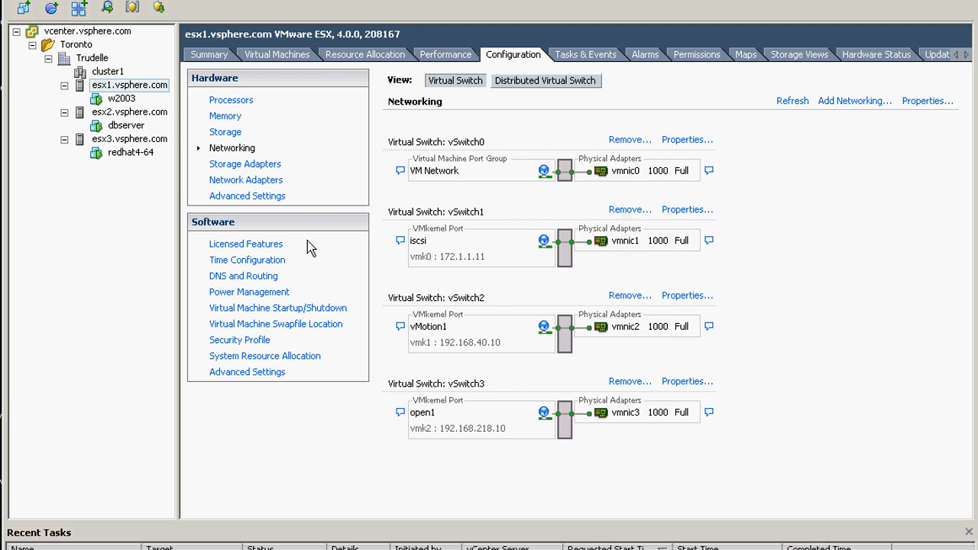
mouse_move(418, 182)
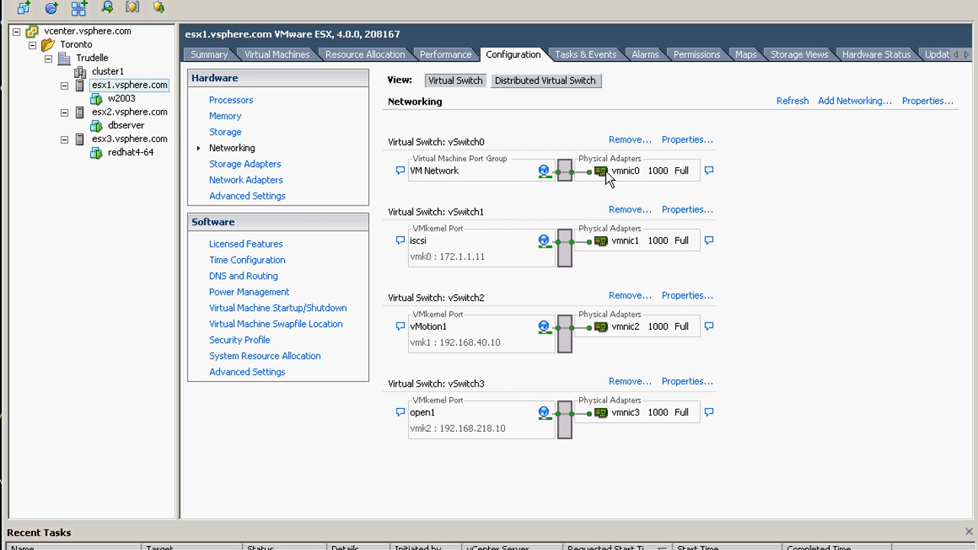
Remove the now-empty standard vSwitch0 from esx1 and confirm.
left_click(627, 139)
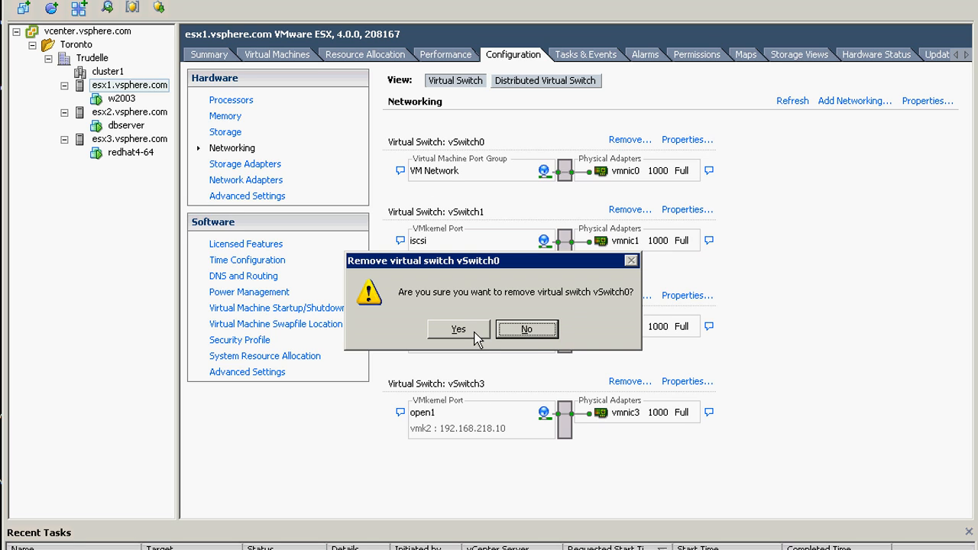
left_click(457, 329)
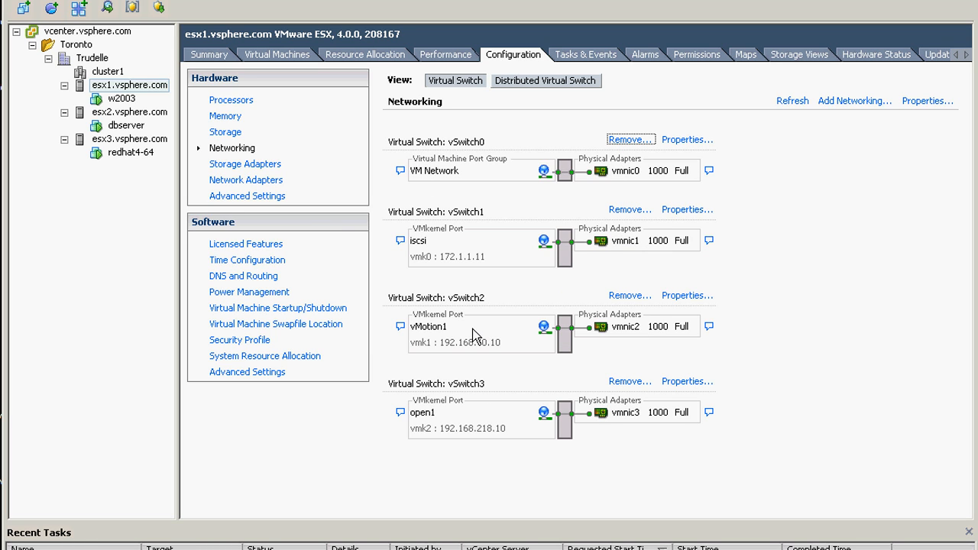
mouse_move(467, 232)
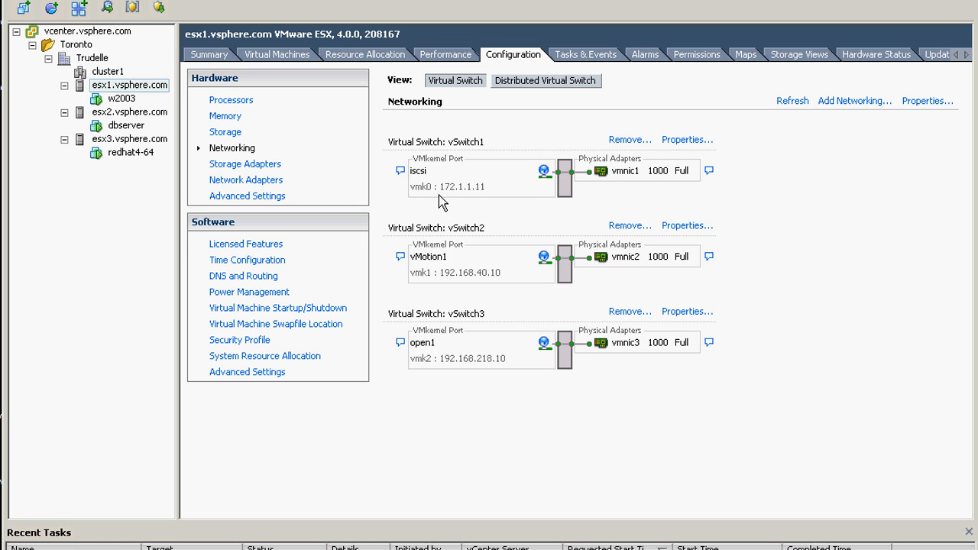
mouse_move(502, 156)
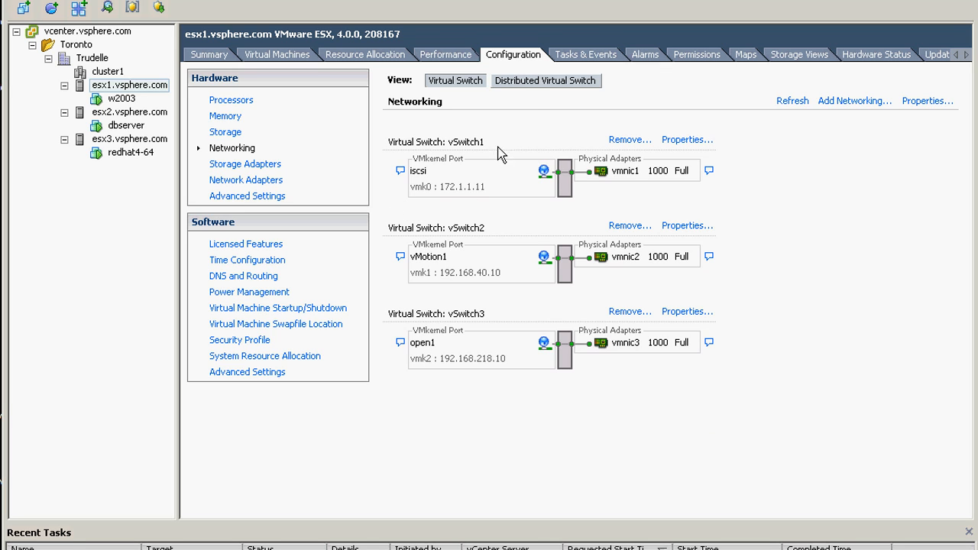
Add esx1's unclaimed vmnic0 as the physical adapter behind dvUplink2 on dvSwitch1.
left_click(546, 81)
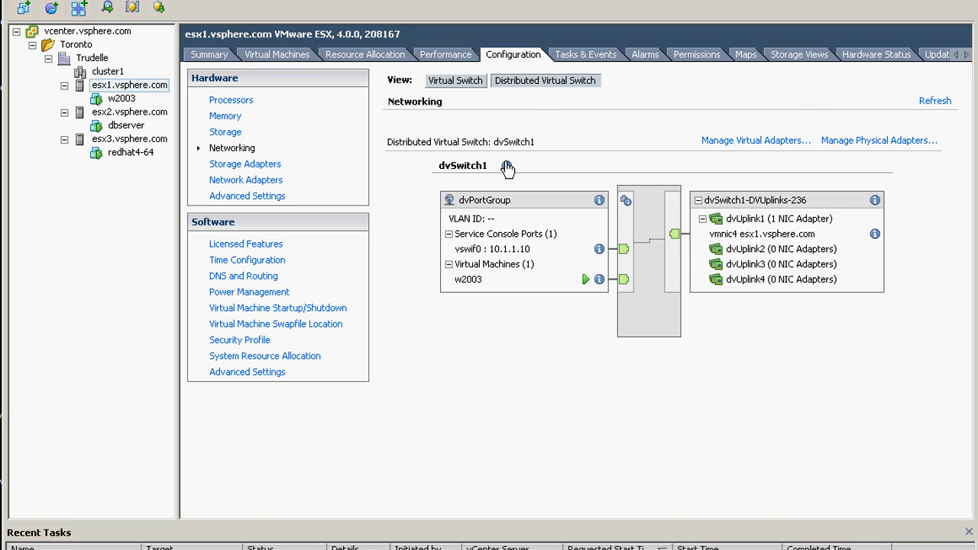
mouse_move(710, 183)
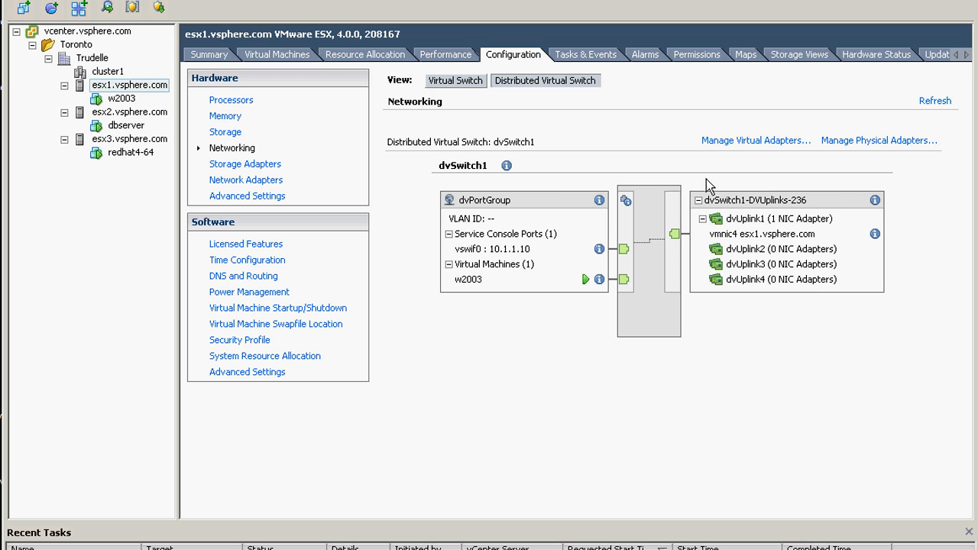
left_click(878, 140)
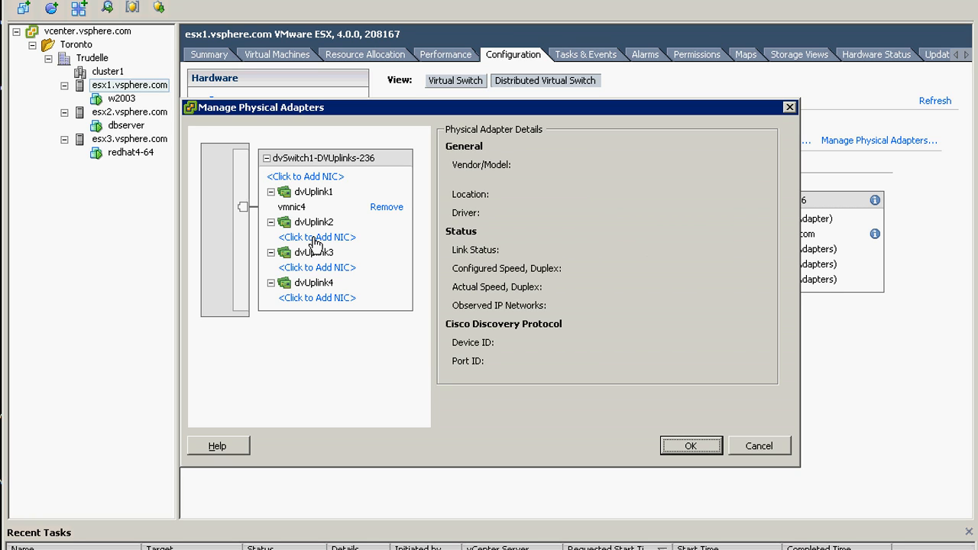
left_click(317, 237)
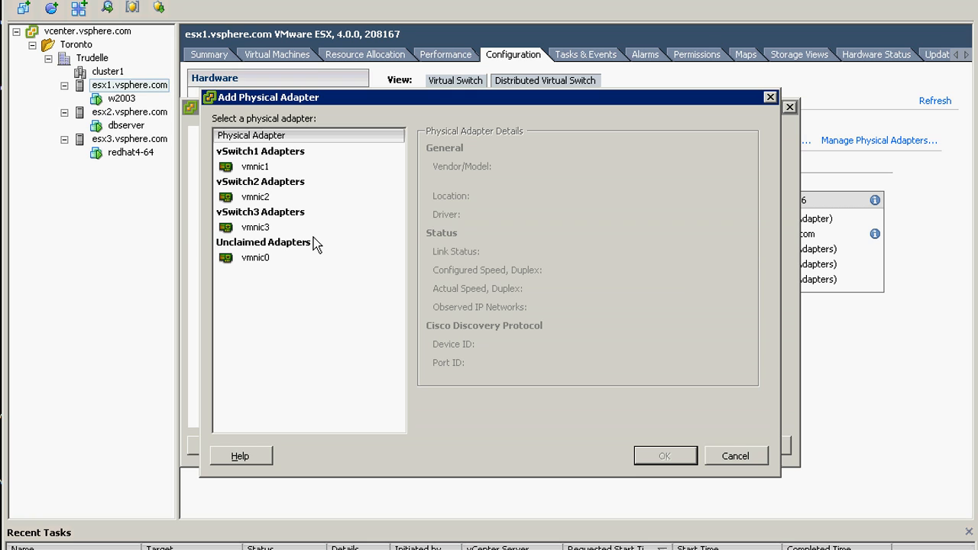
left_click(254, 258)
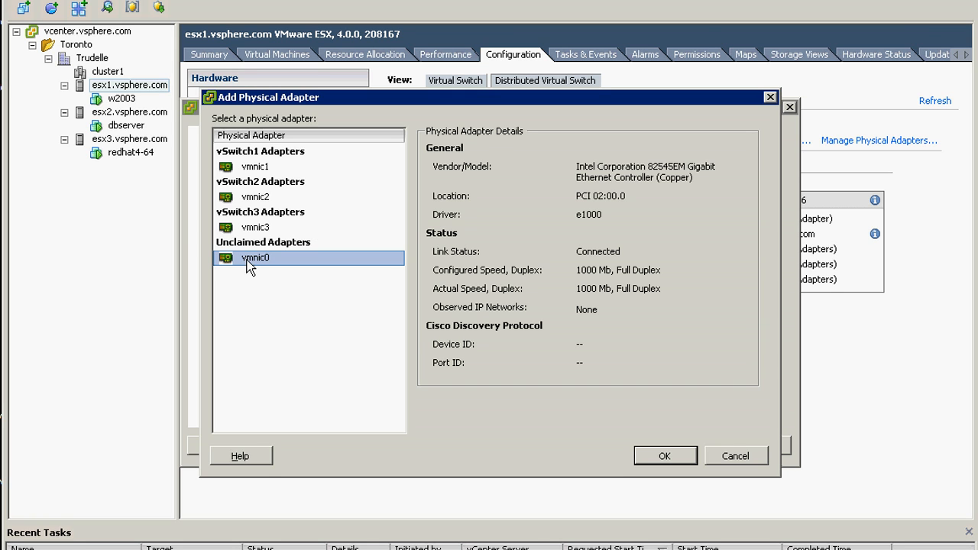
mouse_move(255, 250)
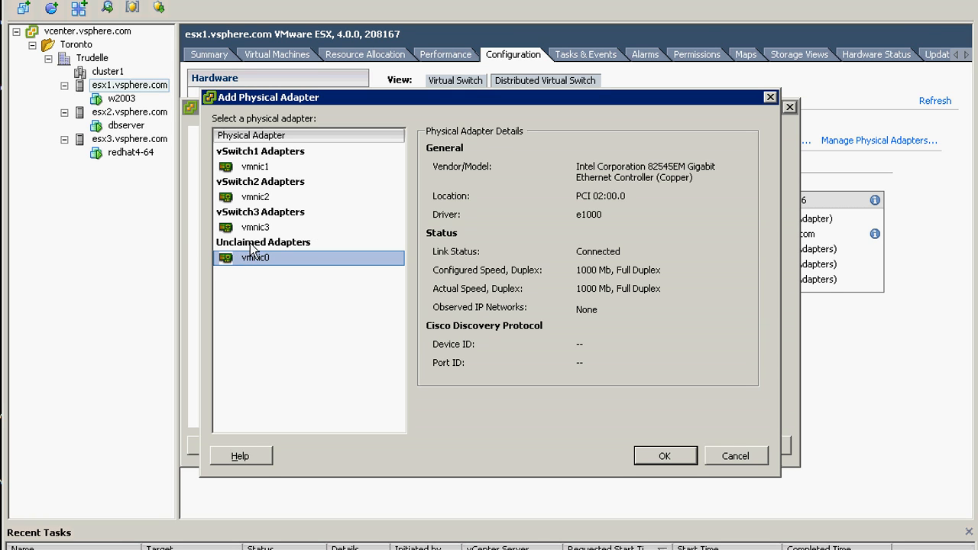
mouse_move(275, 257)
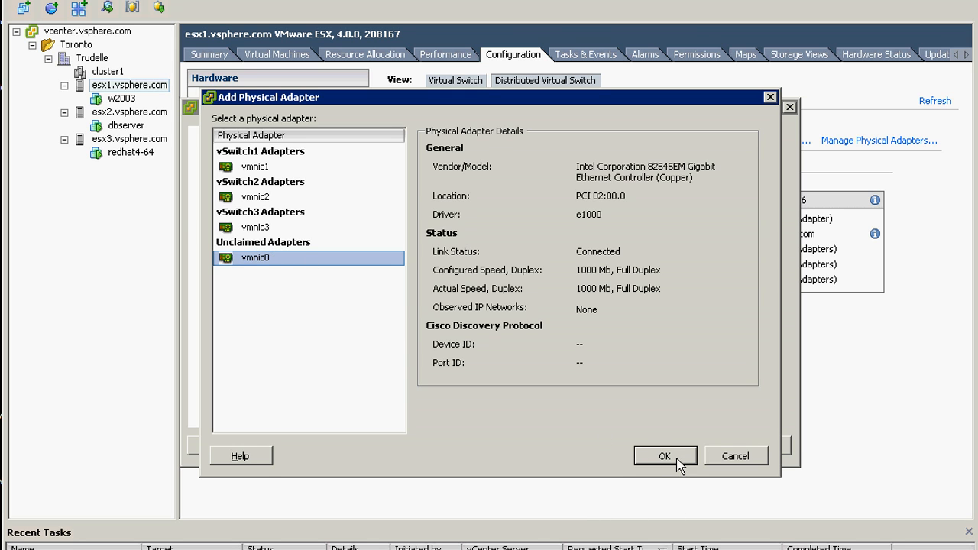
left_click(664, 455)
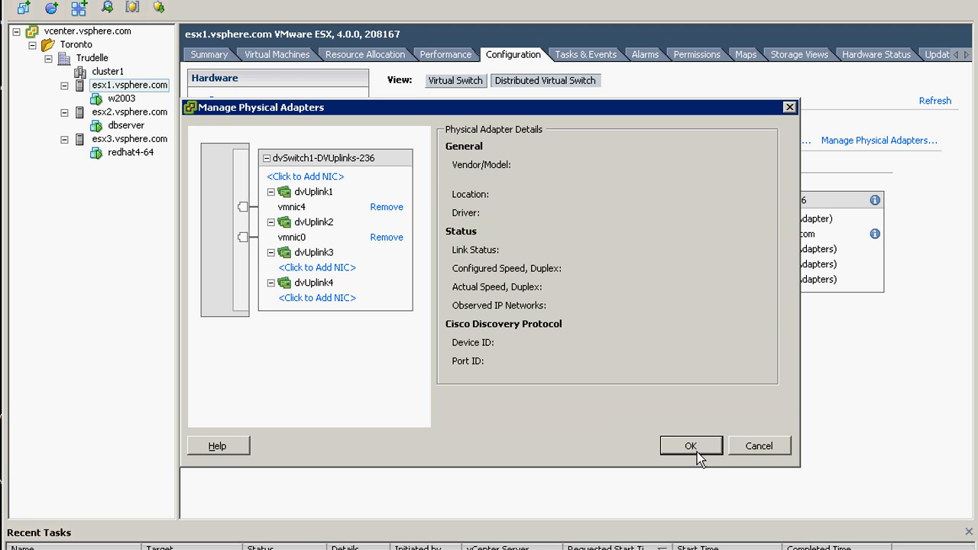
left_click(691, 445)
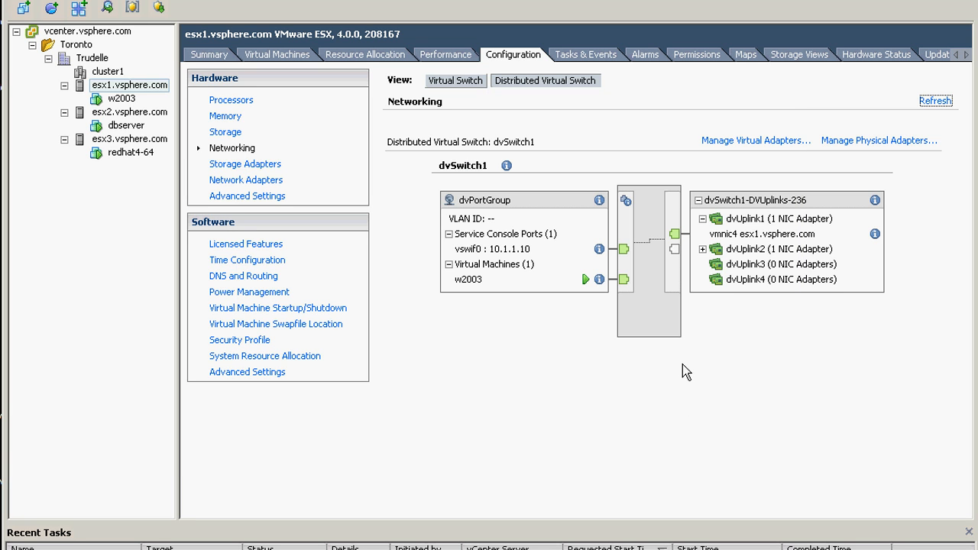
mouse_move(702, 256)
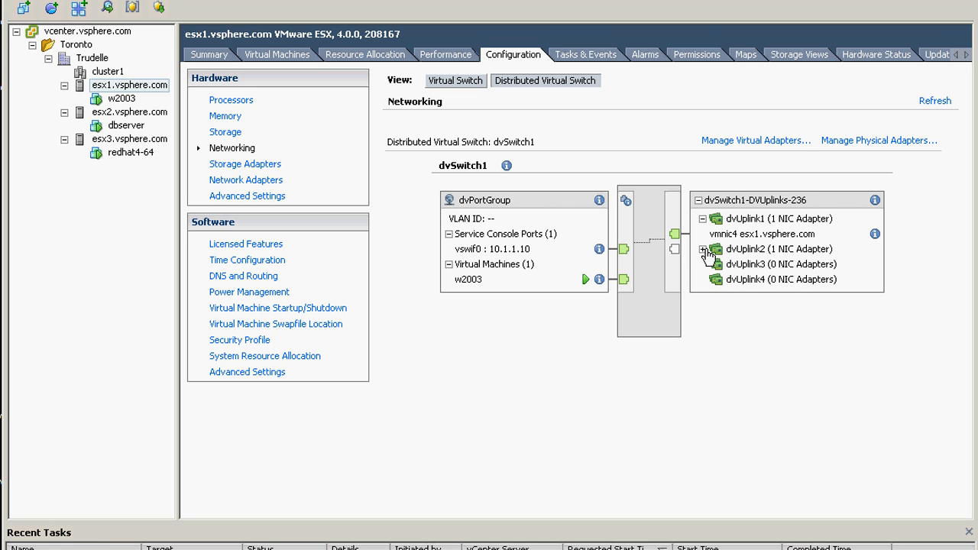
mouse_move(707, 256)
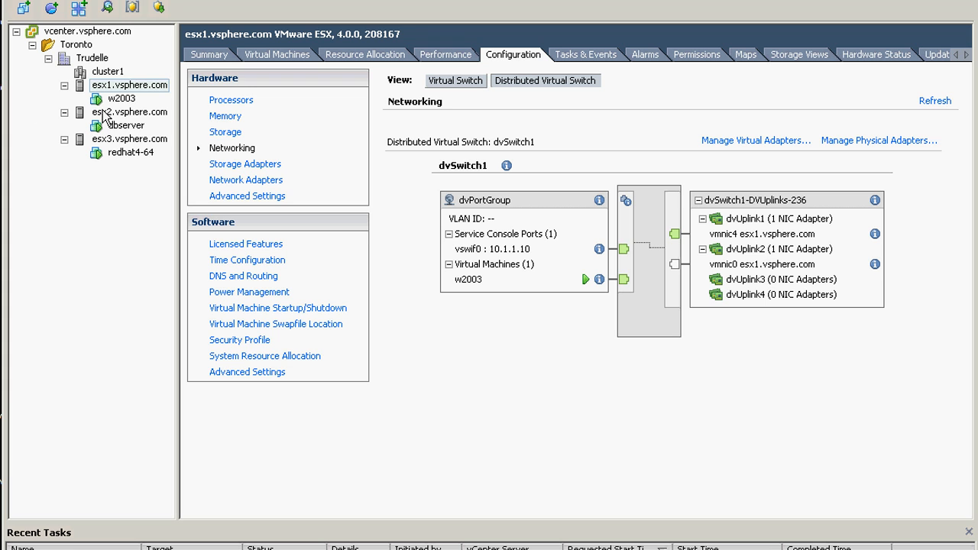
Select host esx2, check dvUplink1's backing NIC, and show its standard vSwitch0 networking.
left_click(129, 112)
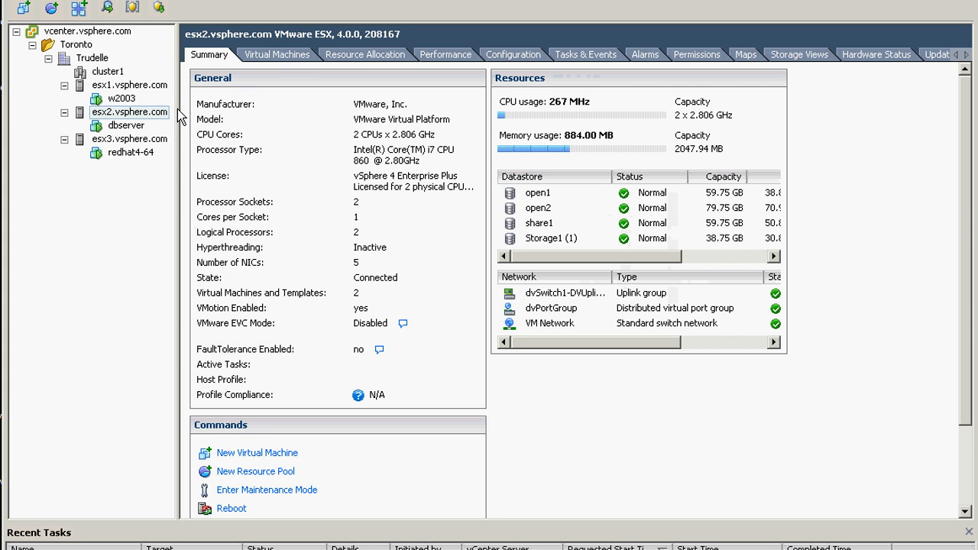
left_click(519, 54)
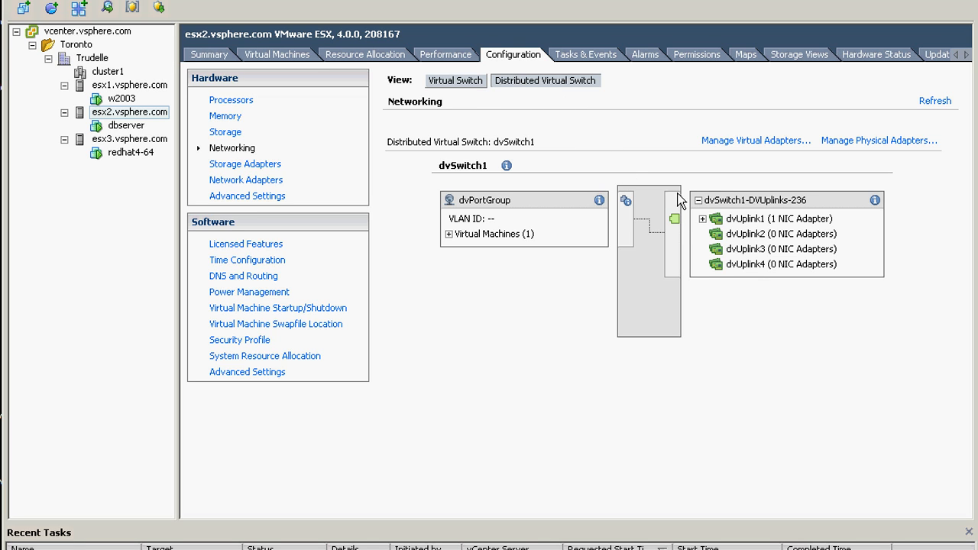
left_click(703, 219)
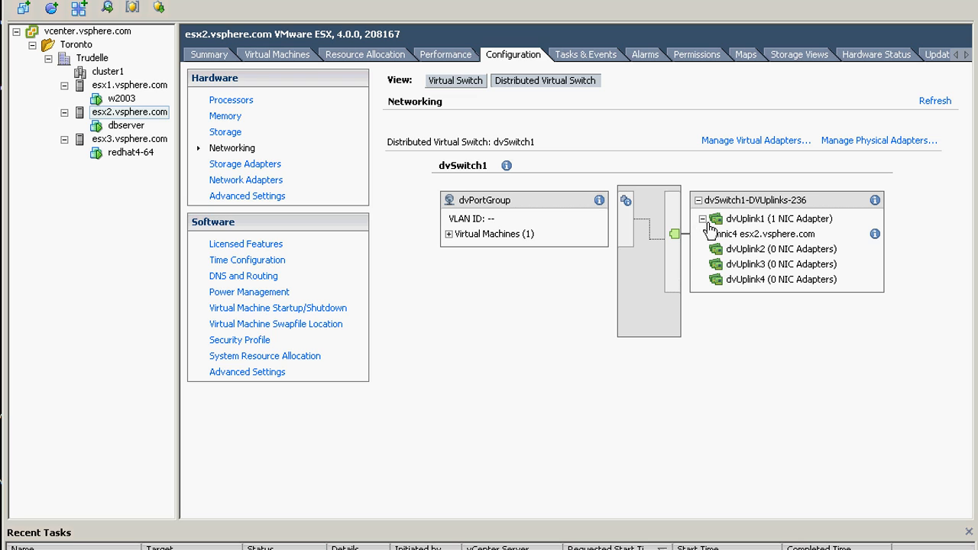
mouse_move(774, 233)
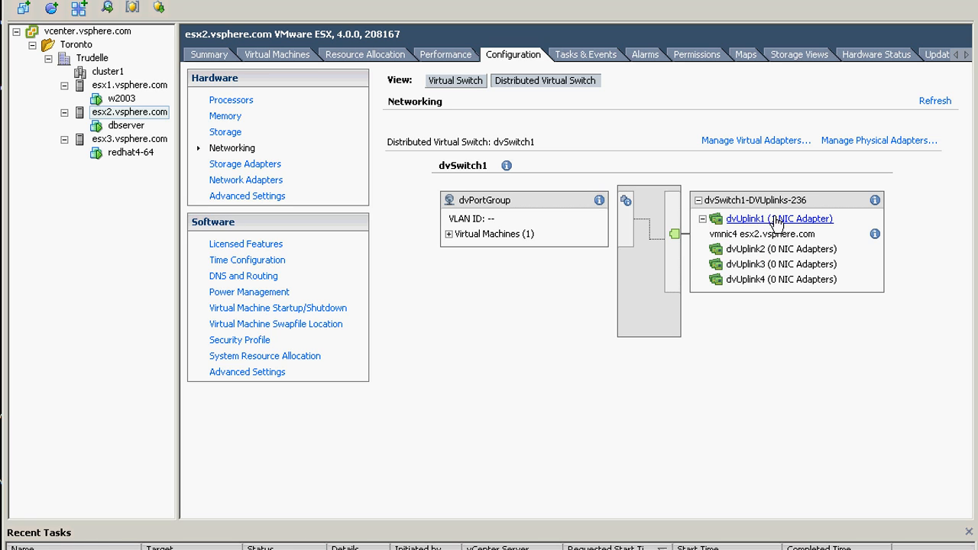
mouse_move(402, 225)
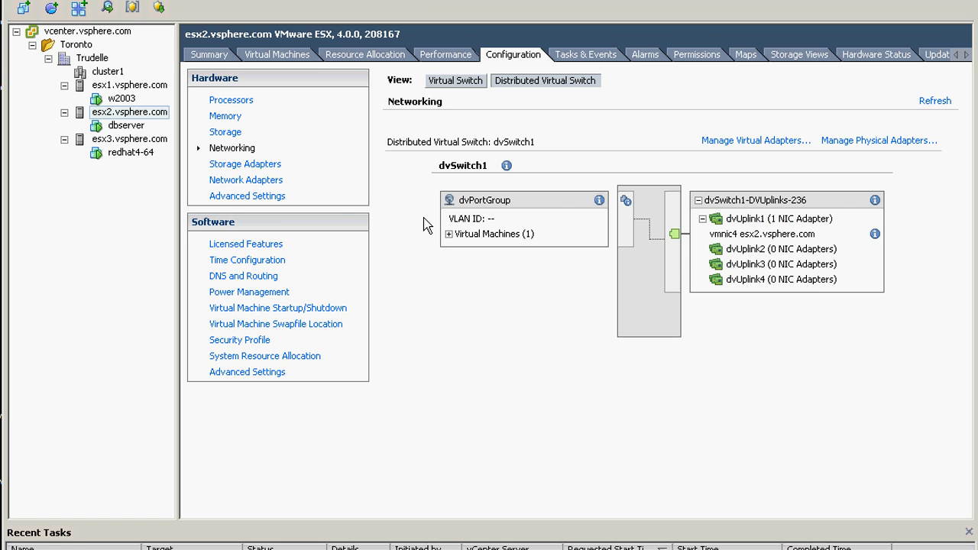
mouse_move(430, 146)
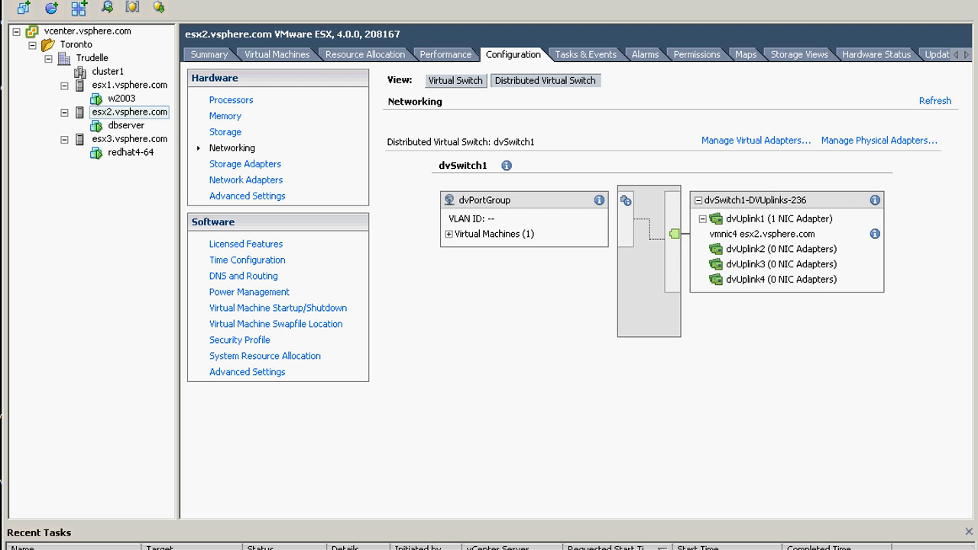
left_click(456, 80)
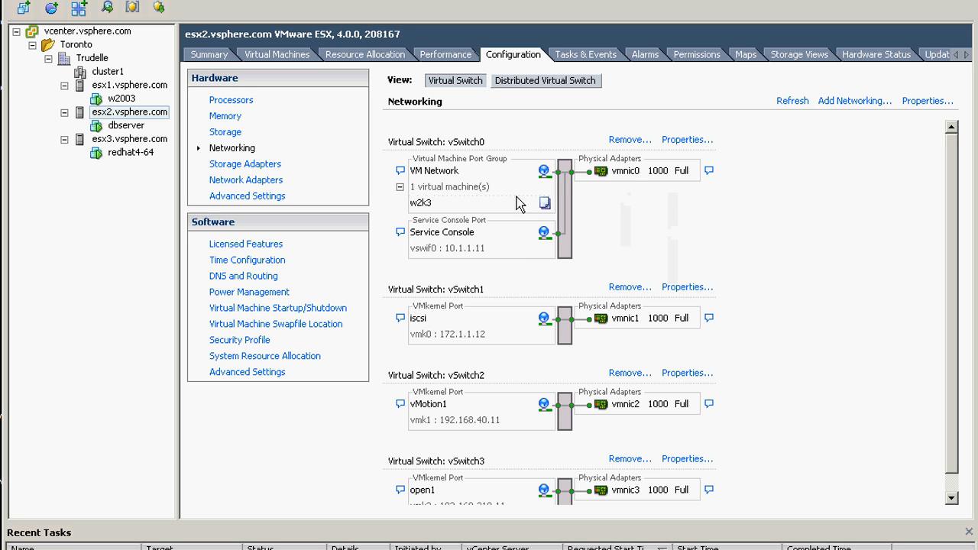
mouse_move(451, 150)
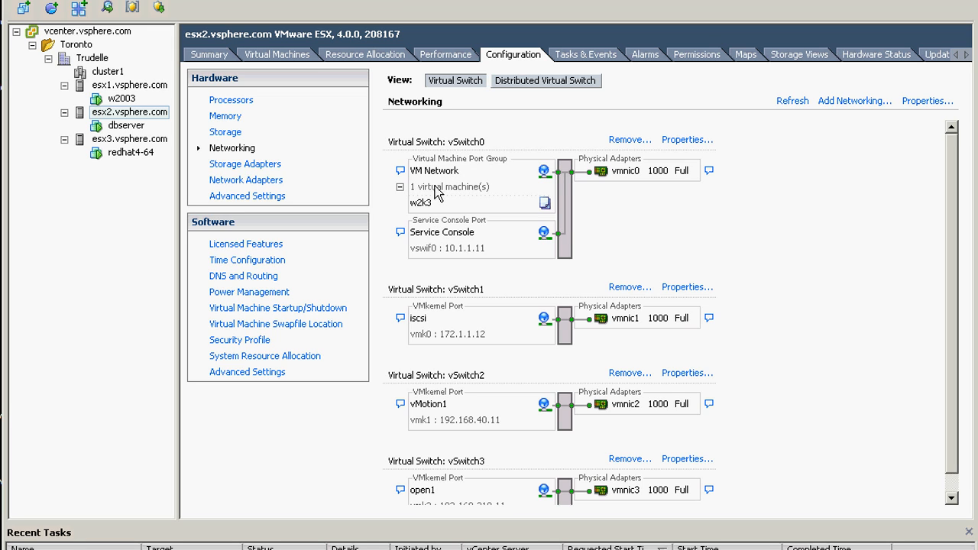
mouse_move(435, 189)
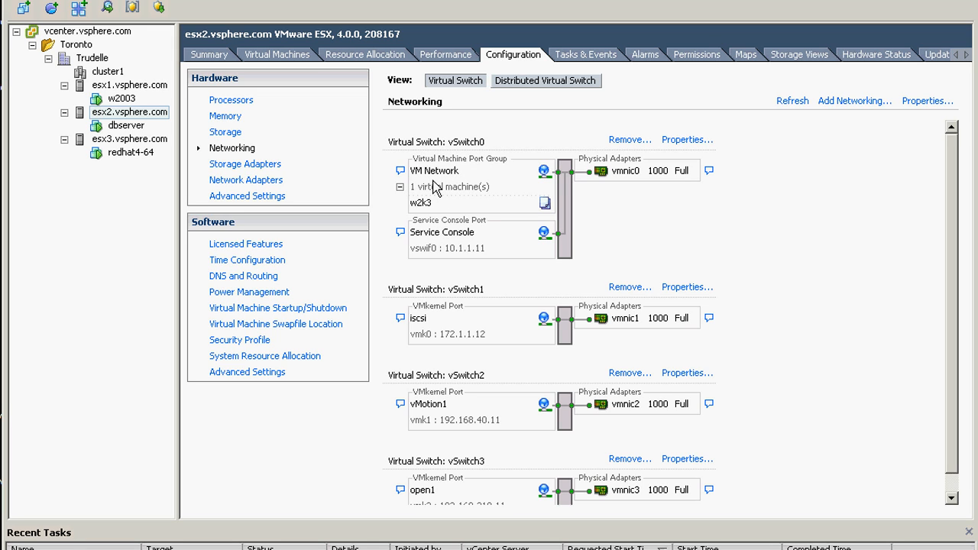
mouse_move(446, 208)
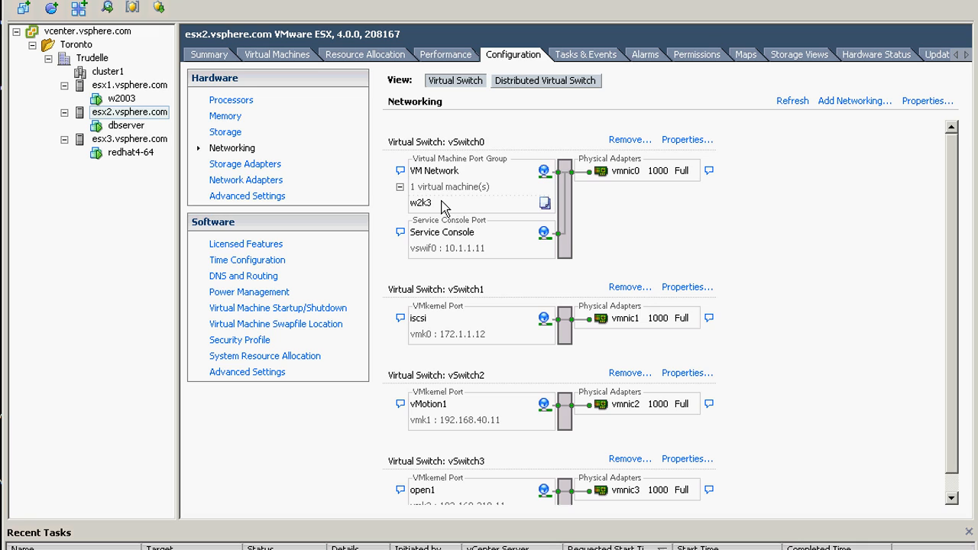
mouse_move(432, 217)
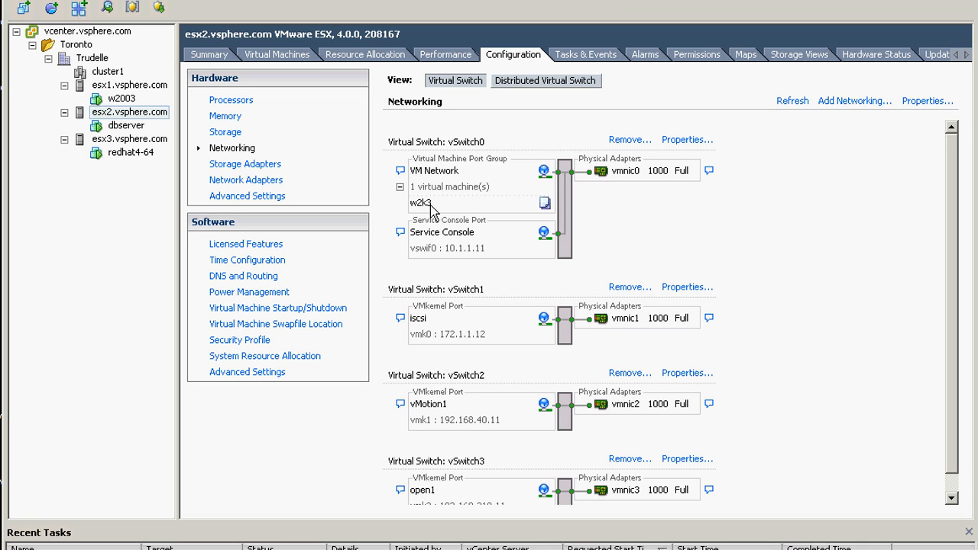
mouse_move(430, 208)
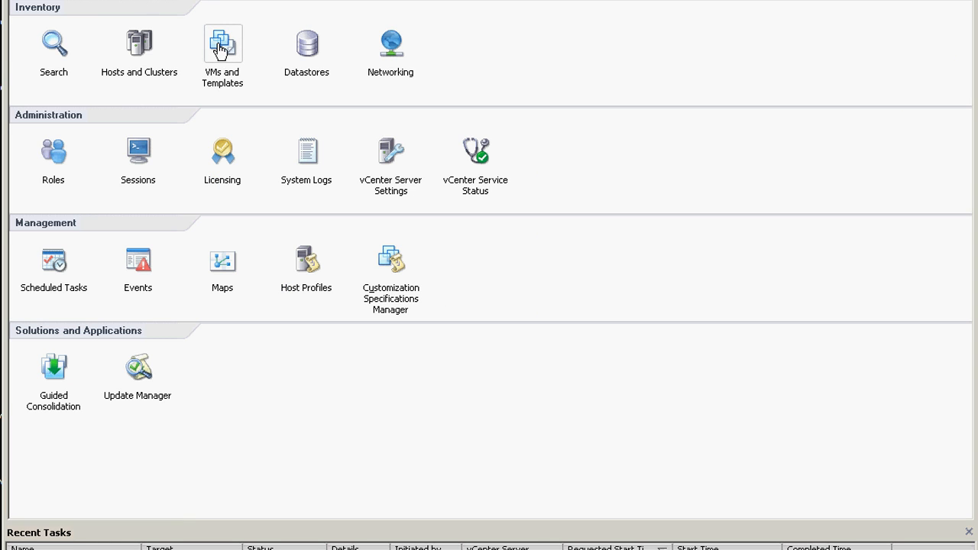
Delete the w2k3 template from disk and confirm the permanent deletion.
right_click(105, 124)
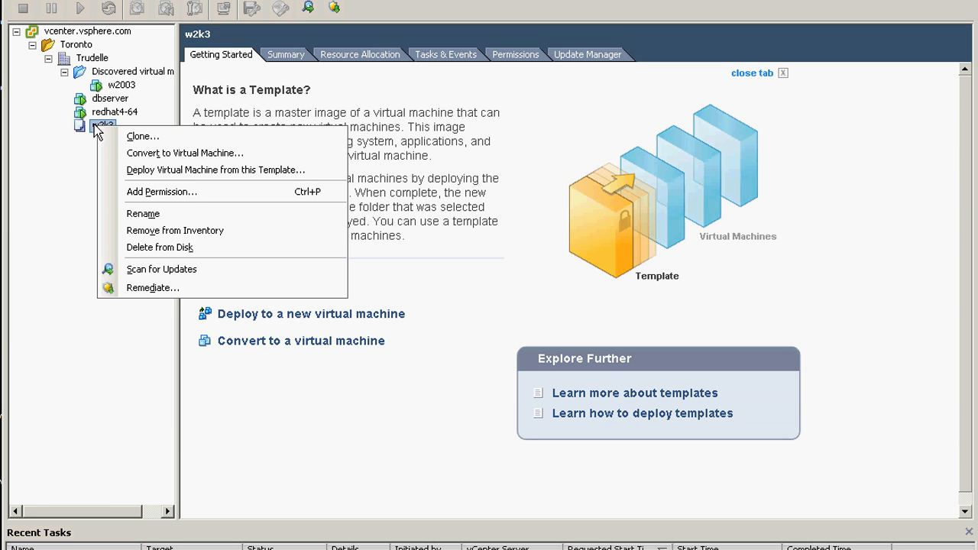
mouse_move(160, 247)
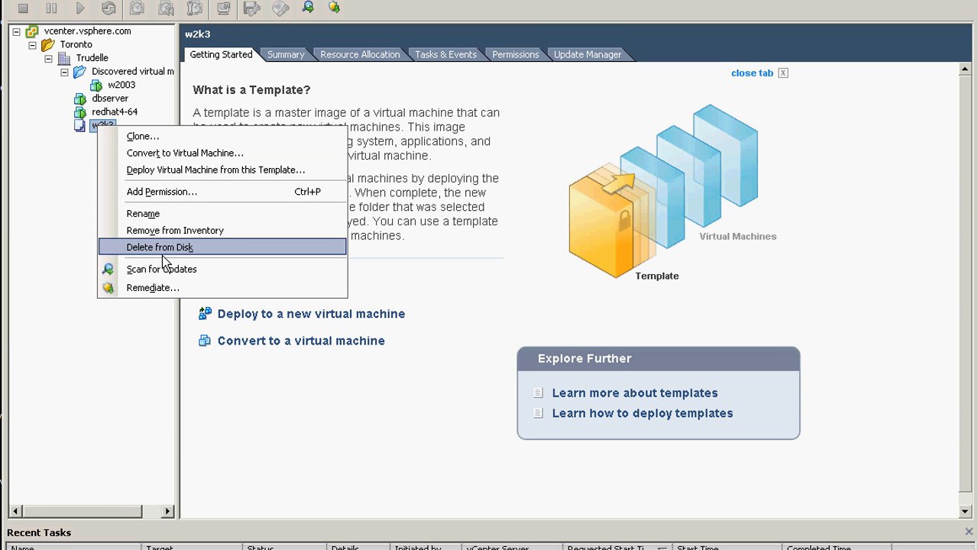
left_click(160, 246)
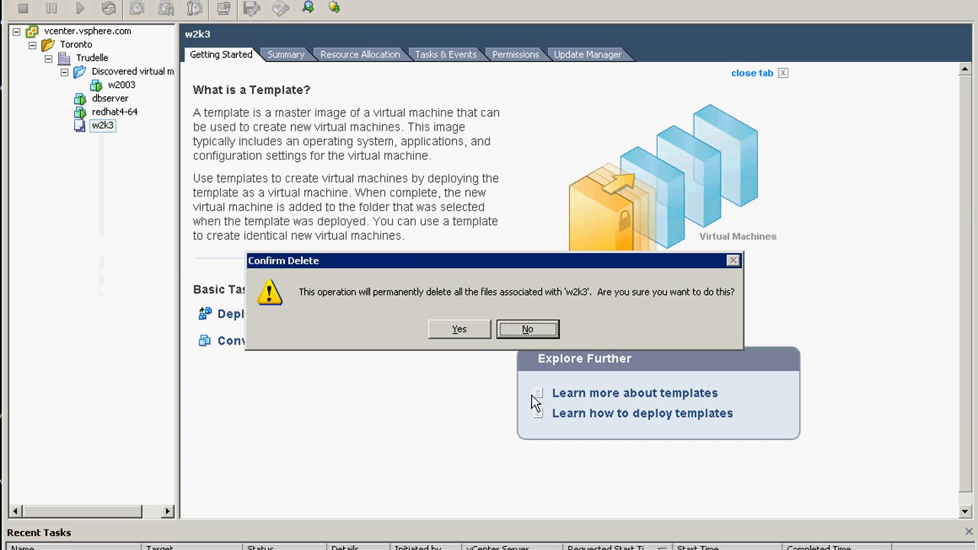
left_click(528, 329)
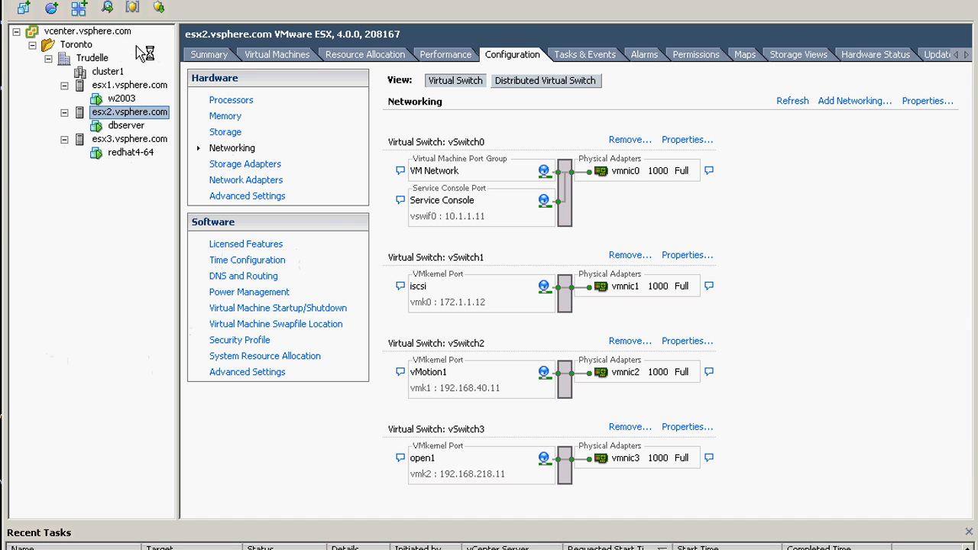
mouse_move(537, 112)
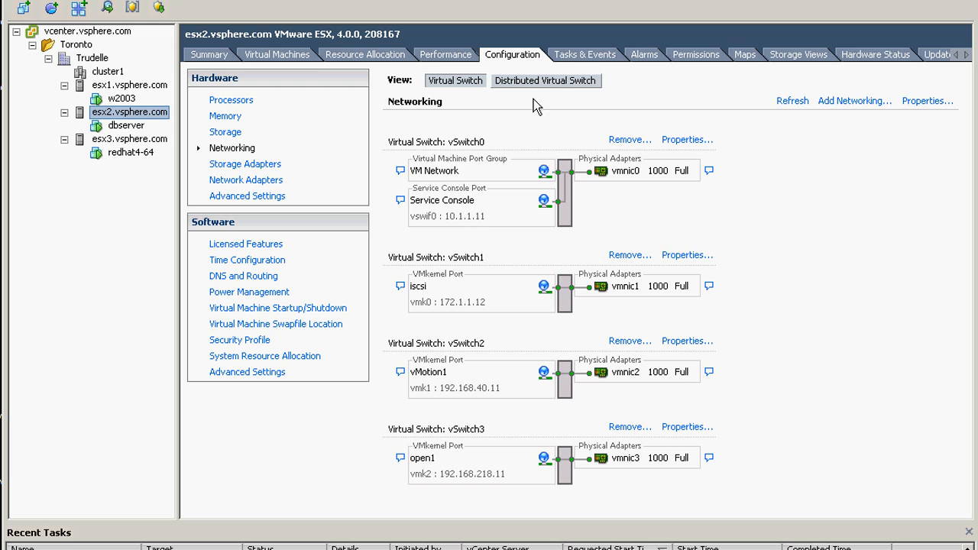
mouse_move(472, 201)
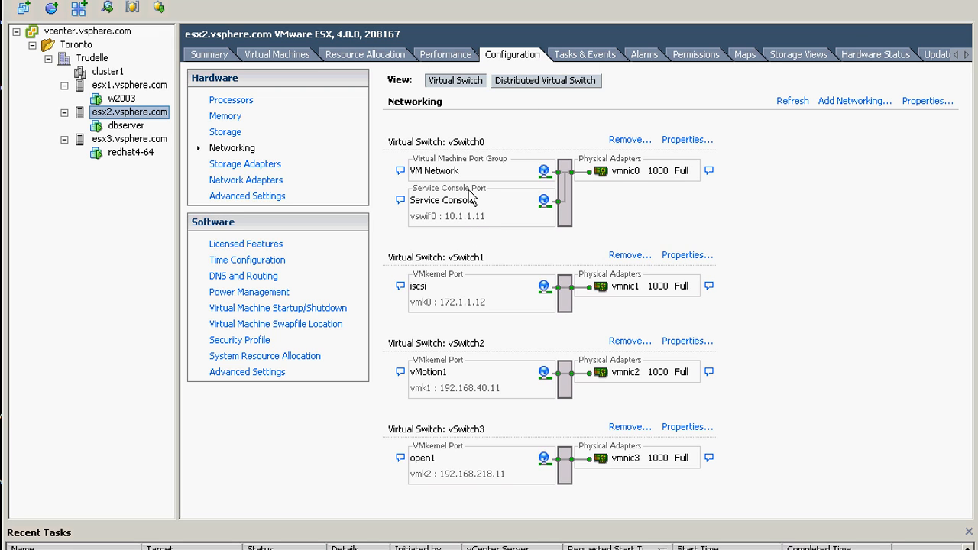
mouse_move(455, 201)
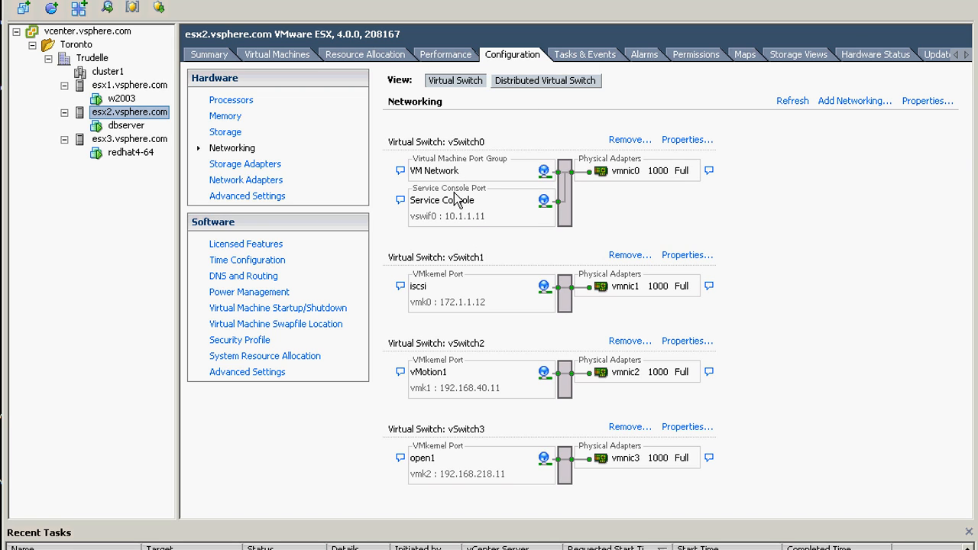
mouse_move(493, 186)
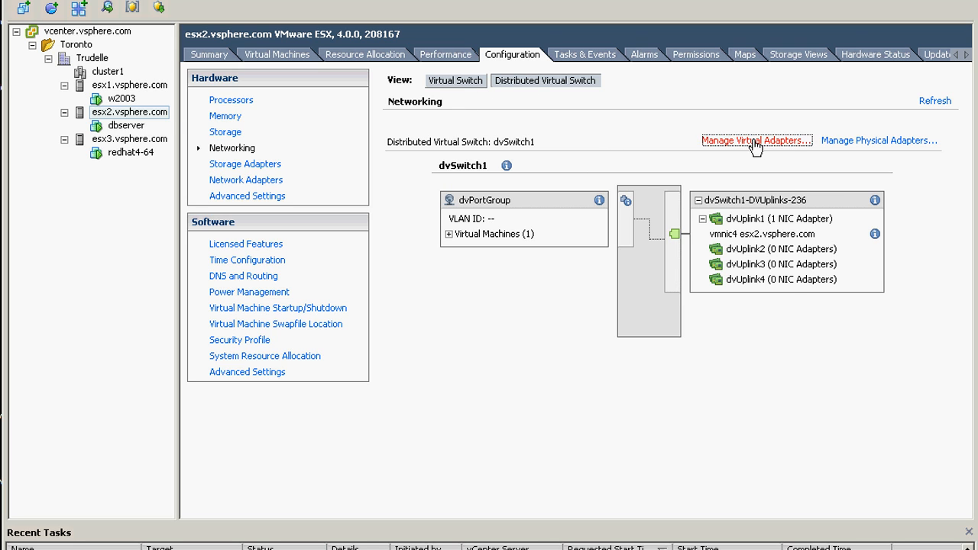
Migrate esx2's existing Service Console virtual adapter onto dvSwitch1's dvPortGroup.
left_click(755, 140)
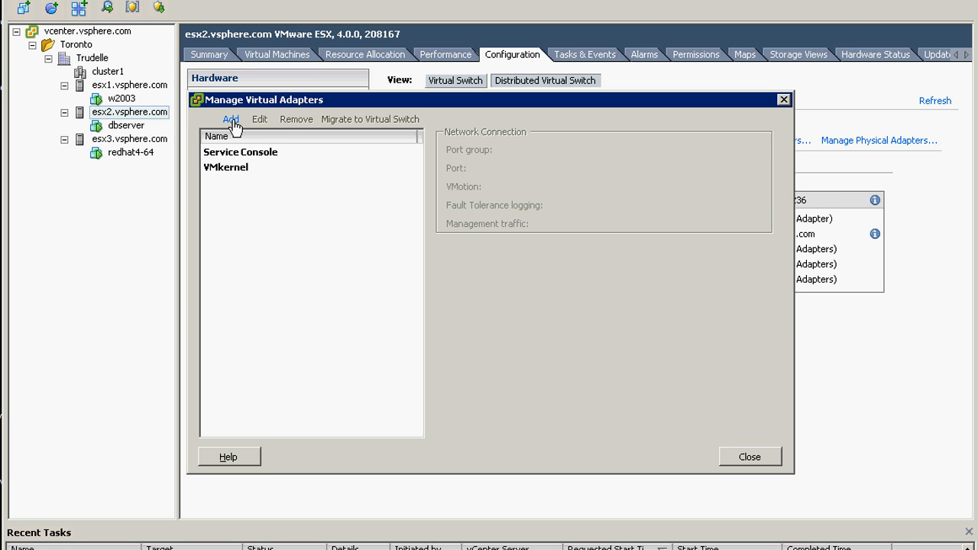
left_click(230, 119)
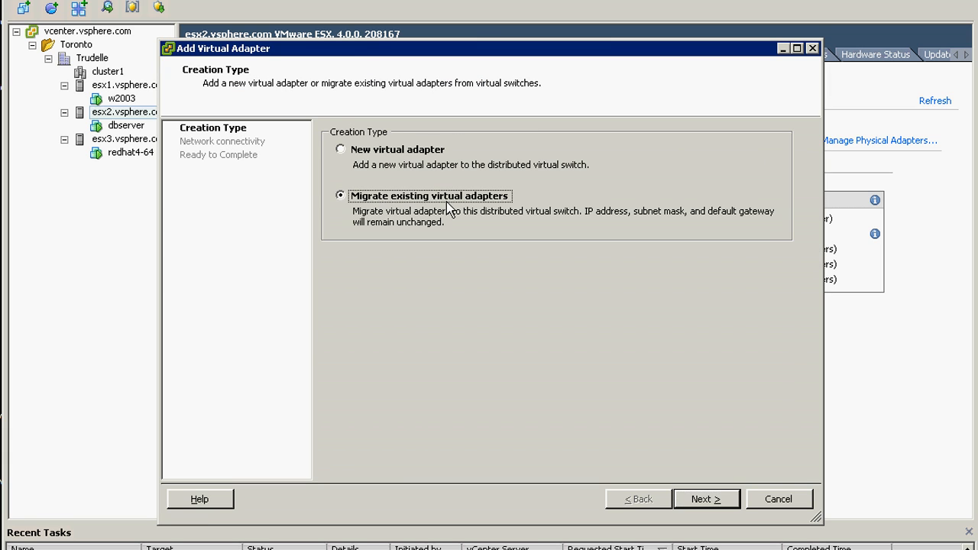
left_click(705, 499)
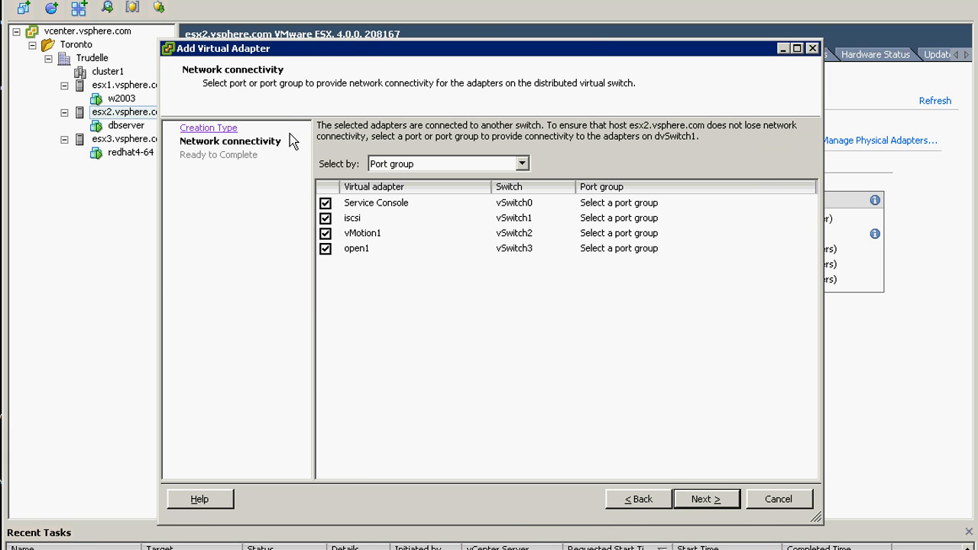
left_click(322, 217)
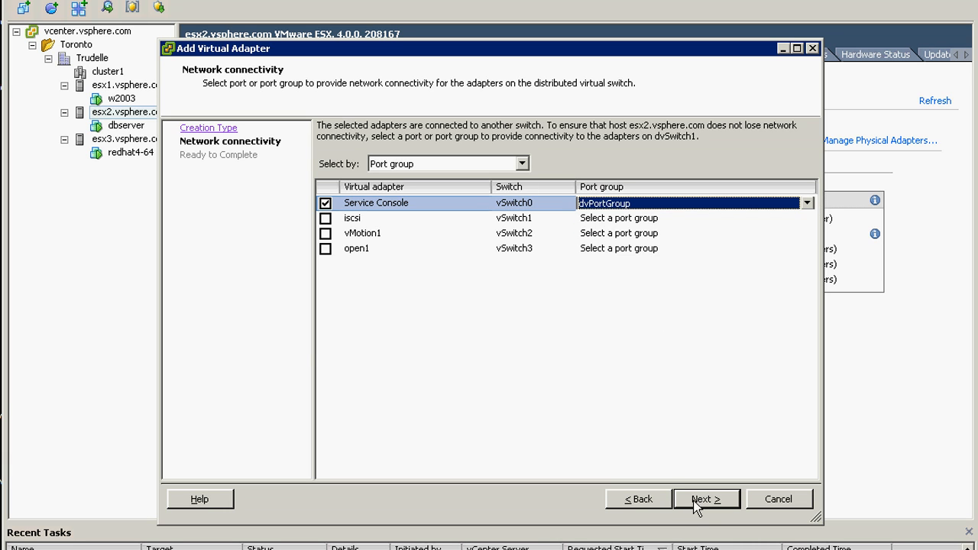
left_click(706, 498)
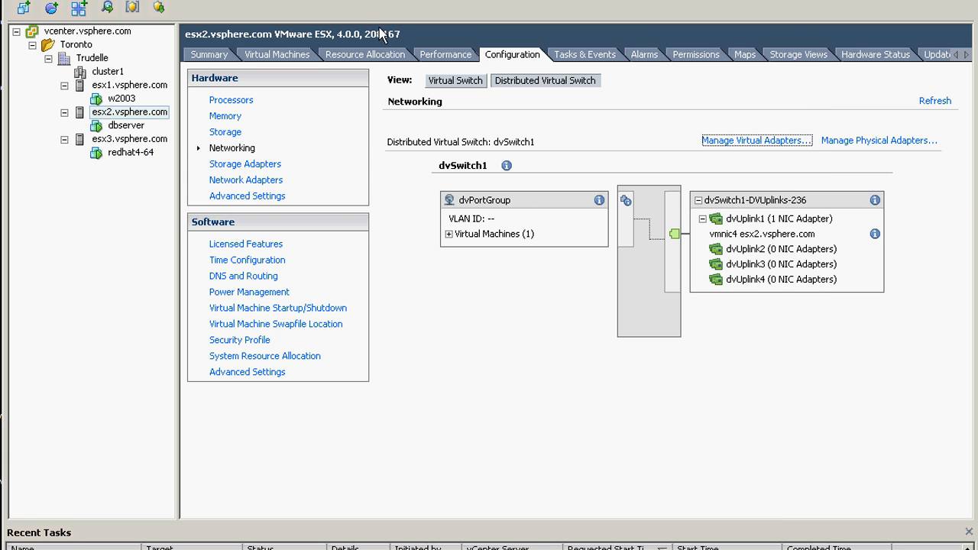
left_click(457, 81)
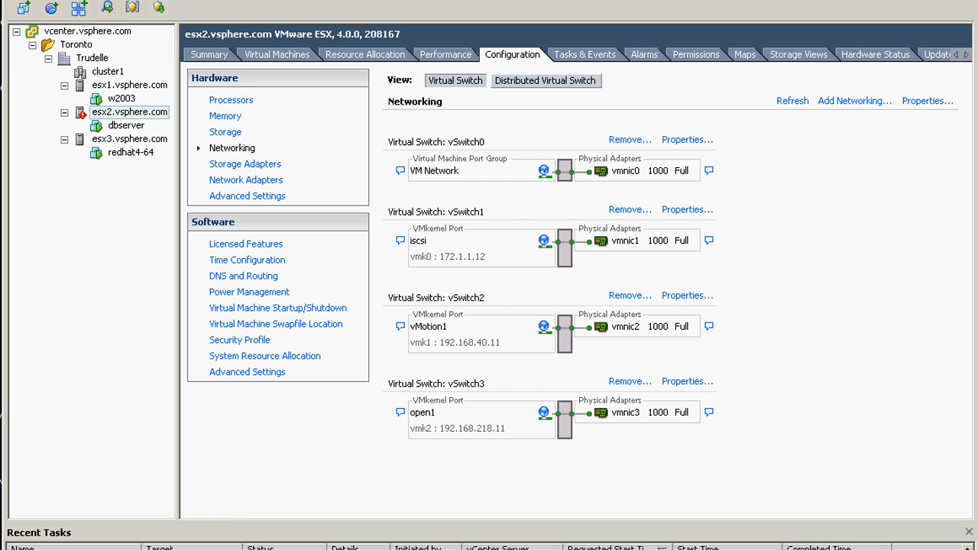
mouse_move(464, 177)
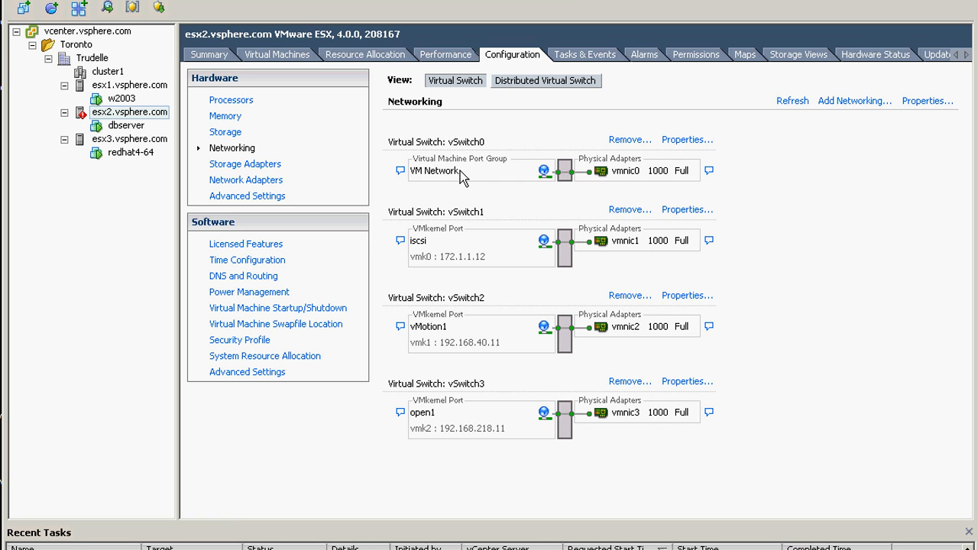
Remove esx2's now-empty vSwitch0, then show its dvSwitch1 distributed networking.
left_click(629, 139)
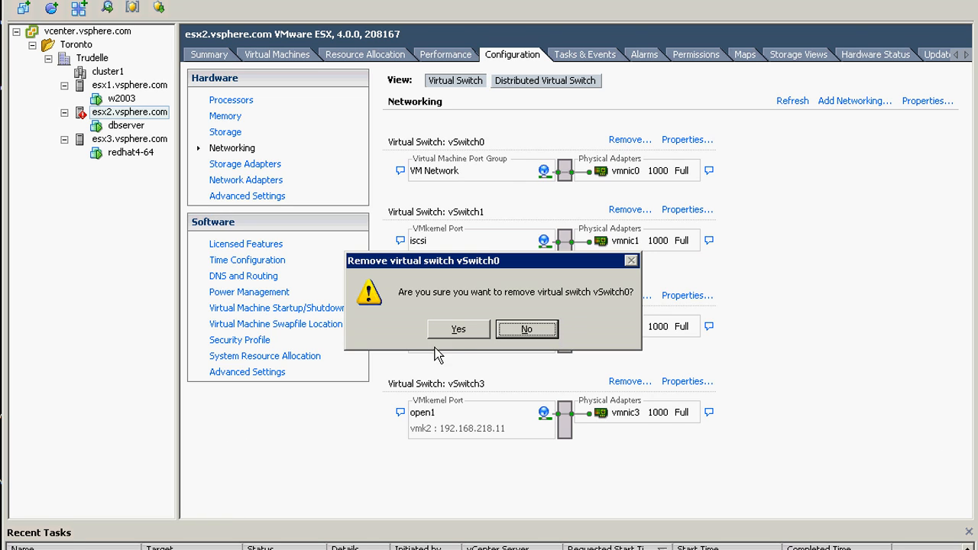
left_click(525, 329)
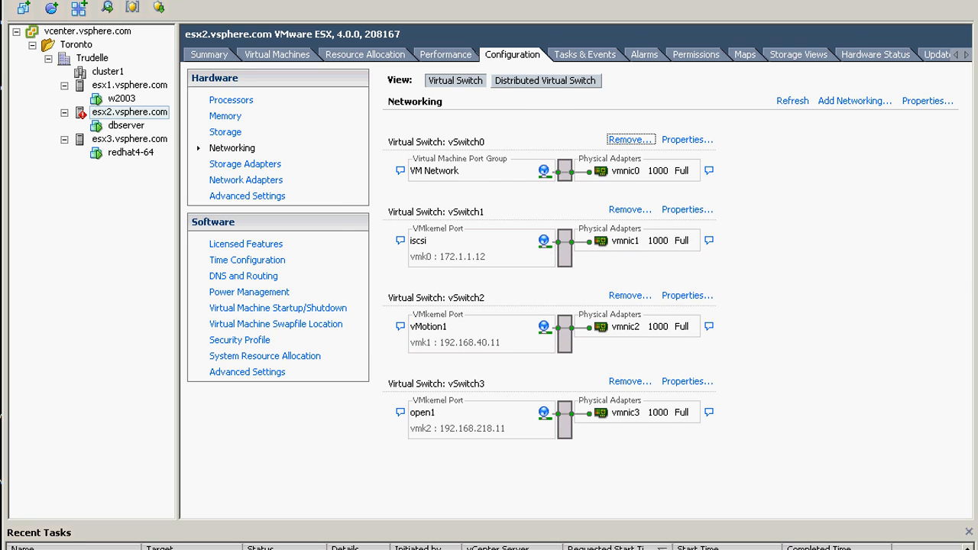
left_click(546, 80)
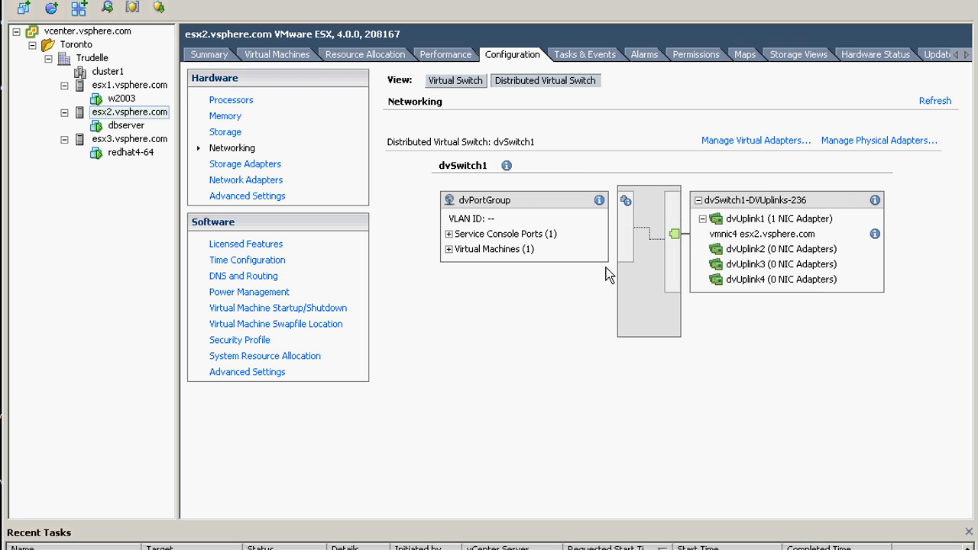
Add esx2's unclaimed vmnic0 to dvUplink2 of dvSwitch1 and expand the uplink to verify.
left_click(878, 140)
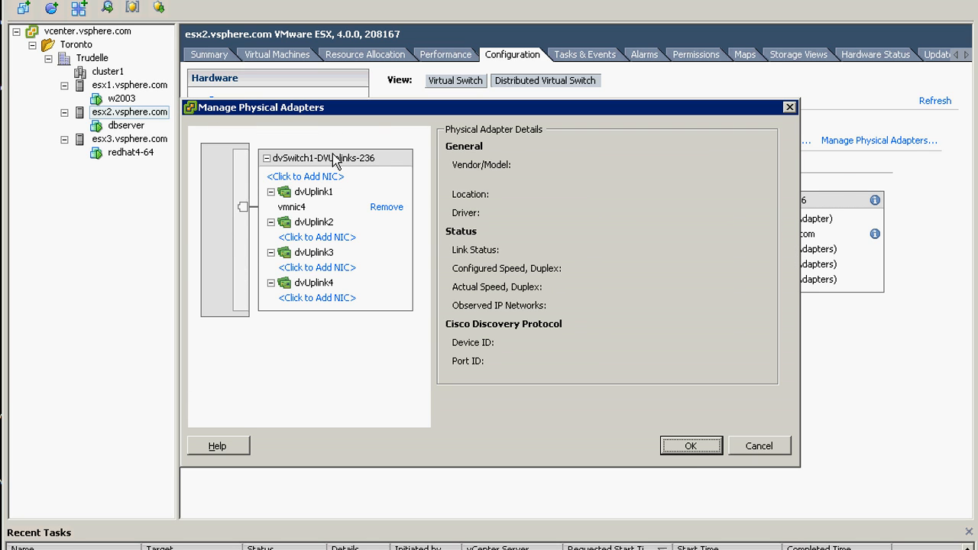
mouse_move(299, 241)
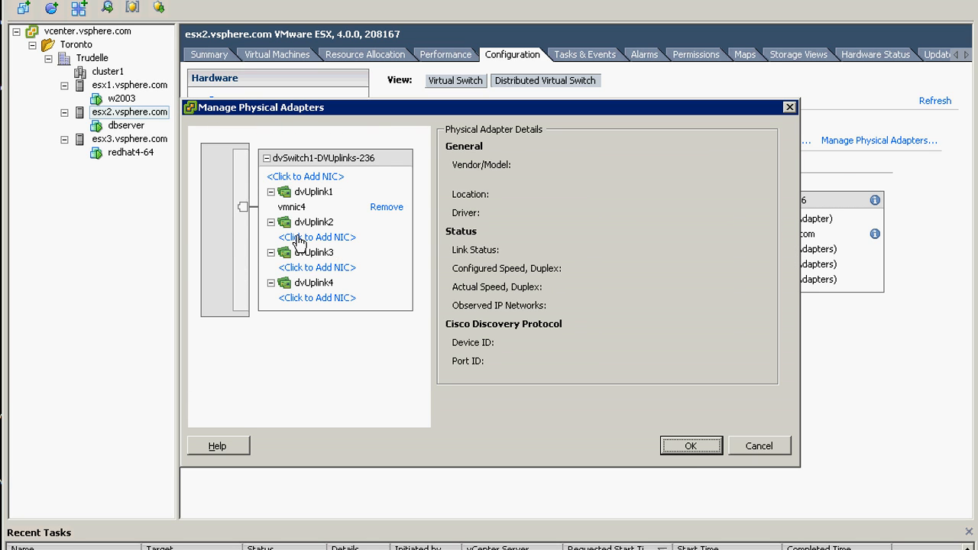
left_click(317, 237)
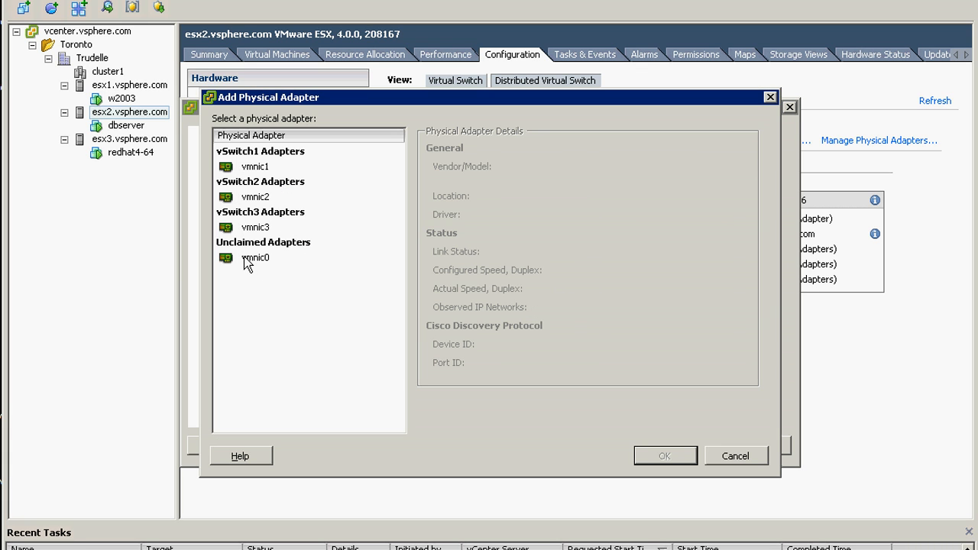
left_click(256, 258)
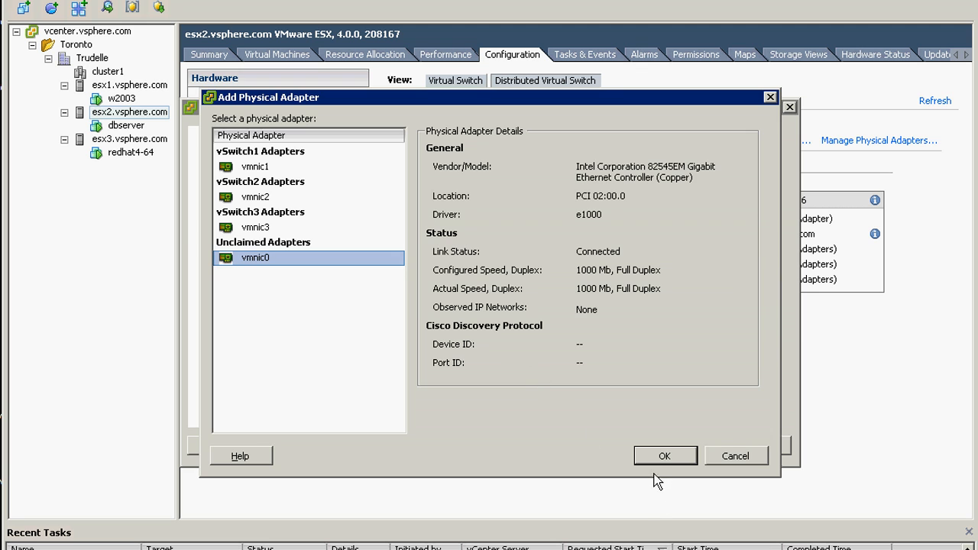
left_click(666, 455)
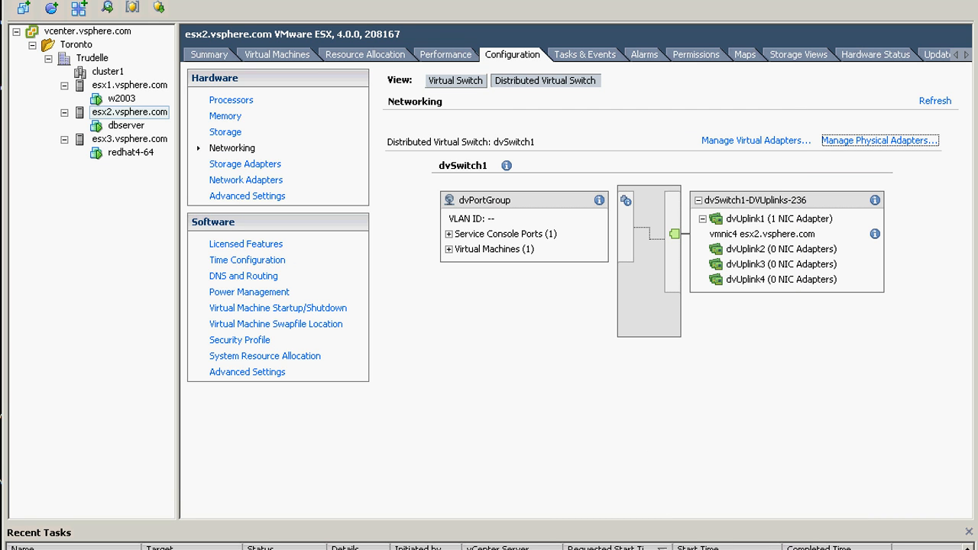
mouse_move(664, 241)
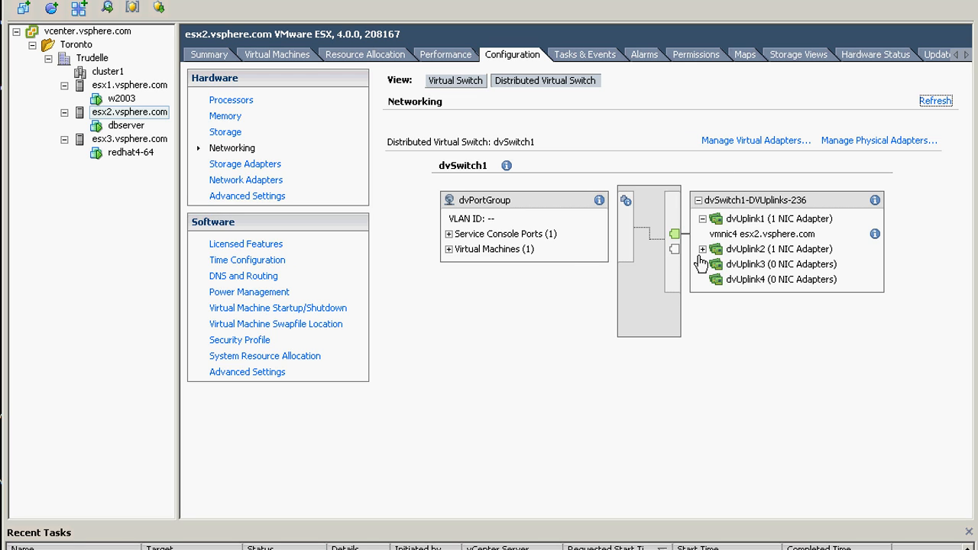
left_click(704, 249)
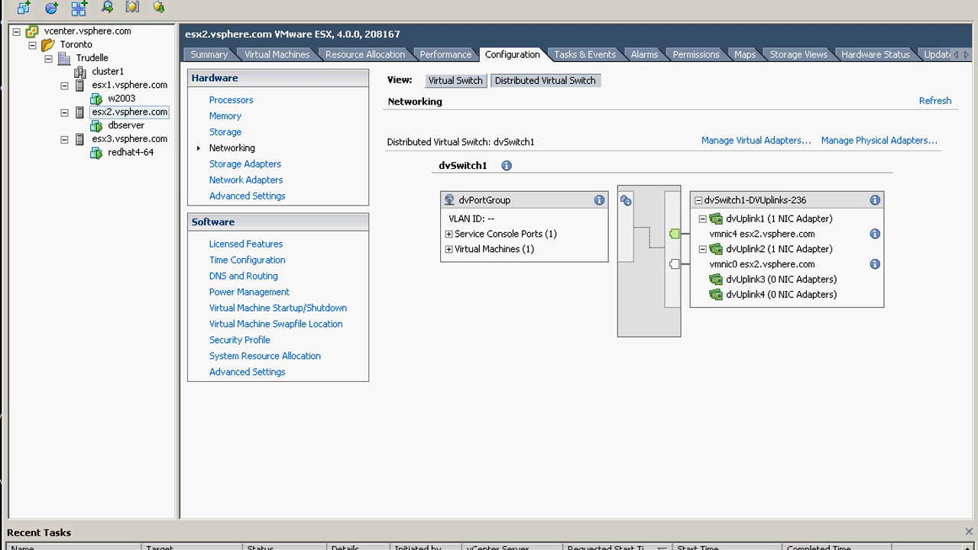
mouse_move(101, 156)
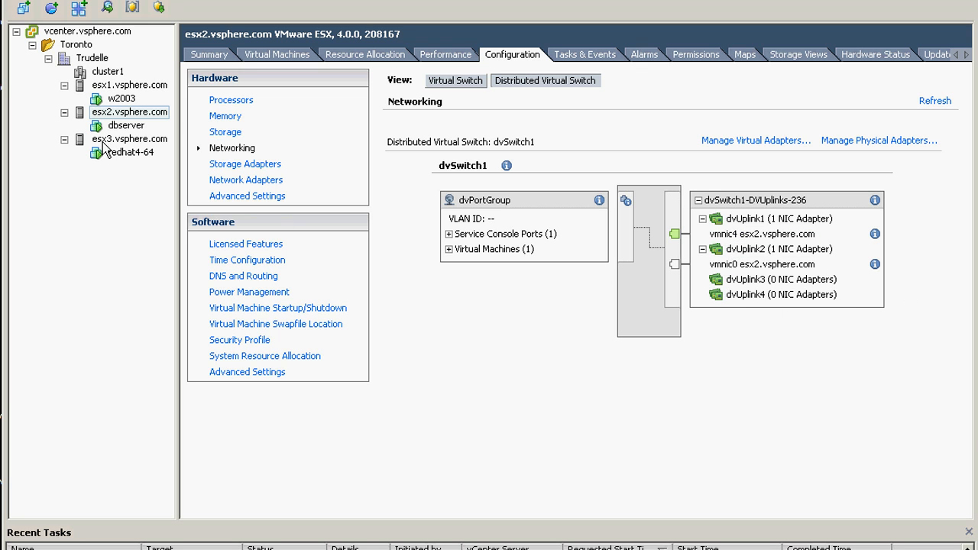
Select host esx3 and start adding a virtual adapter to dvSwitch1.
left_click(129, 139)
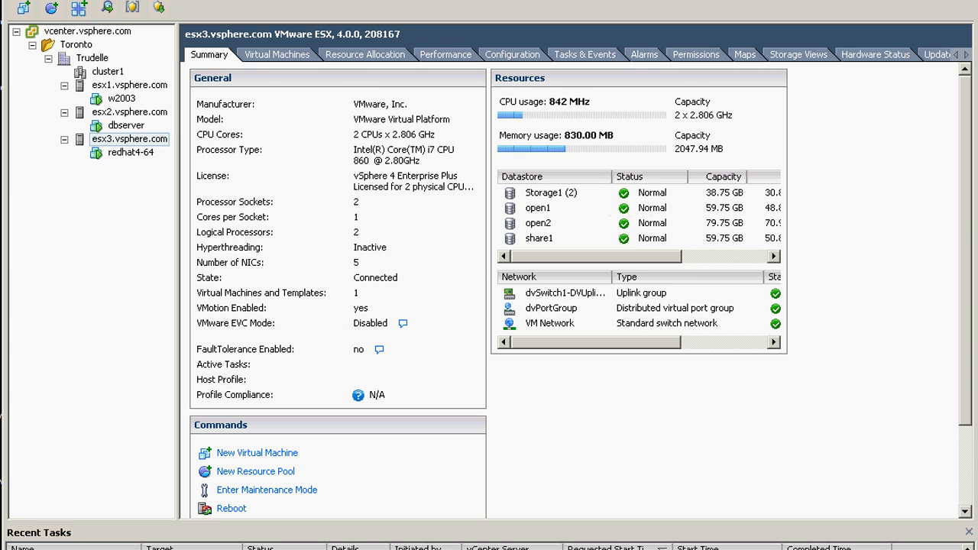
left_click(519, 54)
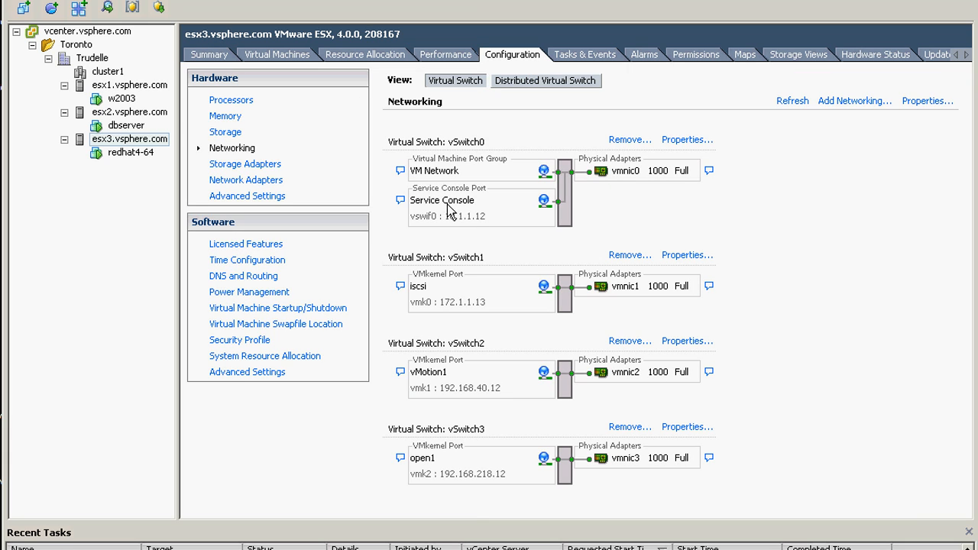
mouse_move(460, 194)
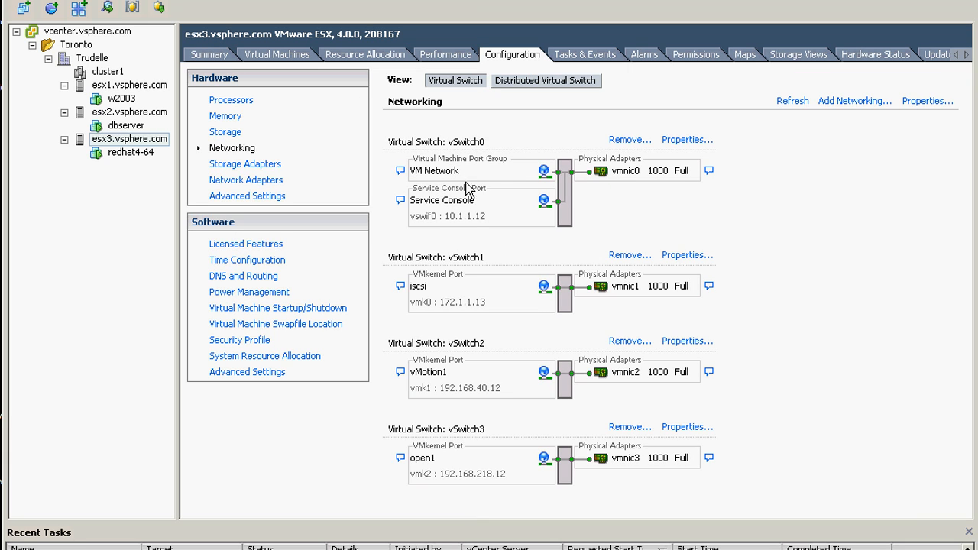
left_click(546, 81)
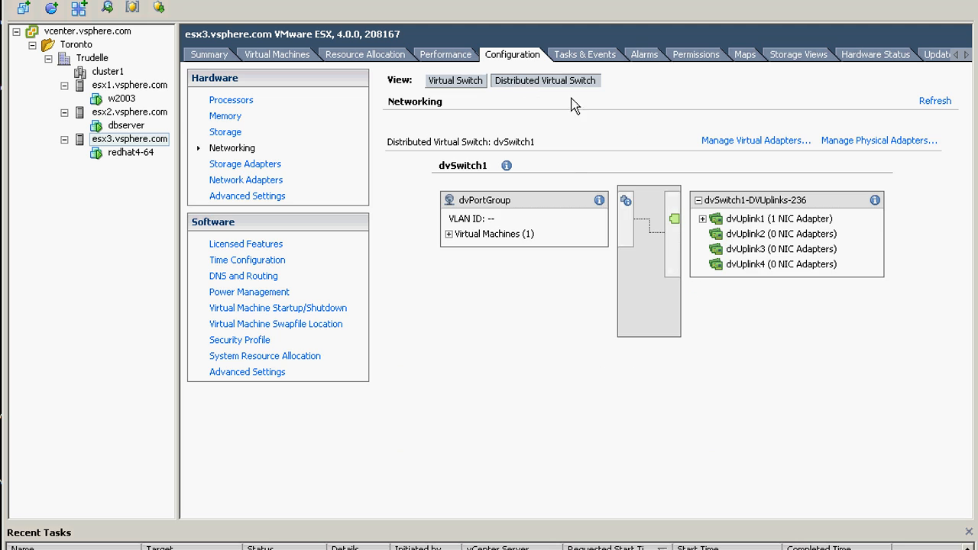
left_click(755, 140)
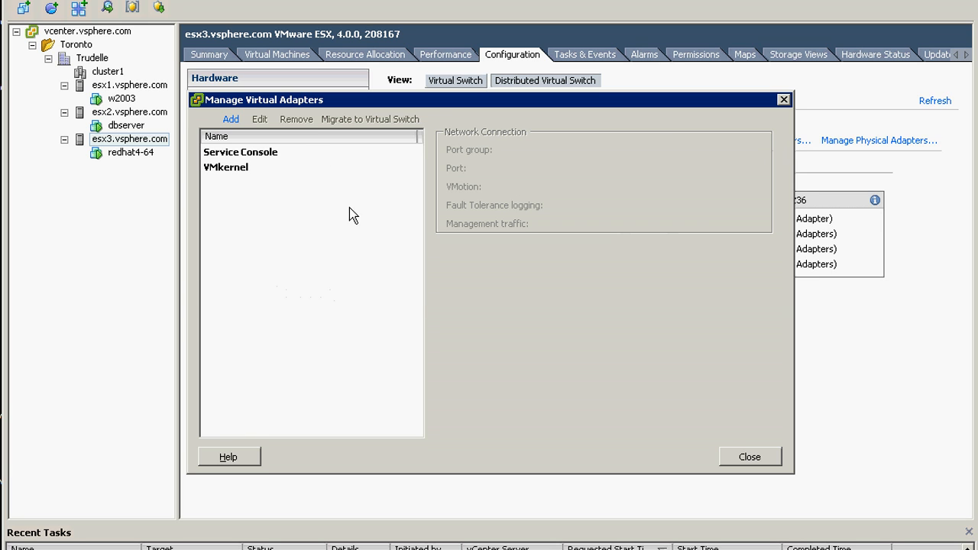
left_click(230, 118)
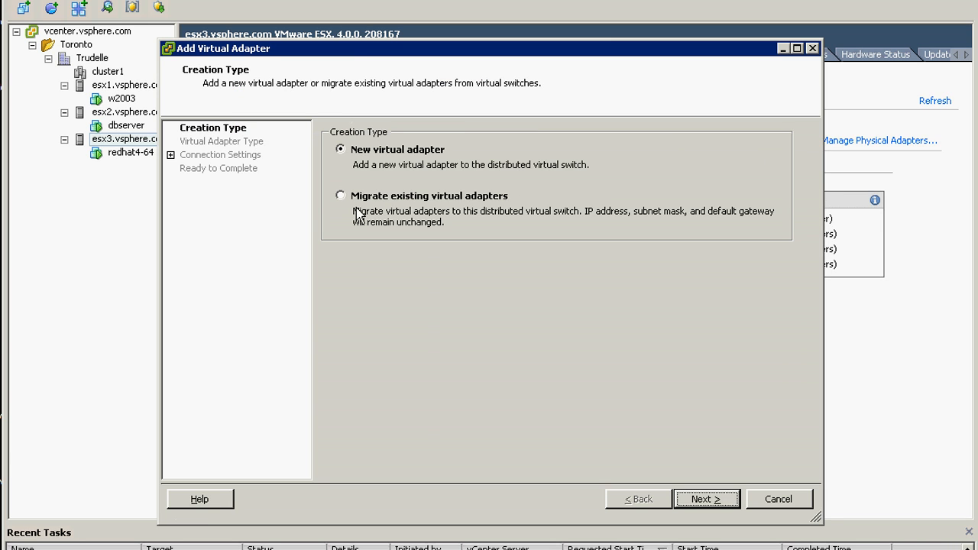
Migrate esx3's existing Service Console onto dvPortGroup and finish.
left_click(706, 499)
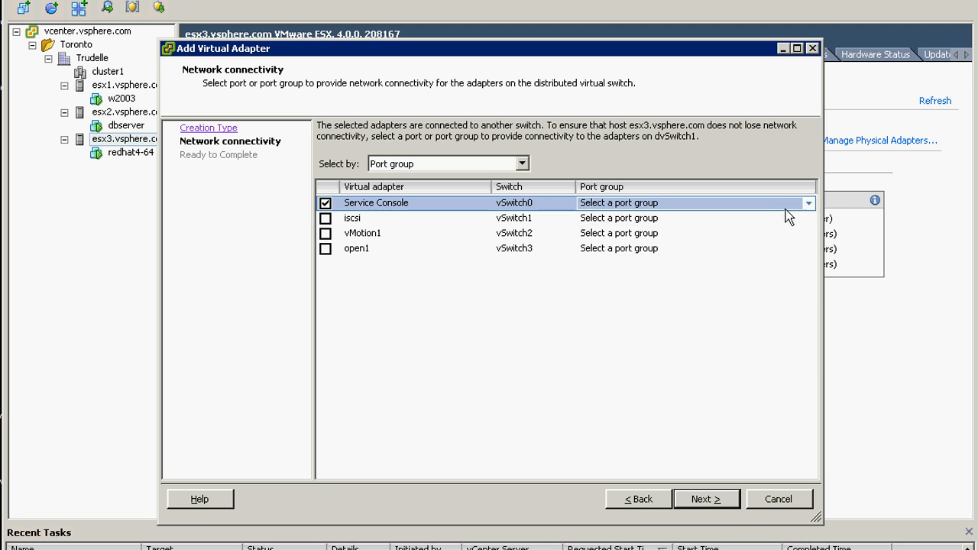
left_click(807, 203)
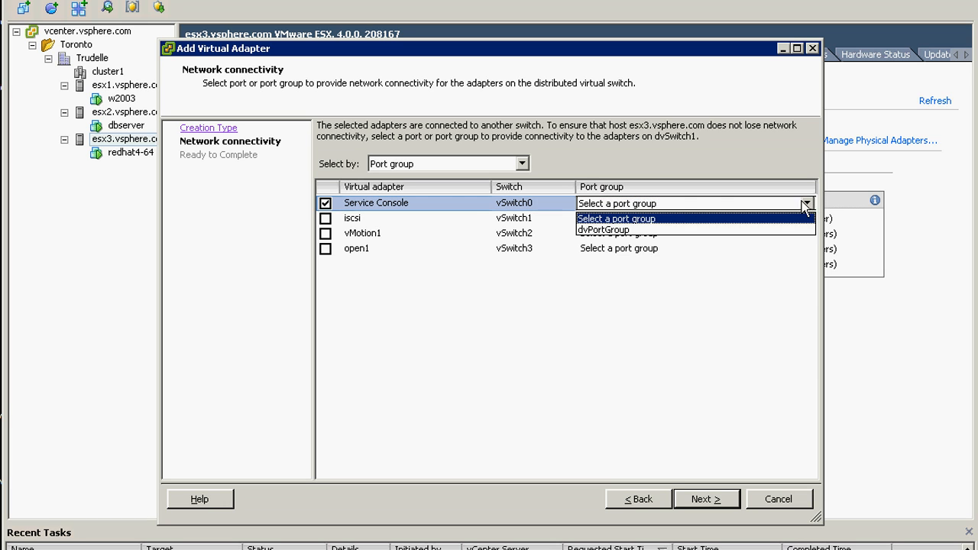
left_click(618, 229)
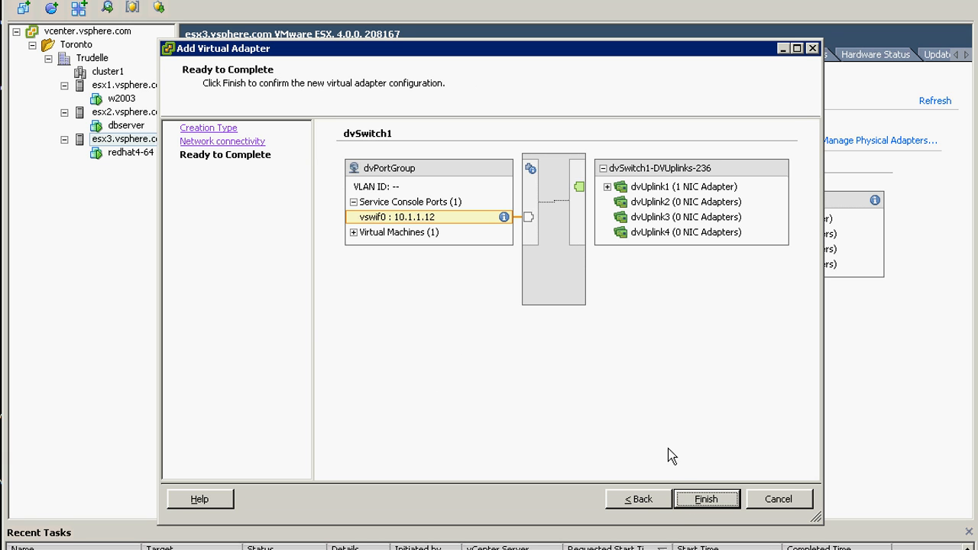
left_click(706, 498)
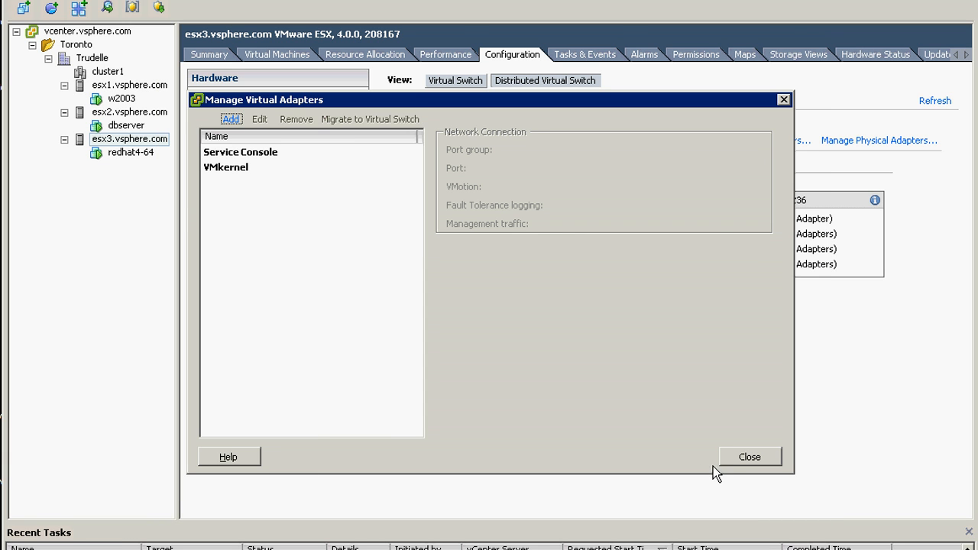
left_click(752, 456)
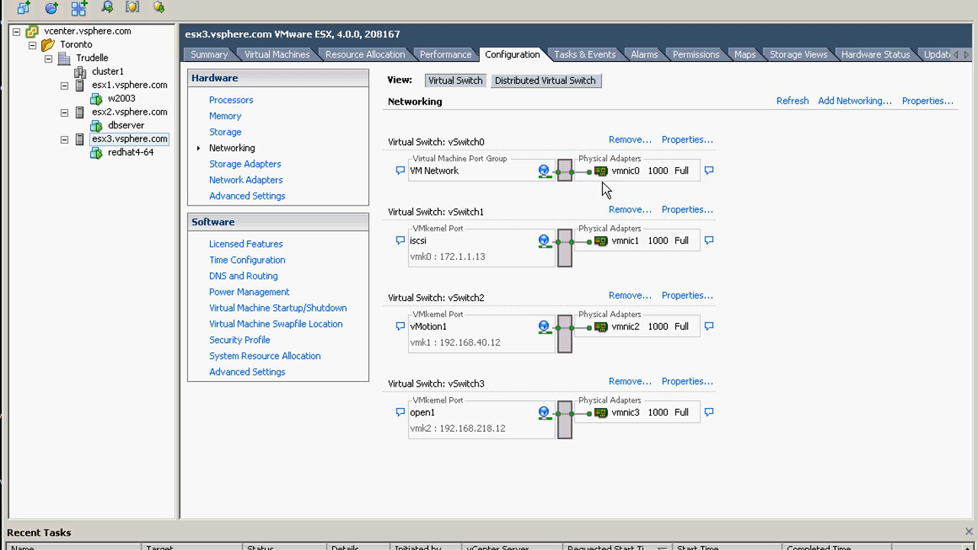
Add esx3's vmnic0 to dvUplink2, verify both uplinks' NICs, then select the w2003 VM.
left_click(629, 139)
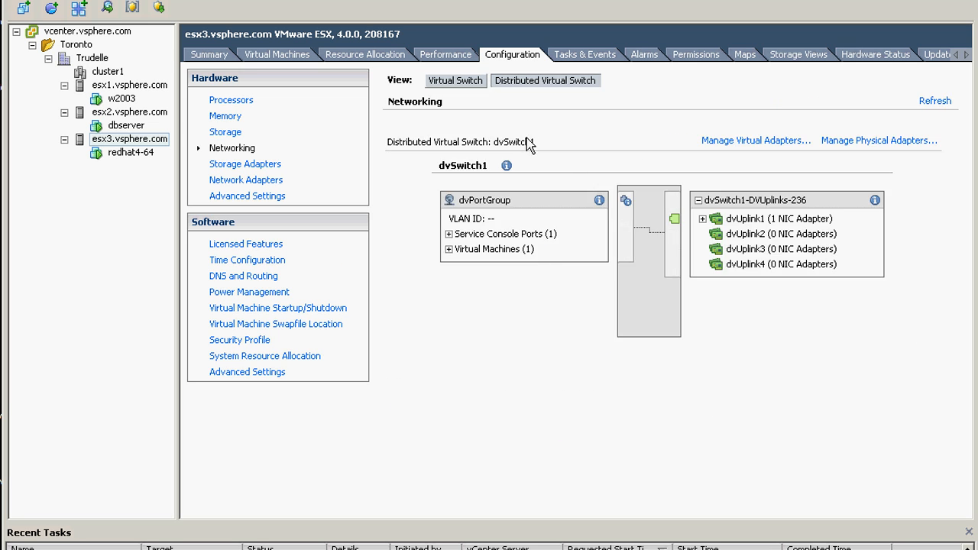
left_click(879, 140)
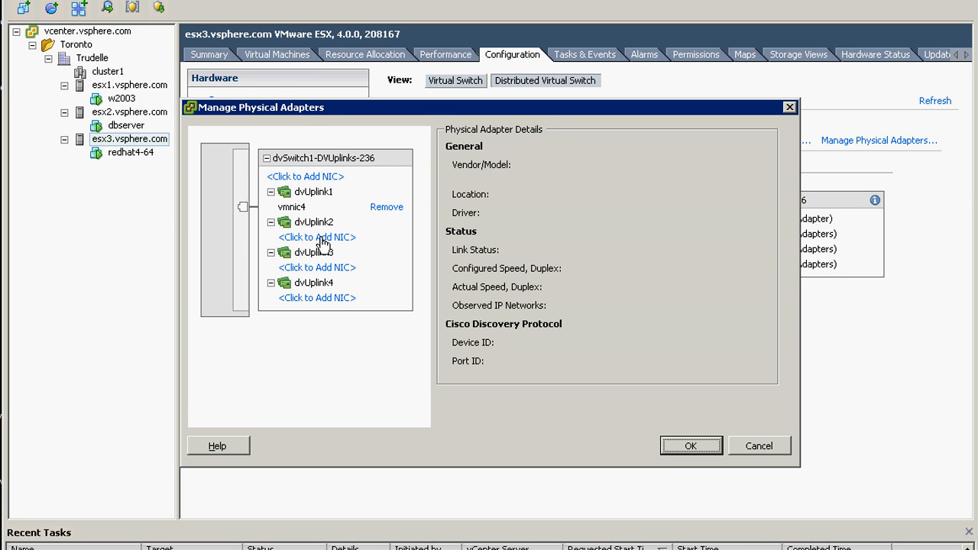
left_click(317, 237)
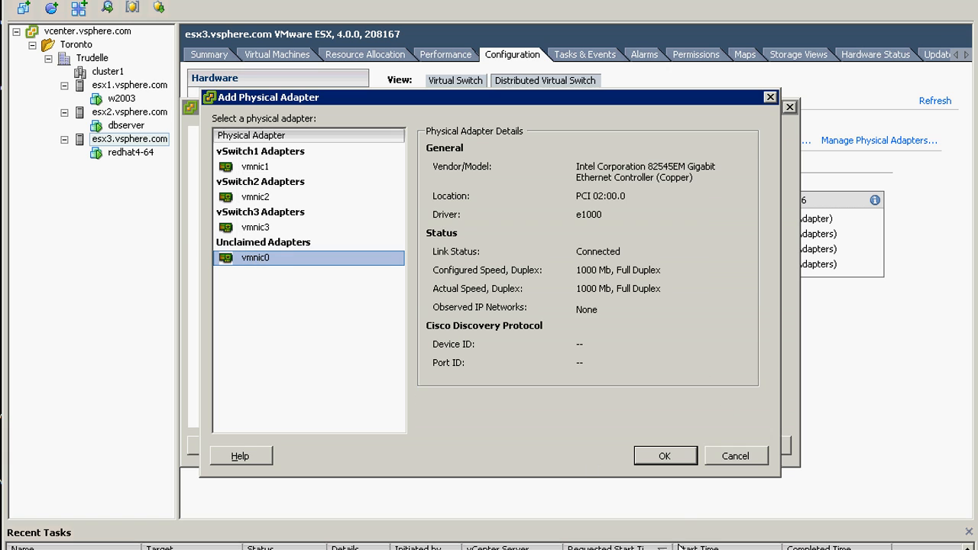
left_click(665, 455)
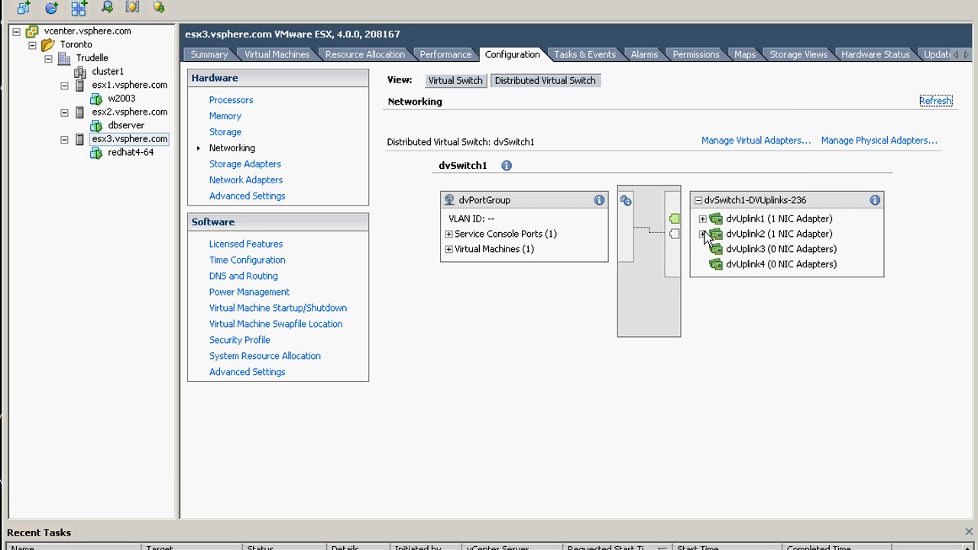
left_click(701, 218)
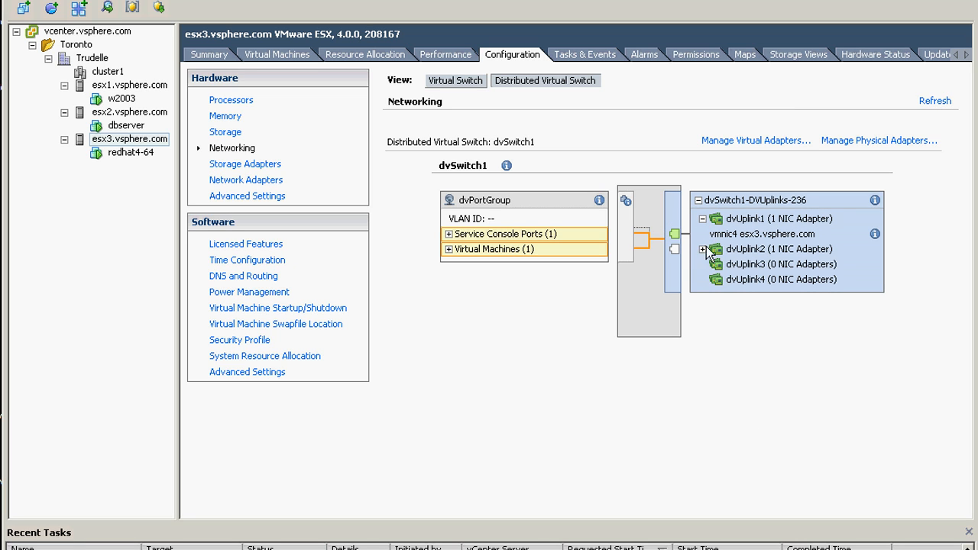
left_click(706, 249)
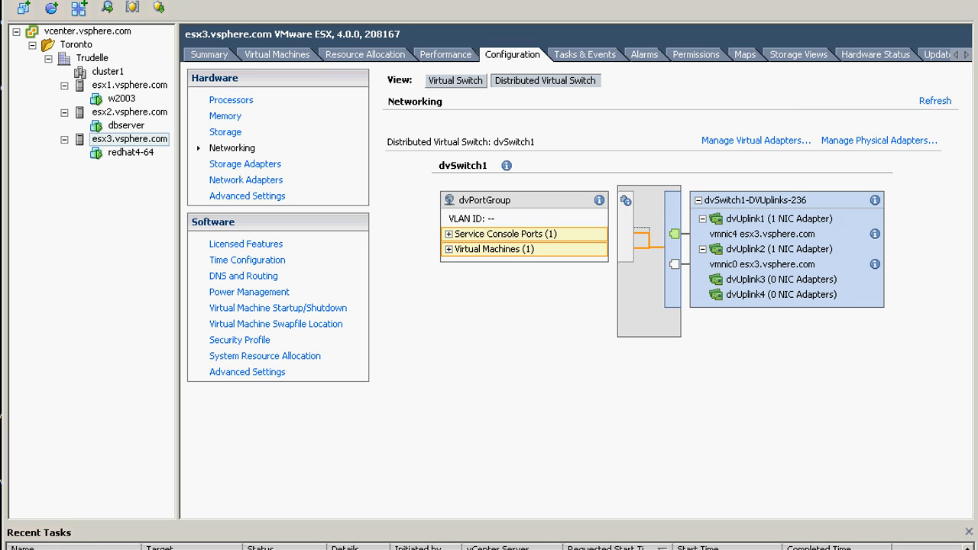
mouse_move(388, 266)
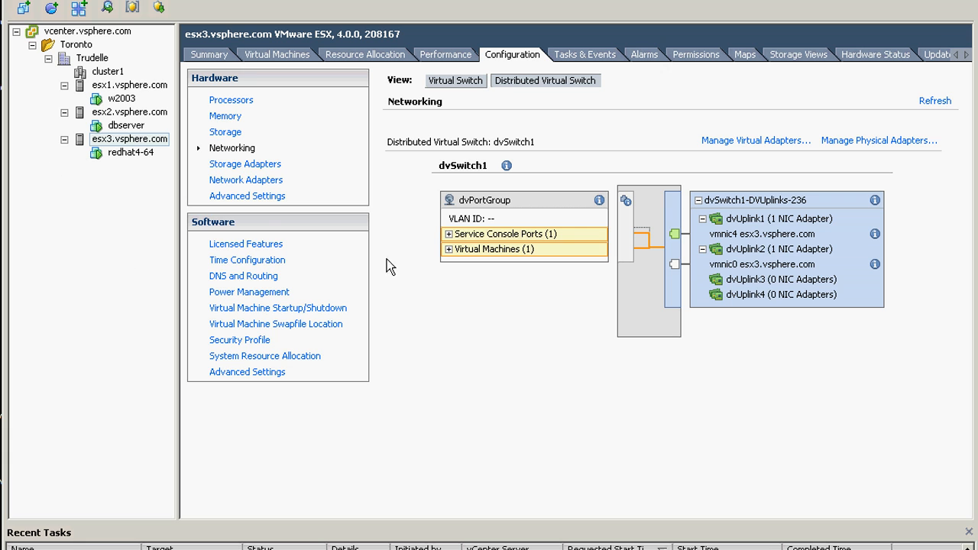
mouse_move(157, 124)
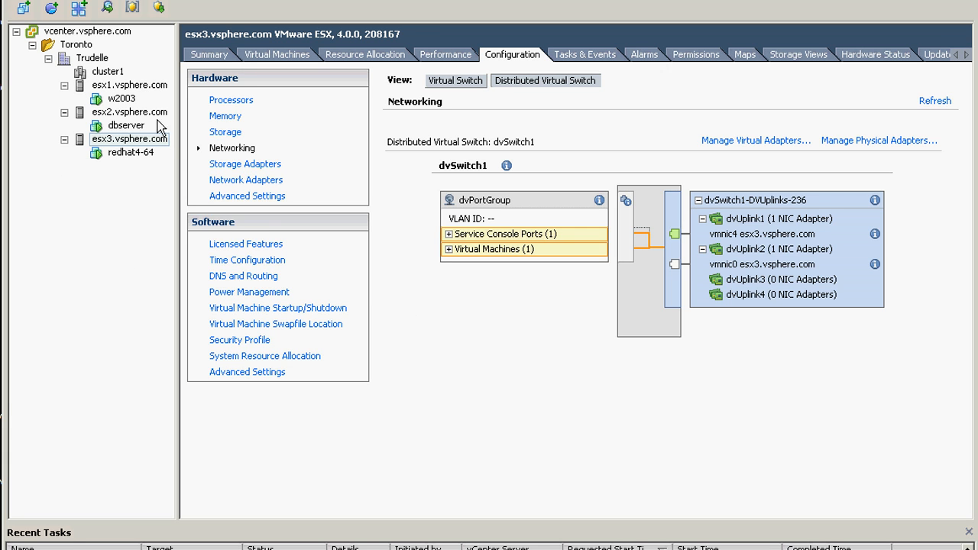
left_click(123, 99)
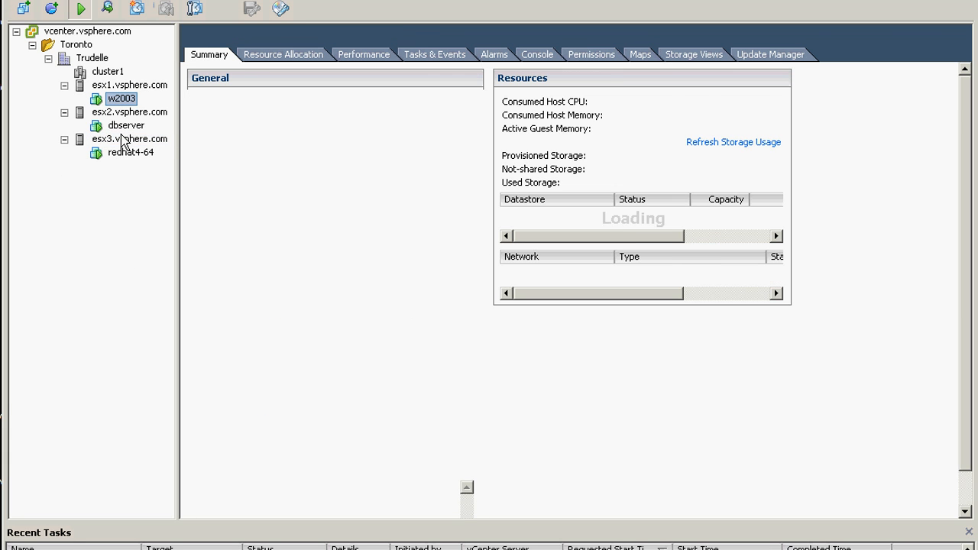